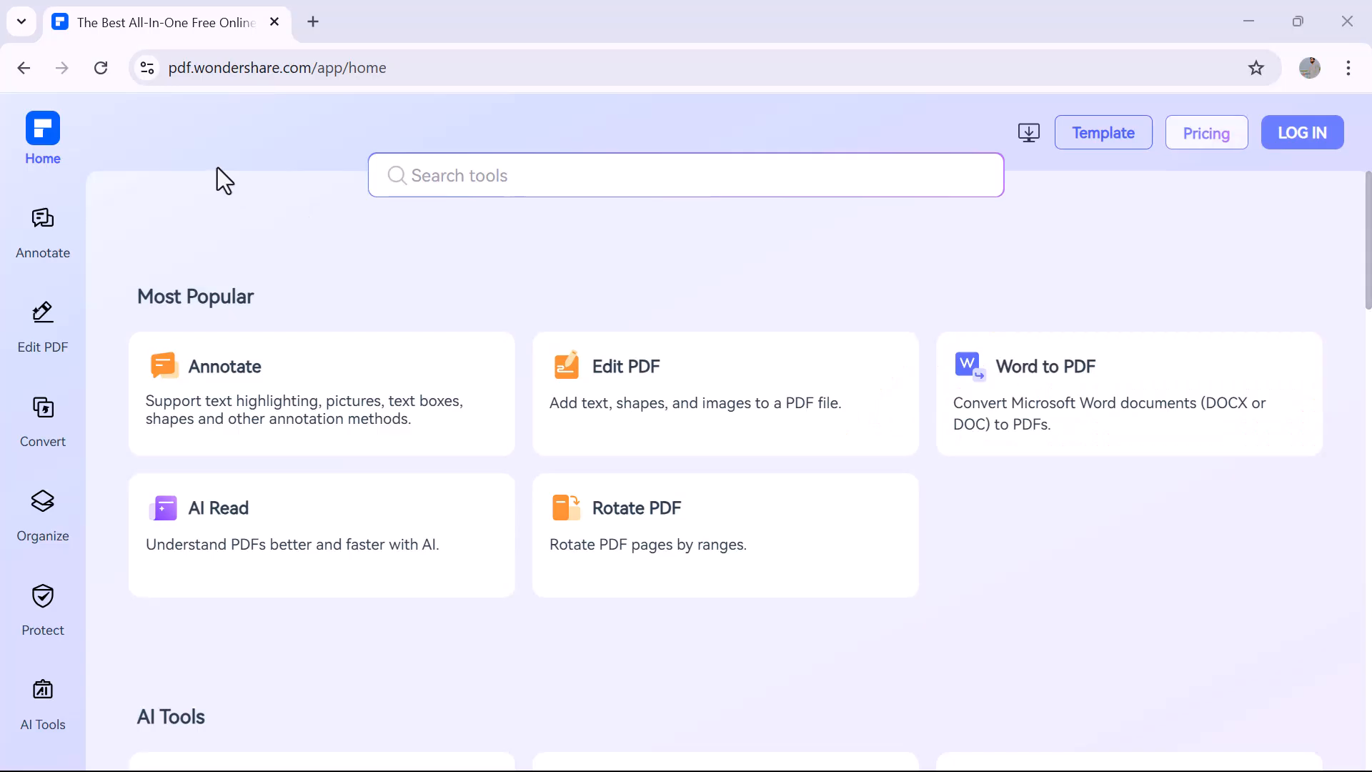
mouse_move(387, 28)
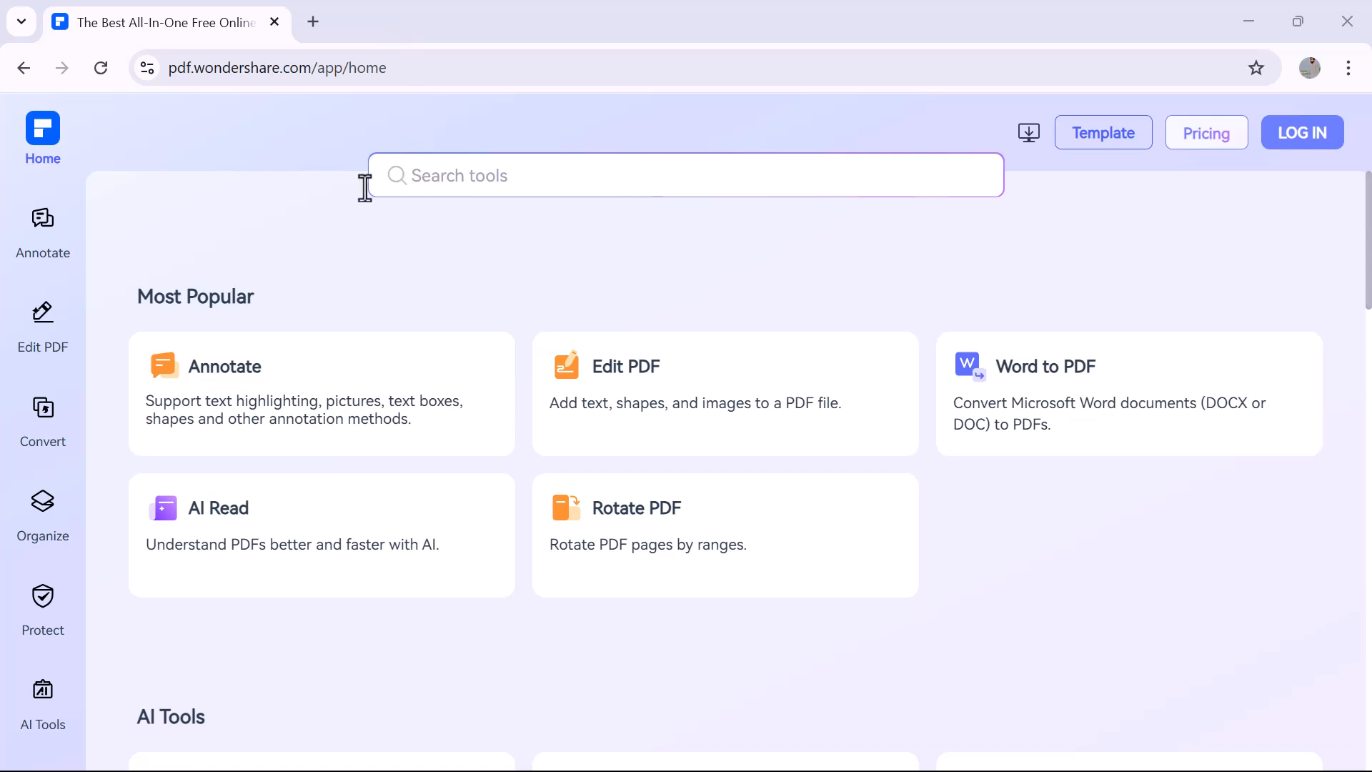
mouse_move(235, 202)
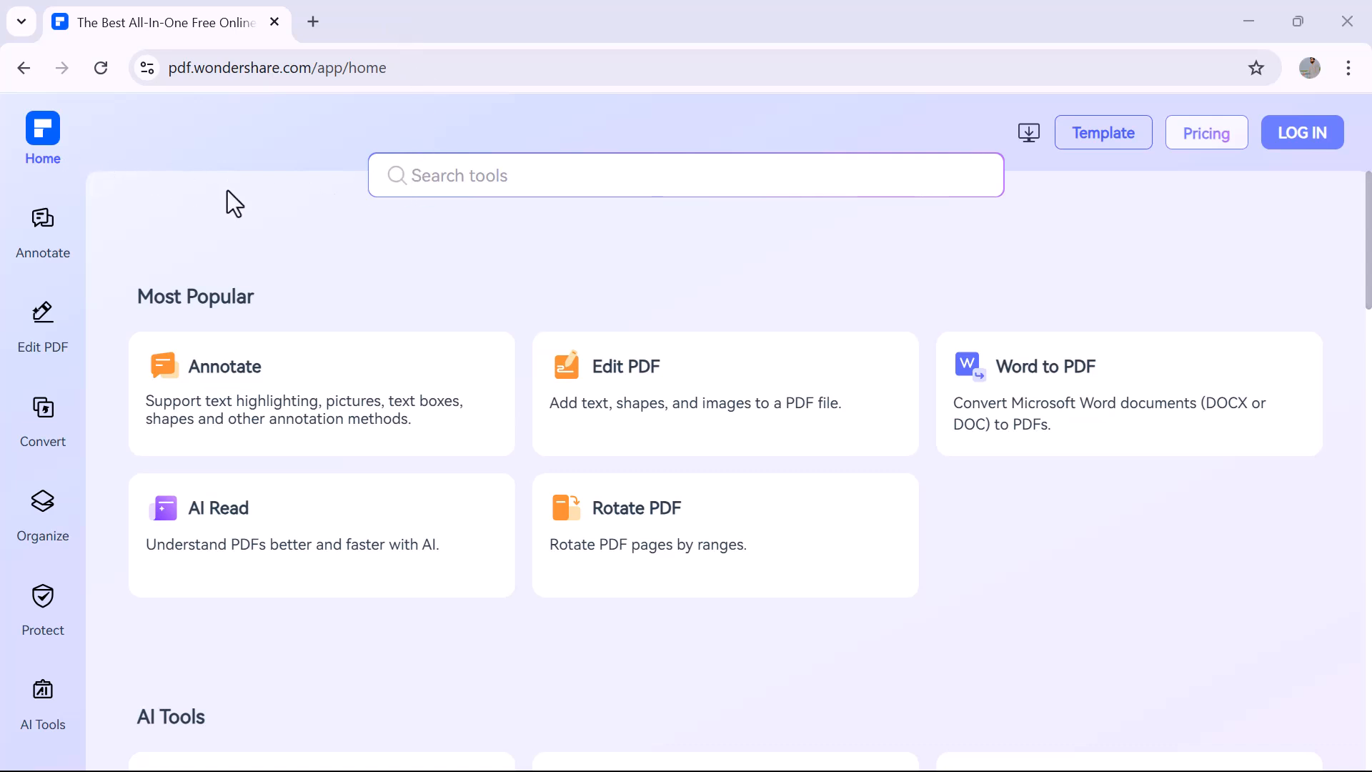
mouse_move(217, 392)
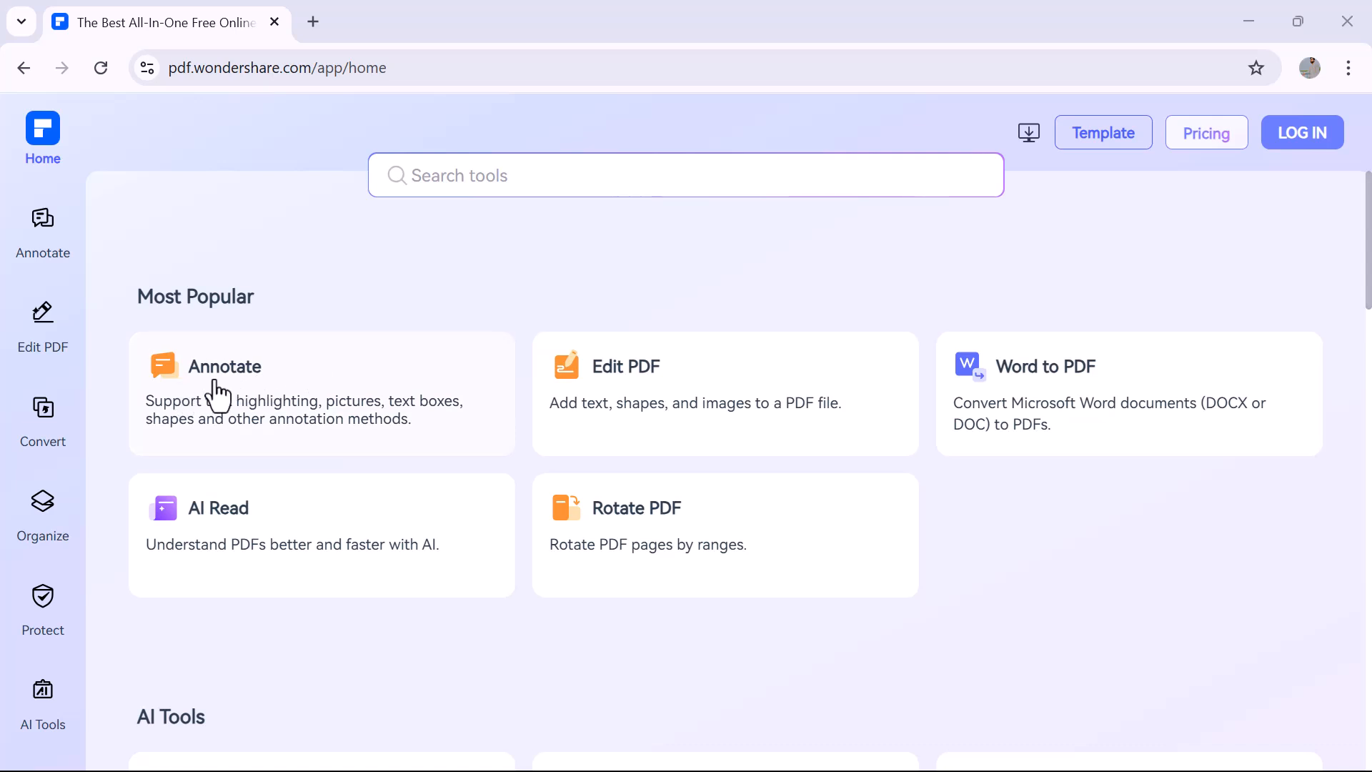
Scroll down through the PDFelement Online home page to browse the tool list.
scroll(down, 3)
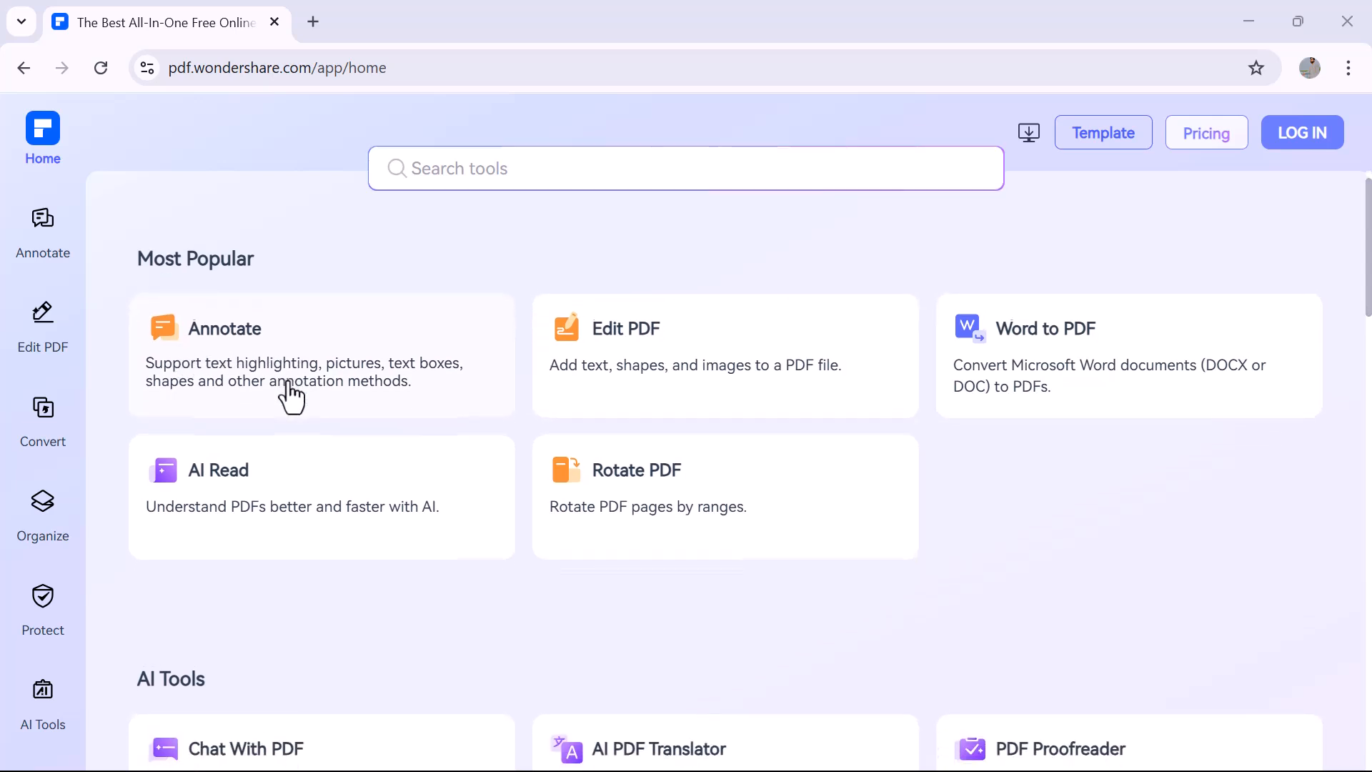
scroll(down, 3)
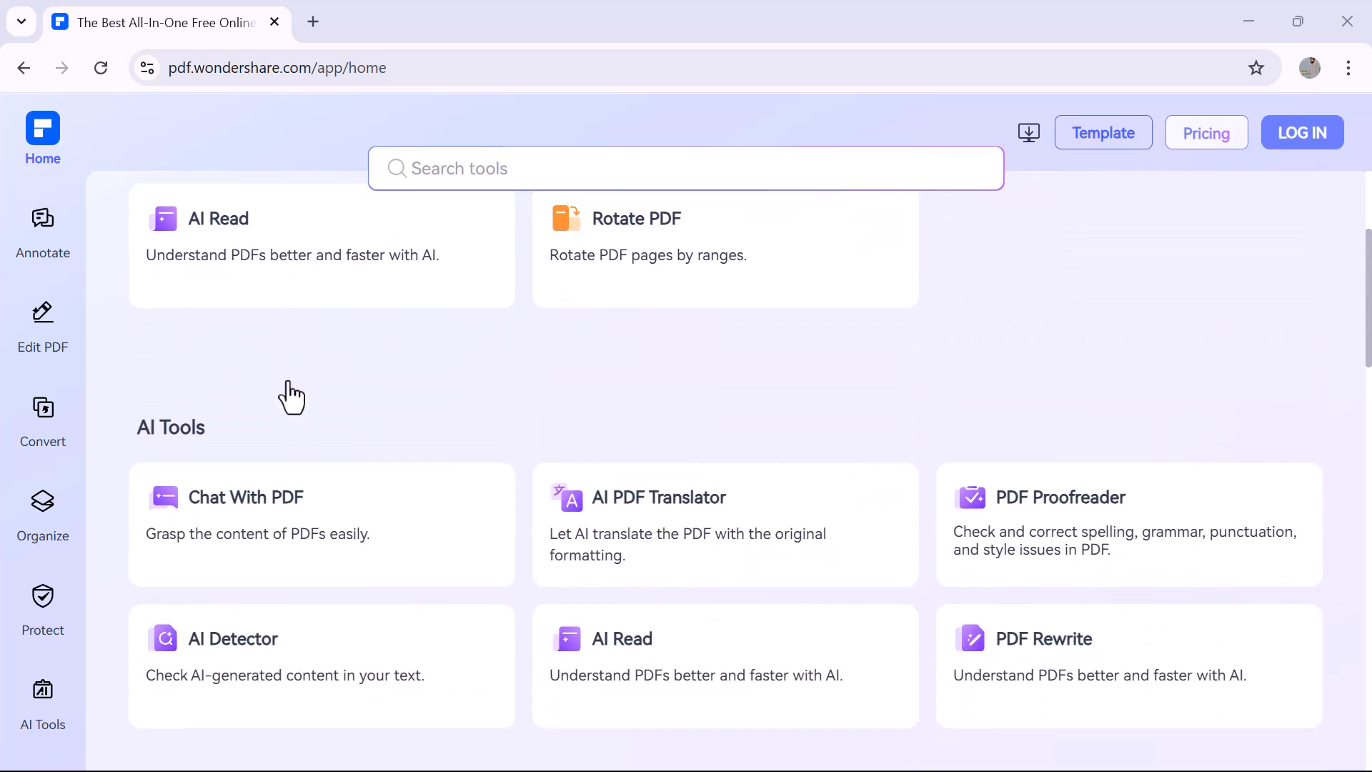
scroll(down, 3)
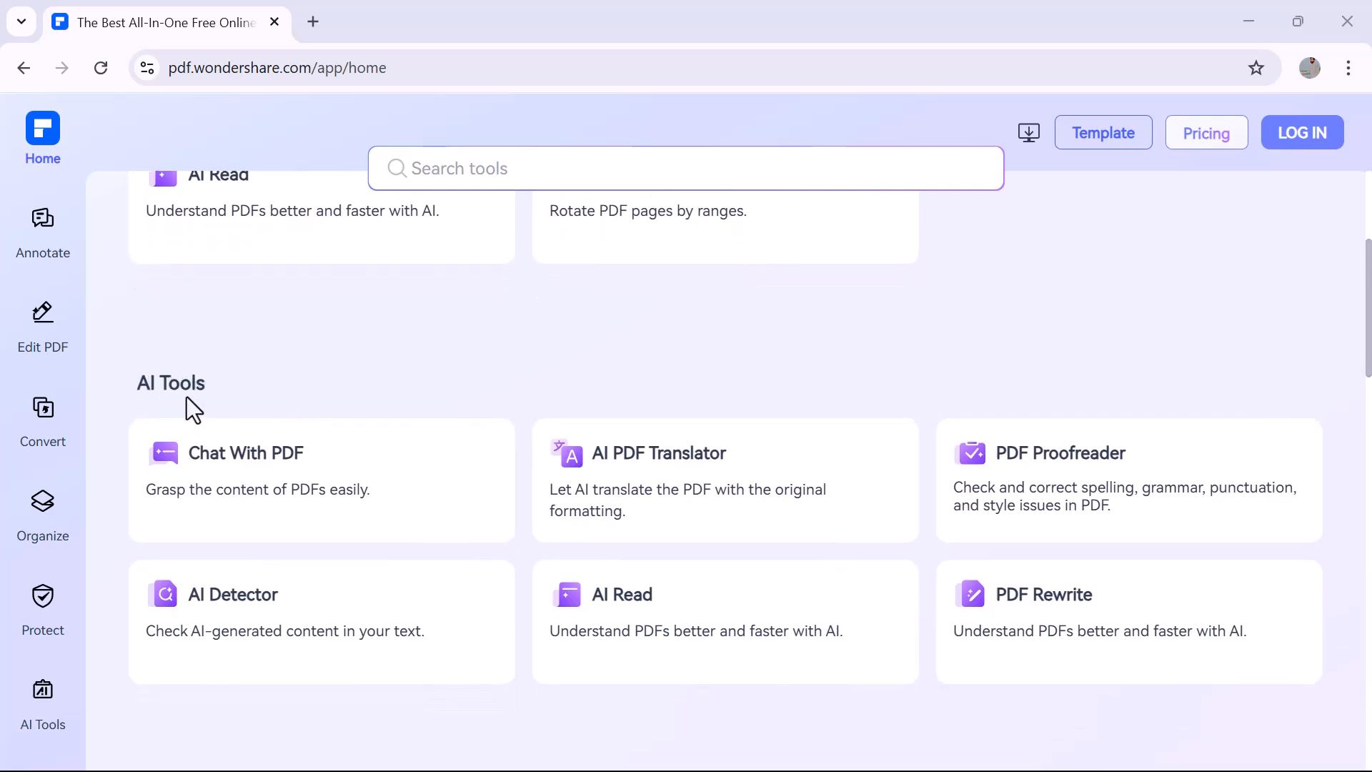
scroll(down, 3)
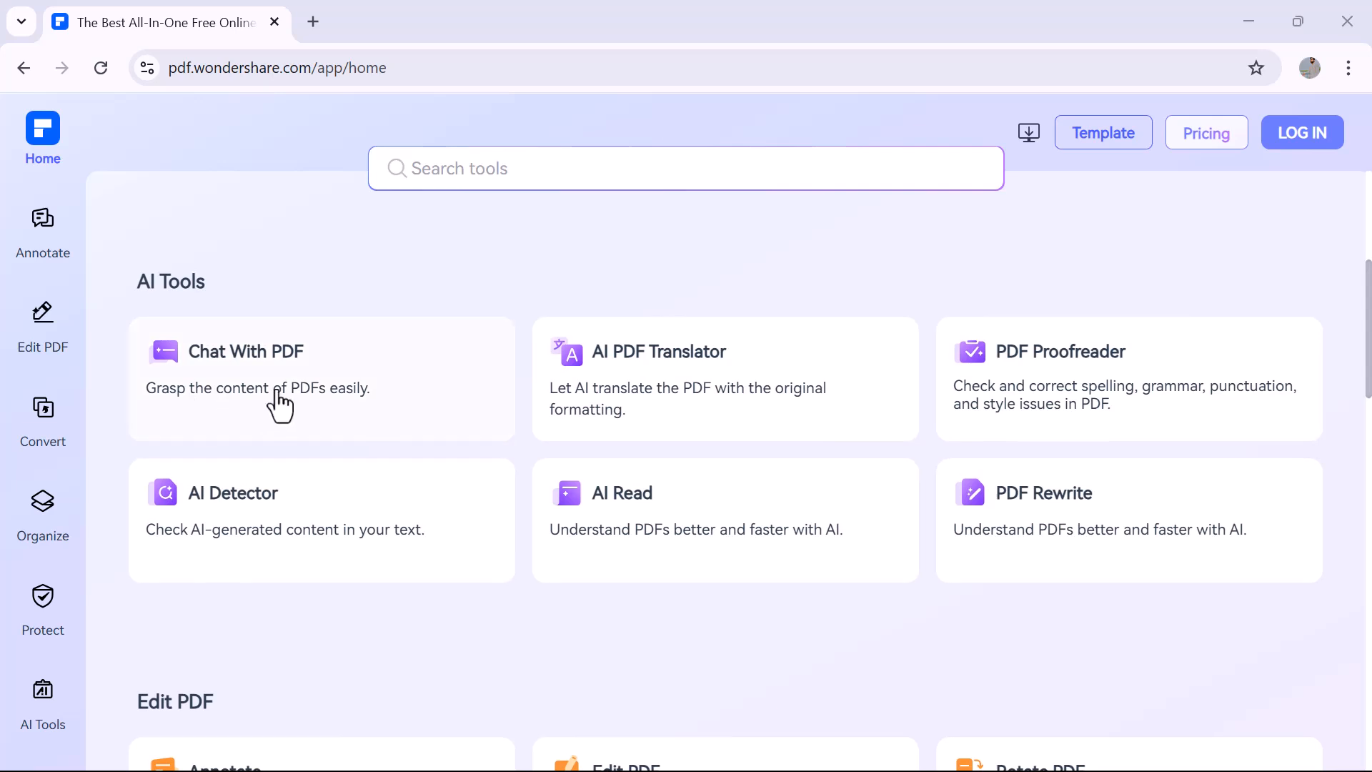
mouse_move(1005, 423)
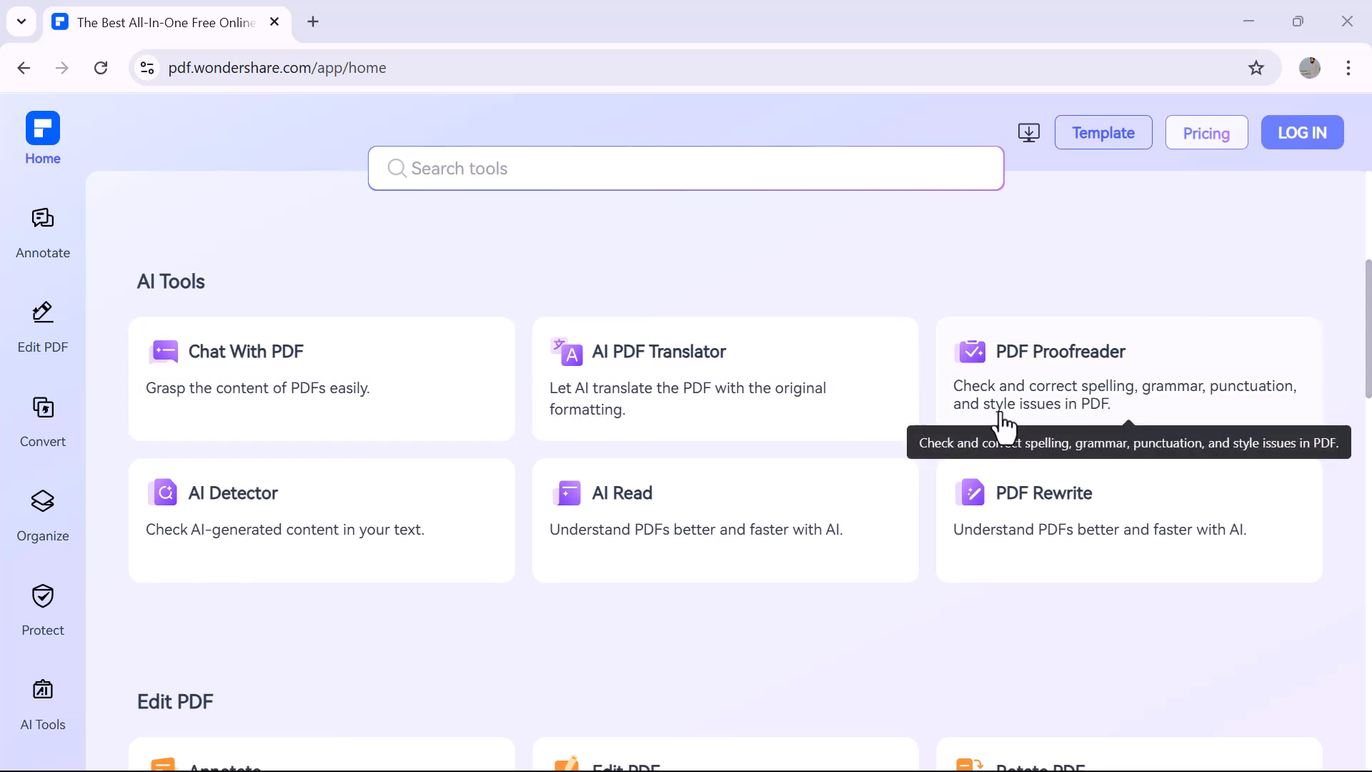
mouse_move(918, 547)
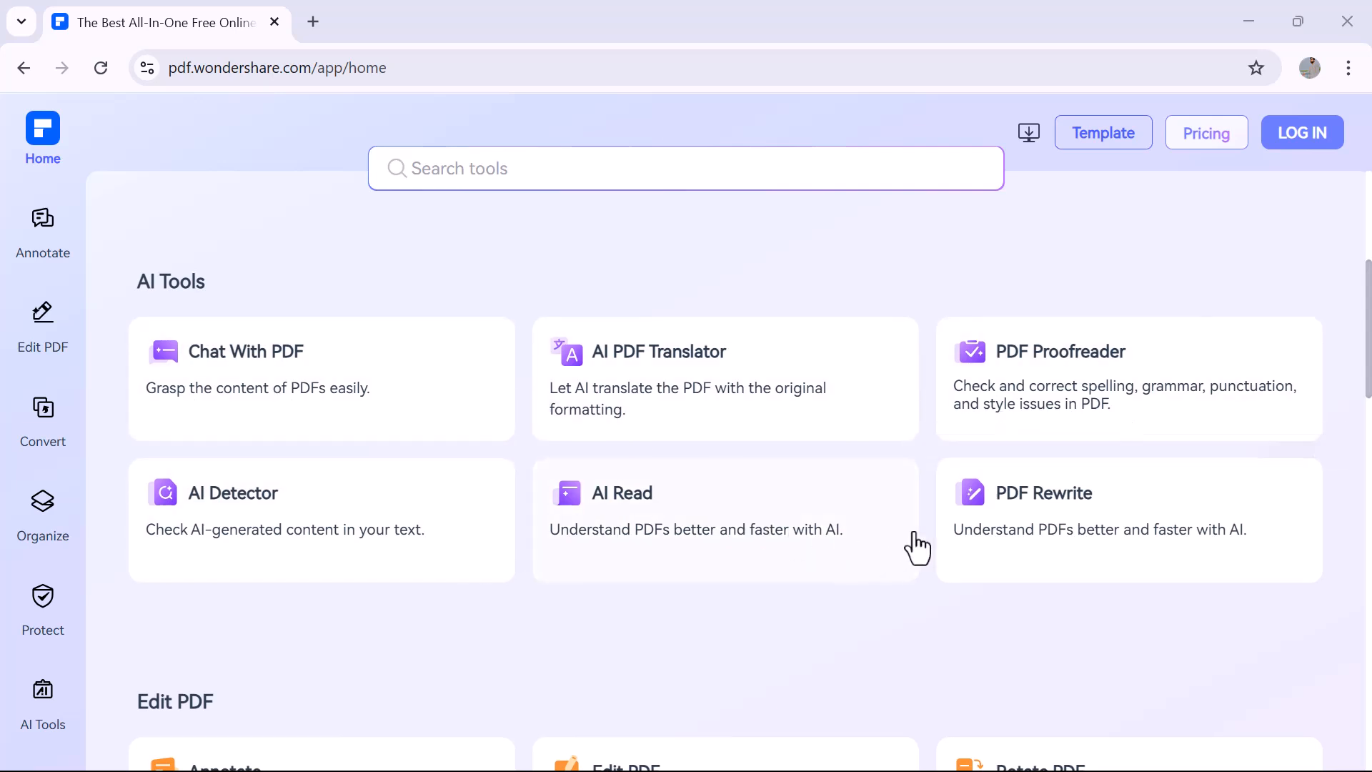
scroll(down, 3)
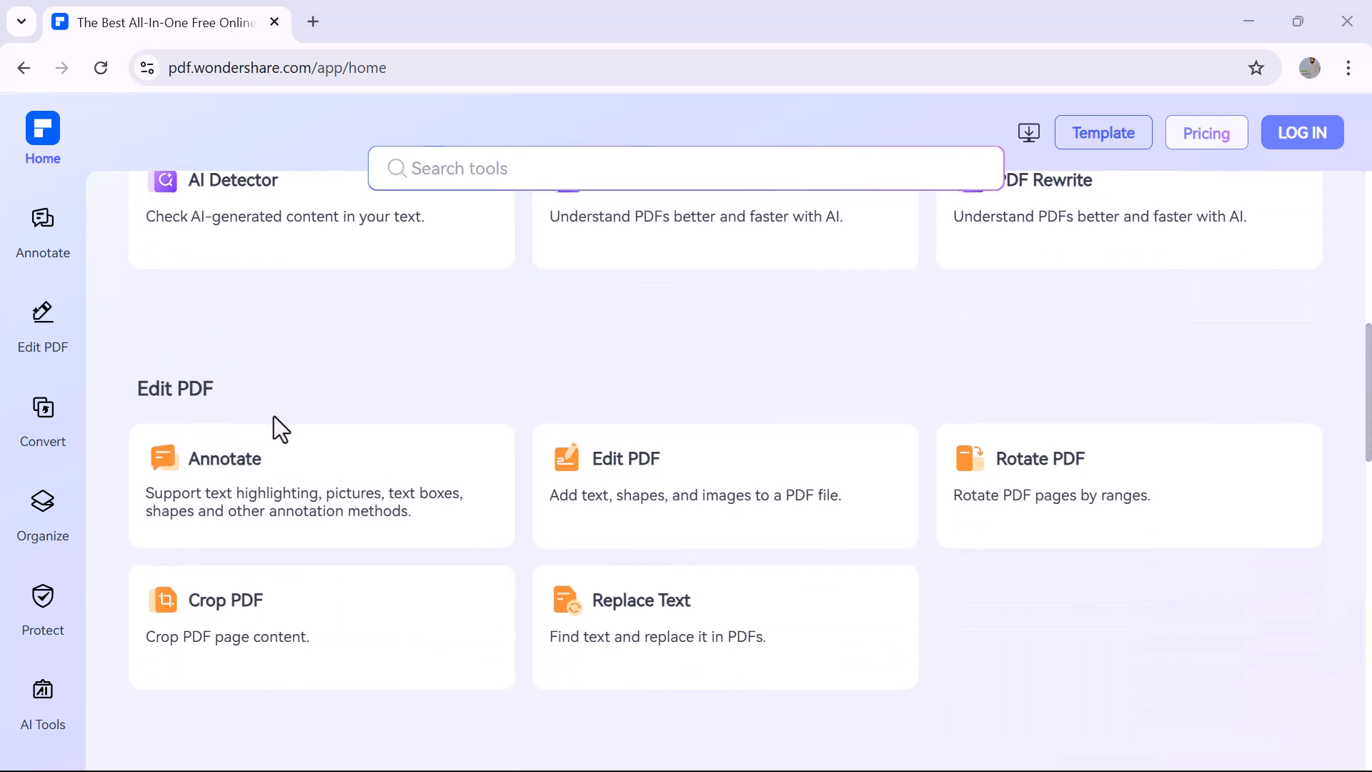
mouse_move(717, 533)
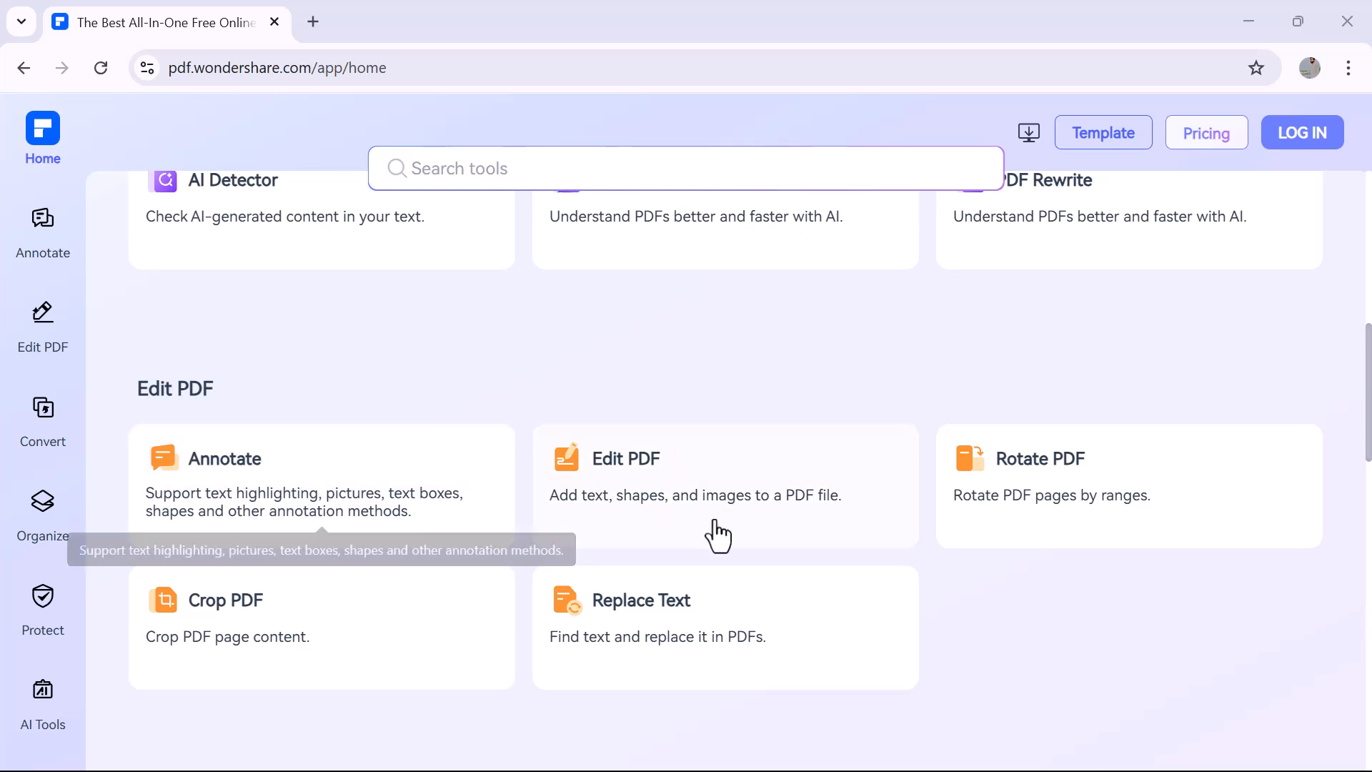
mouse_move(828, 693)
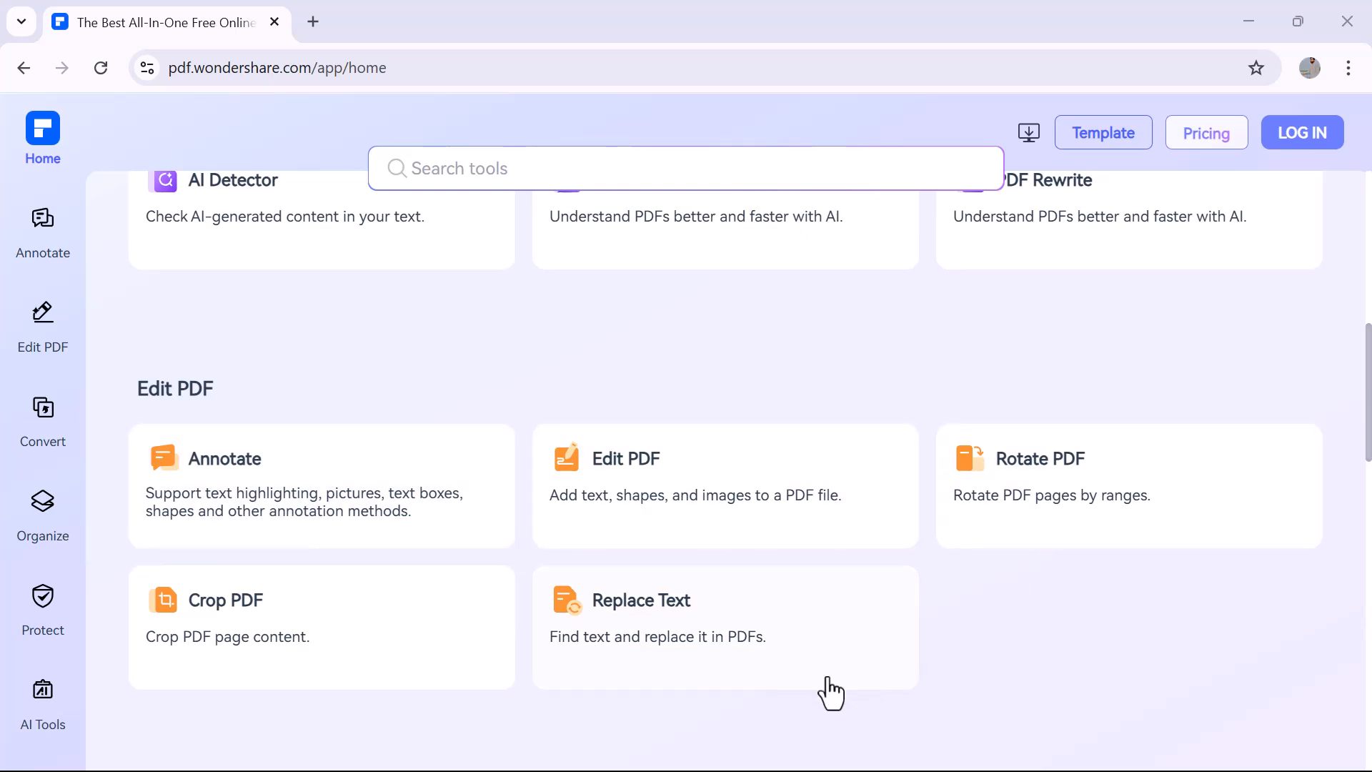
scroll(down, 3)
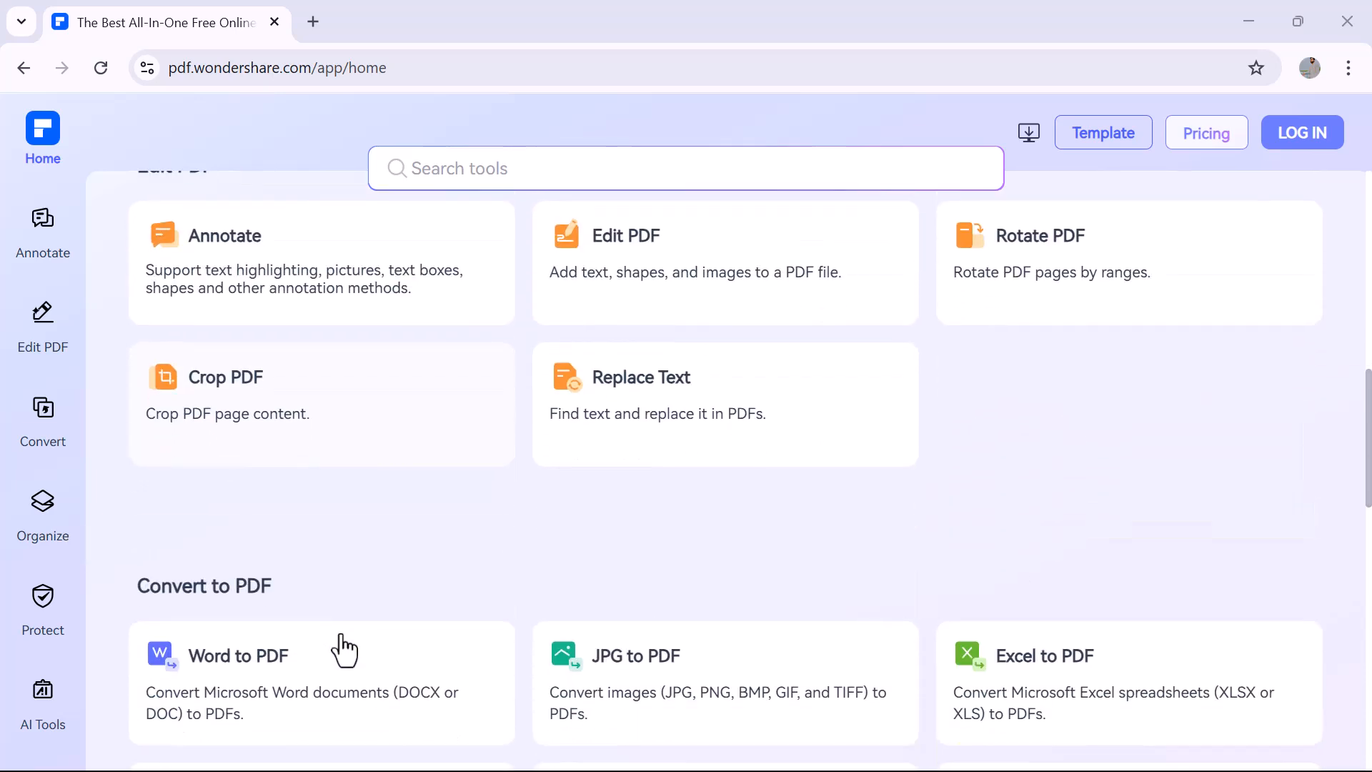
scroll(down, 3)
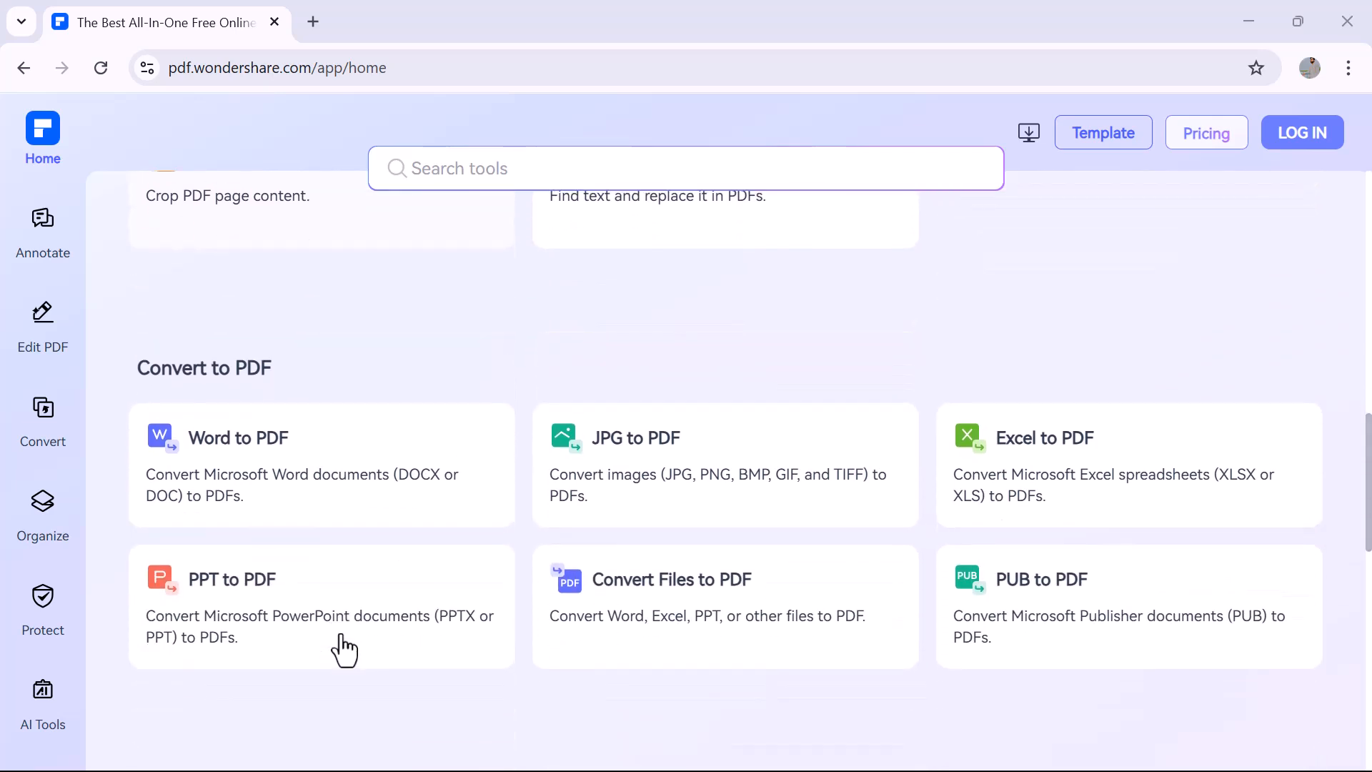
mouse_move(268, 394)
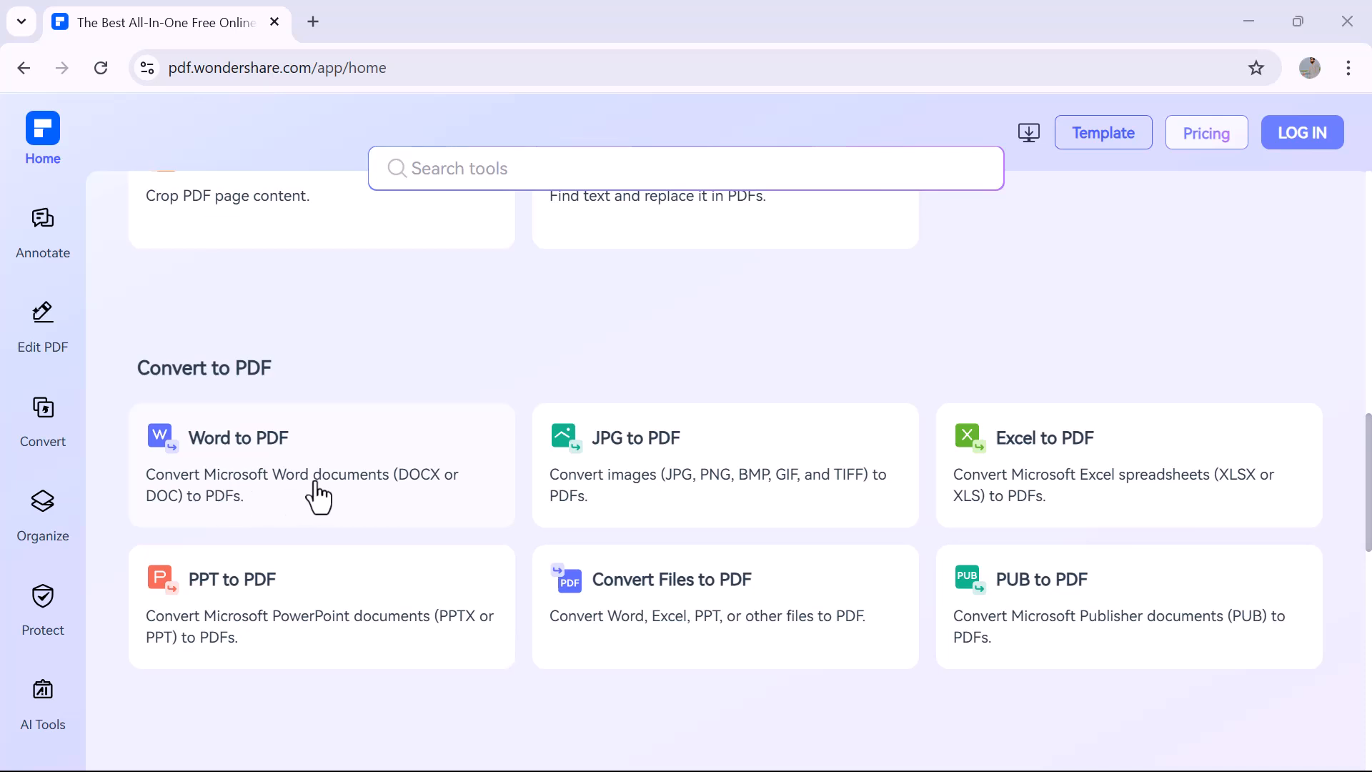
scroll(down, 3)
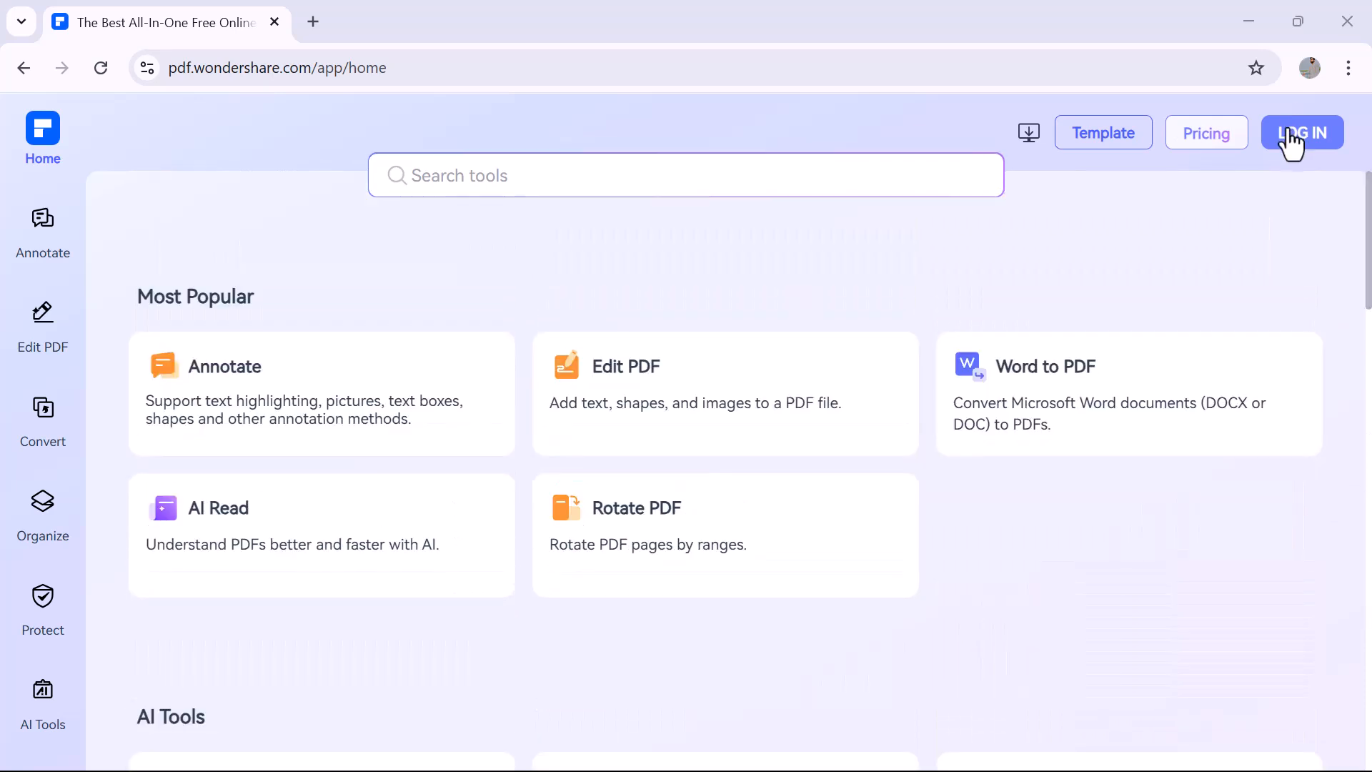
Log in so the account avatar replaces the login button.
click(1300, 132)
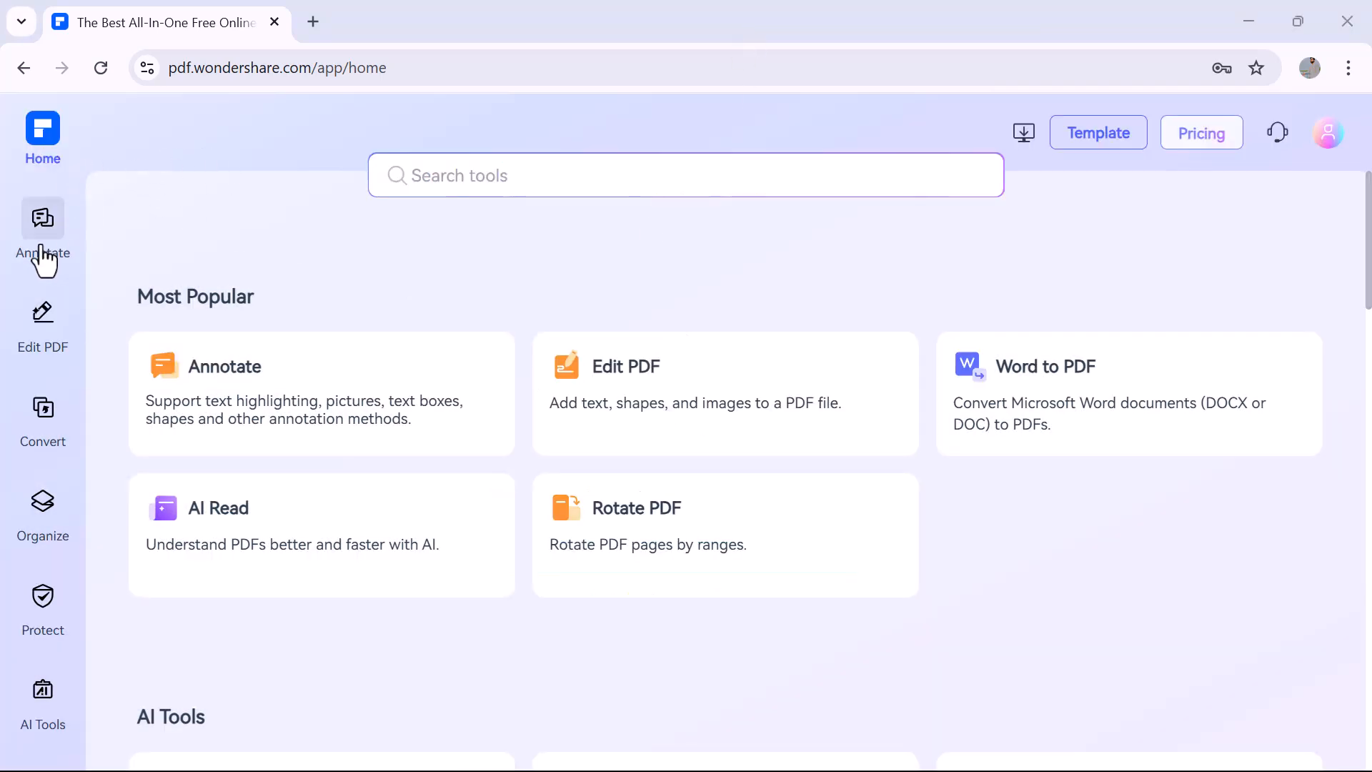
mouse_move(41, 319)
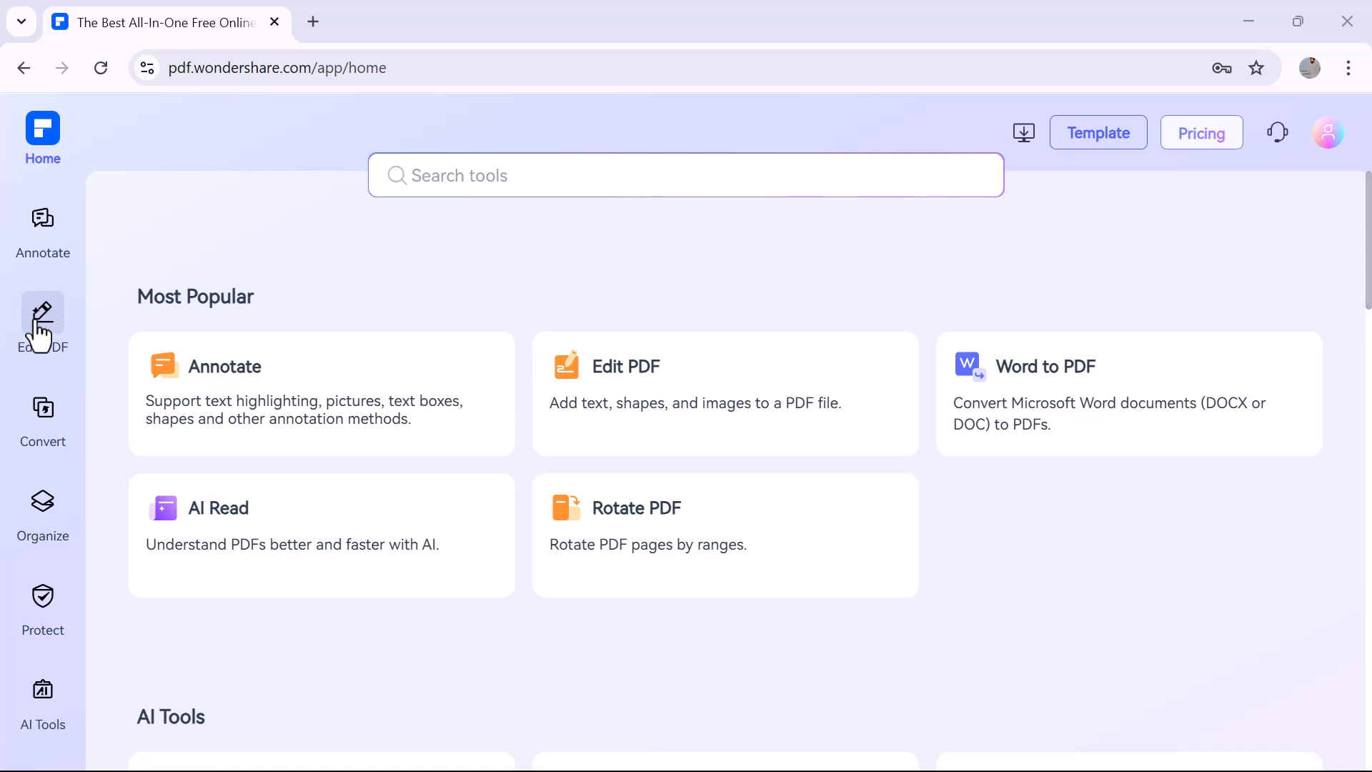
click(41, 510)
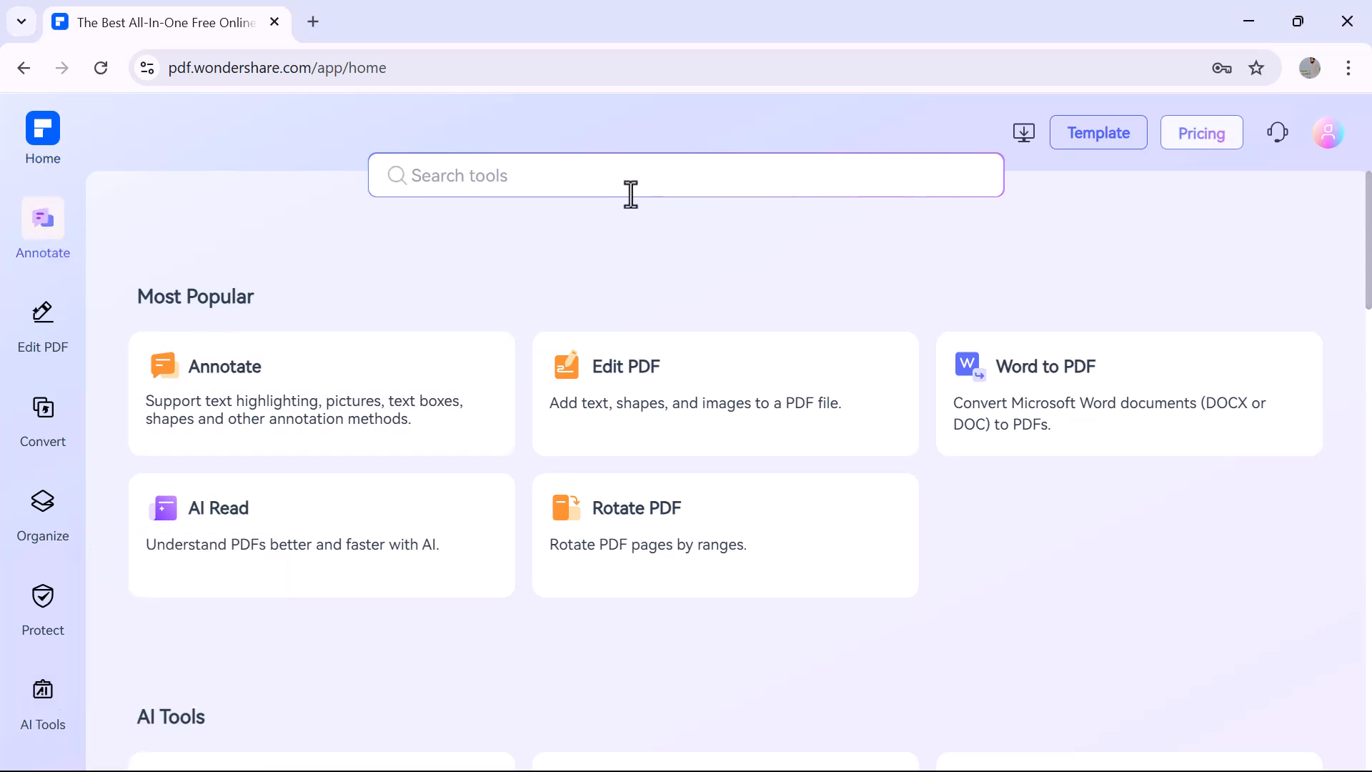
Load Information_Technology_IT_Article.pdf into the Annotate tool from the computer.
click(224, 366)
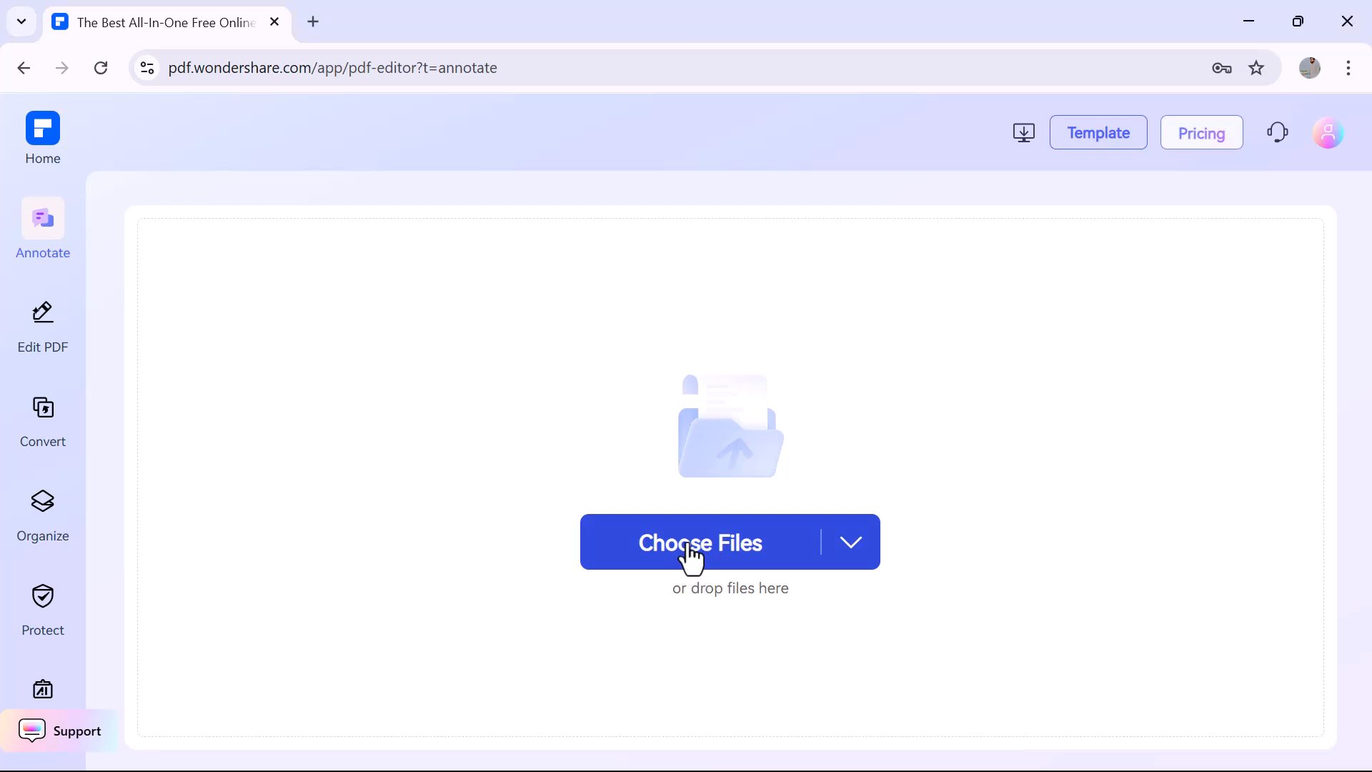
click(699, 542)
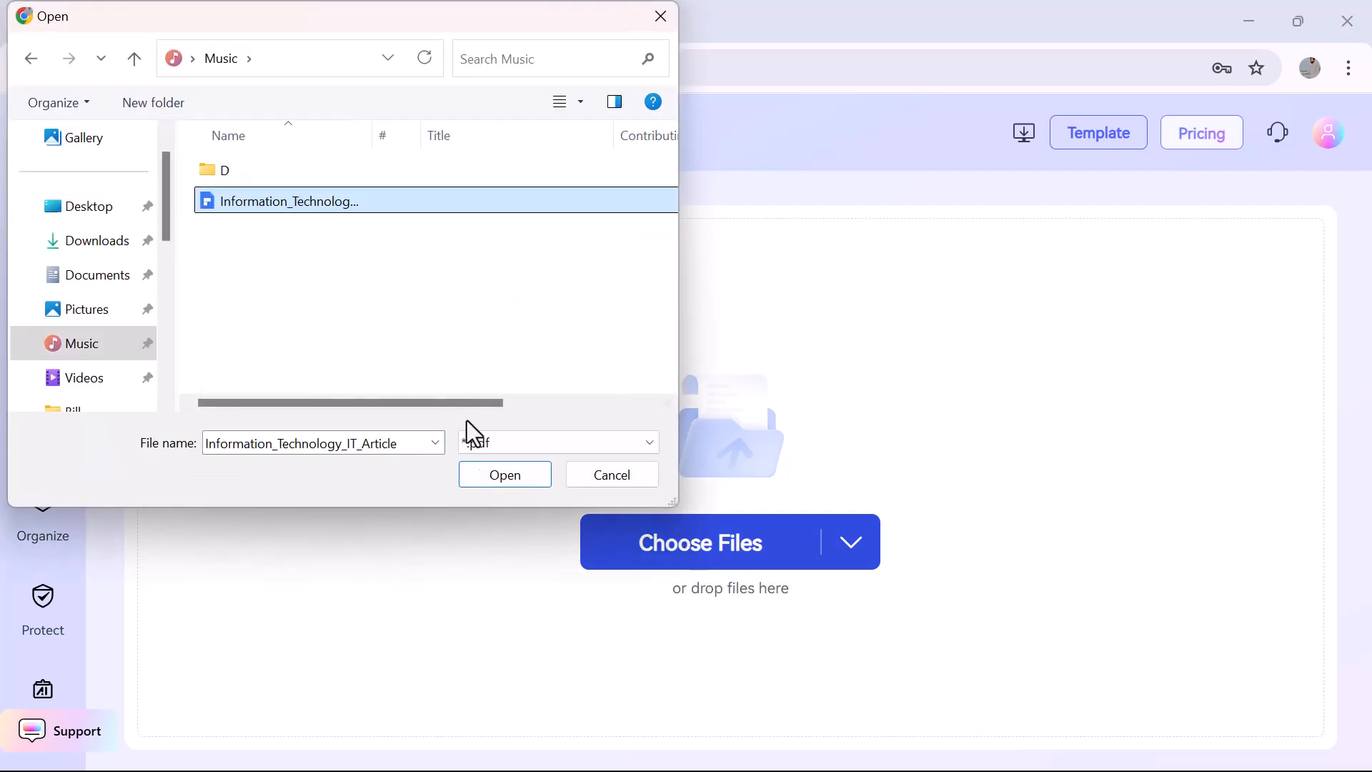
click(505, 473)
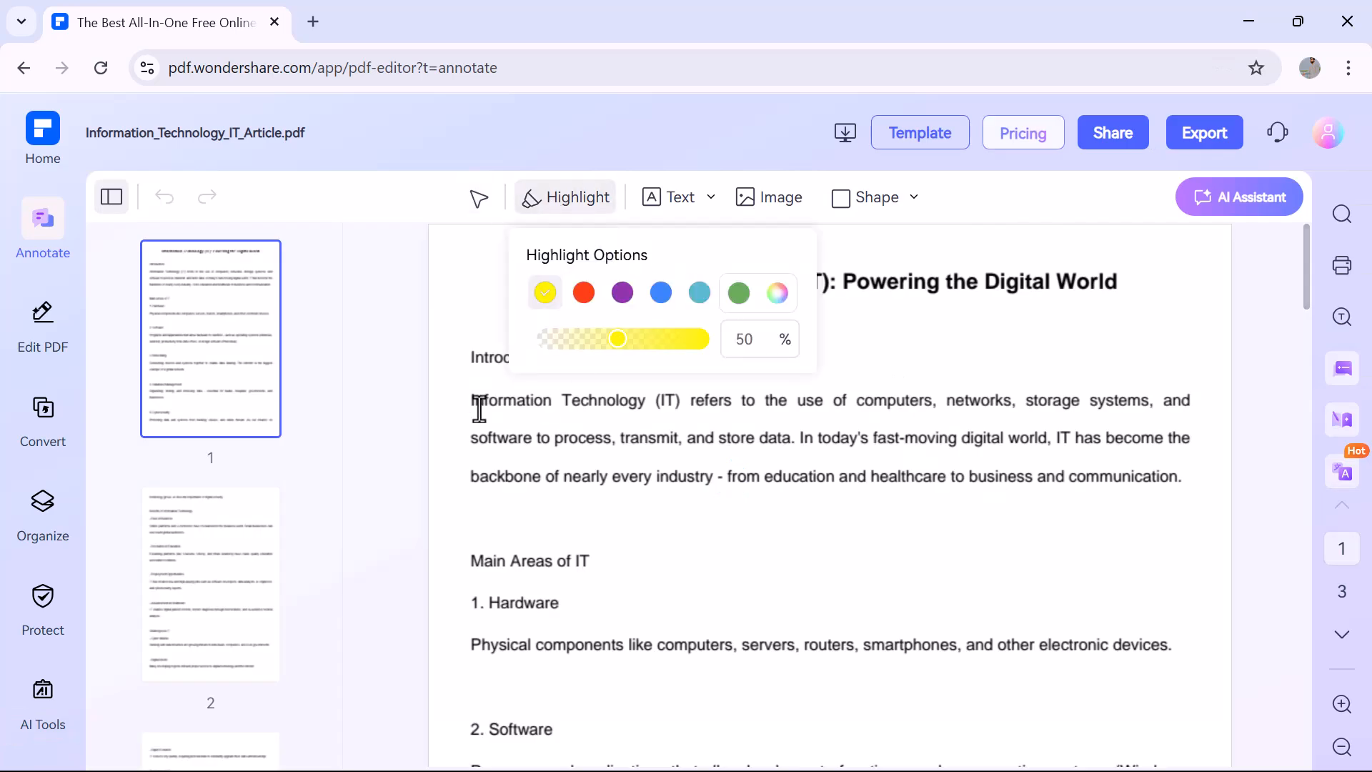
Highlight the intro paragraph in yellow and place the graduation photo beside the title.
drag(473, 400, 1163, 479)
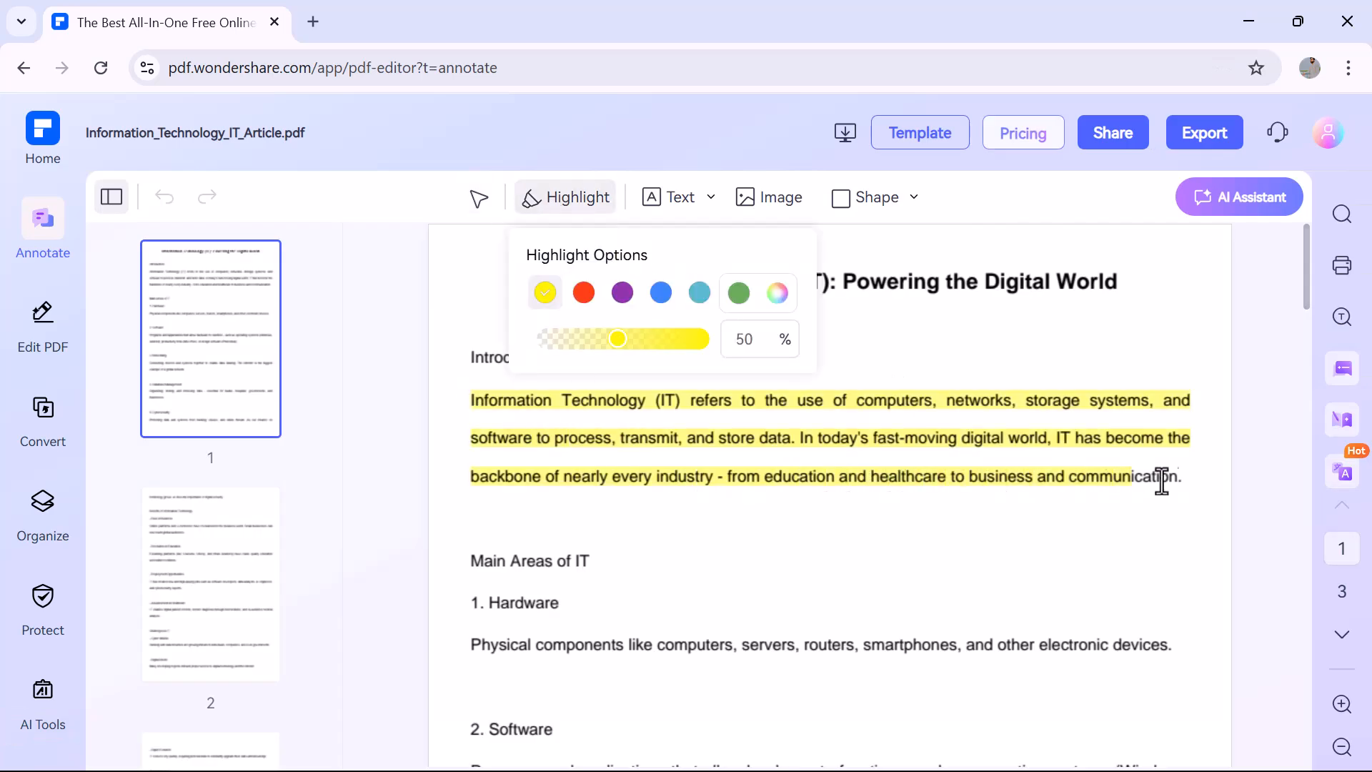
mouse_move(676, 197)
text(date)
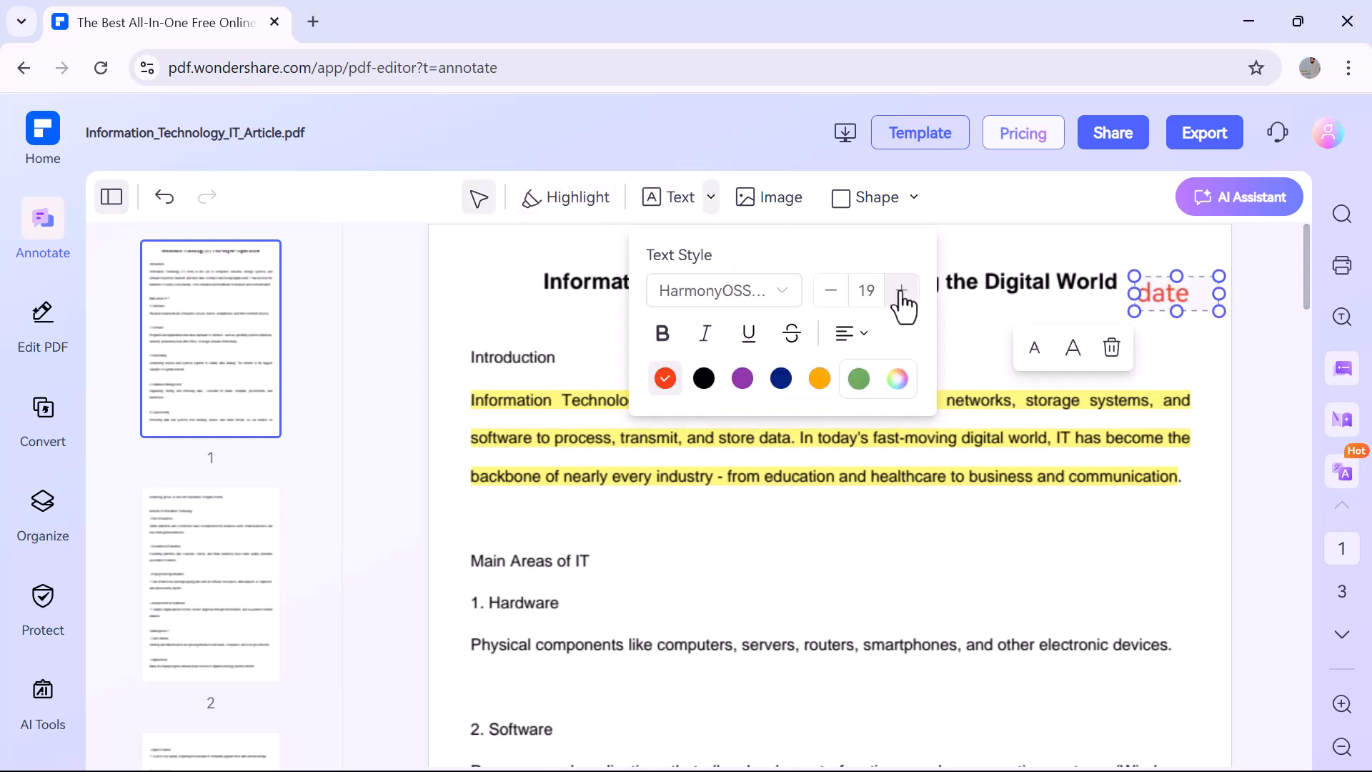
click(767, 197)
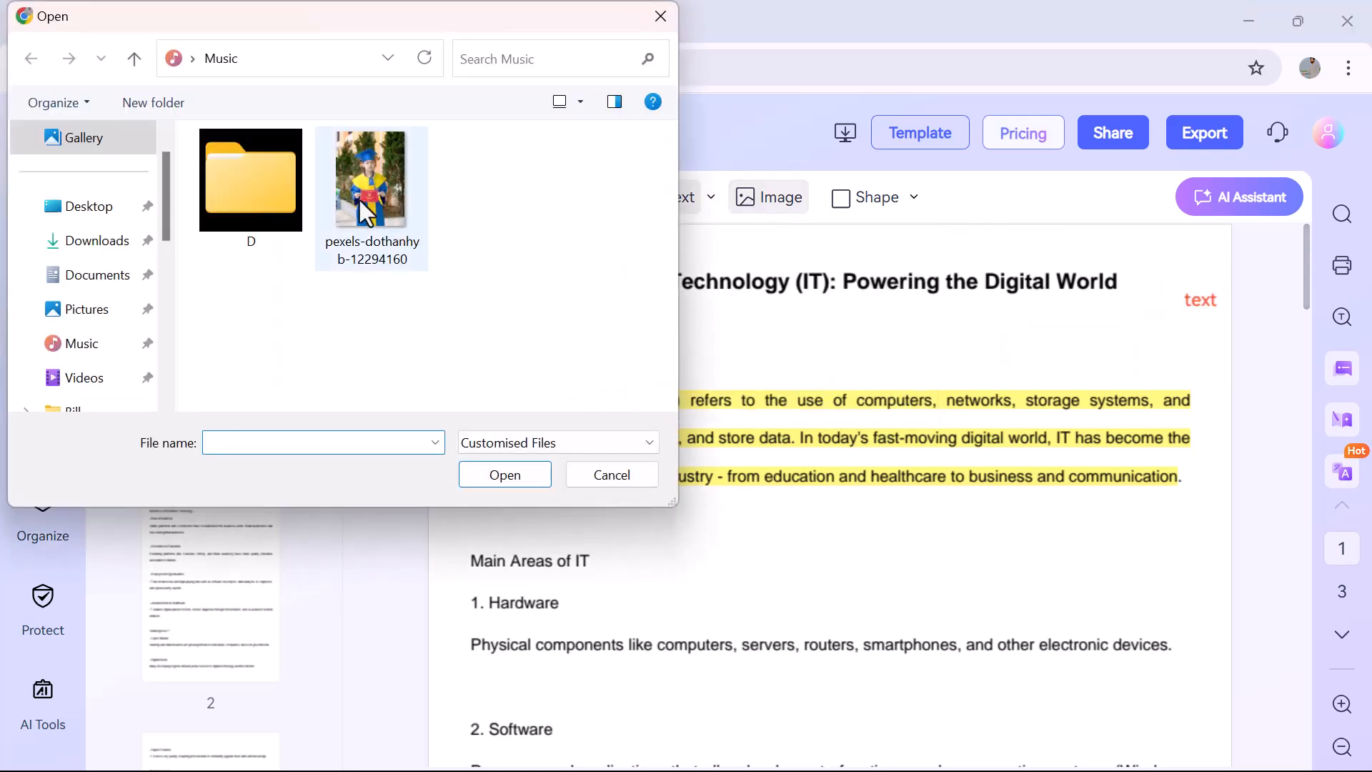
click(913, 197)
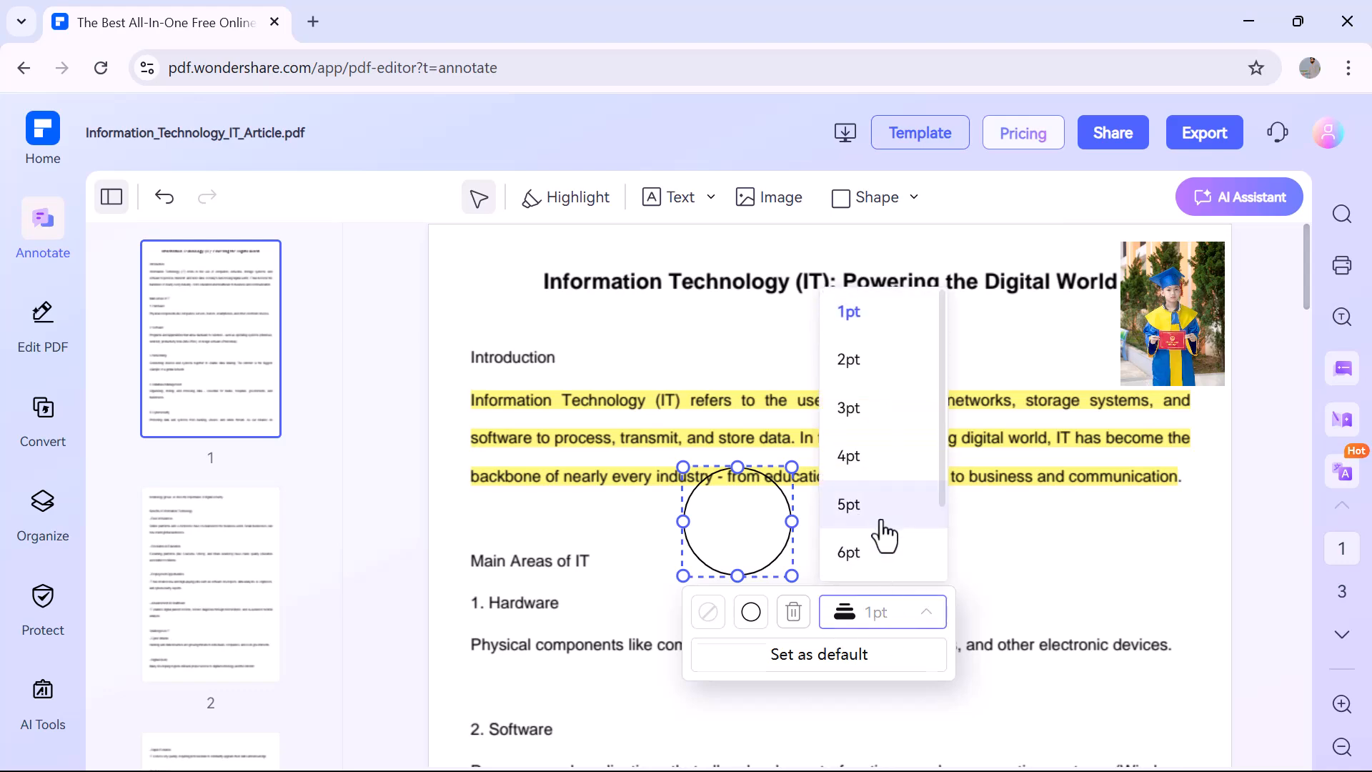
Thicken the circle outline to 5pt, then move on to Edit PDF mode.
click(848, 504)
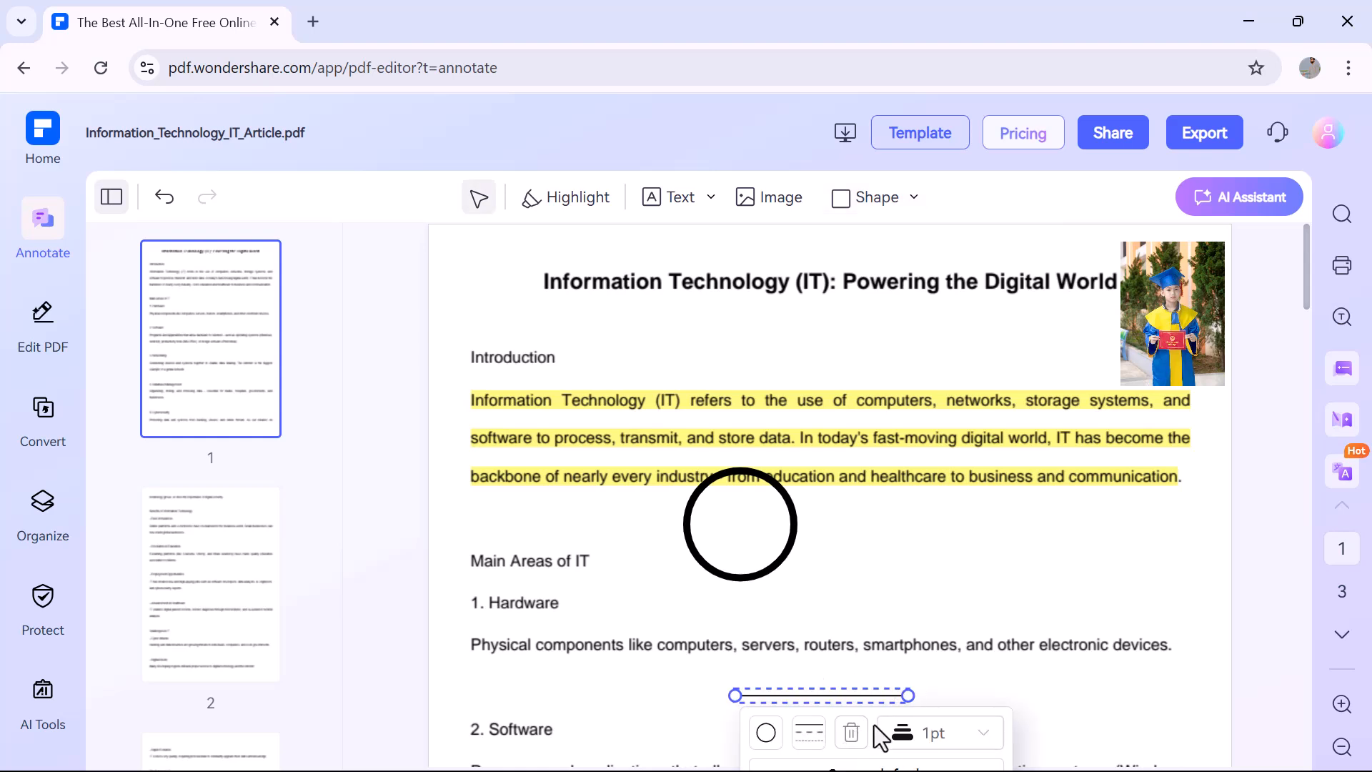
click(42, 324)
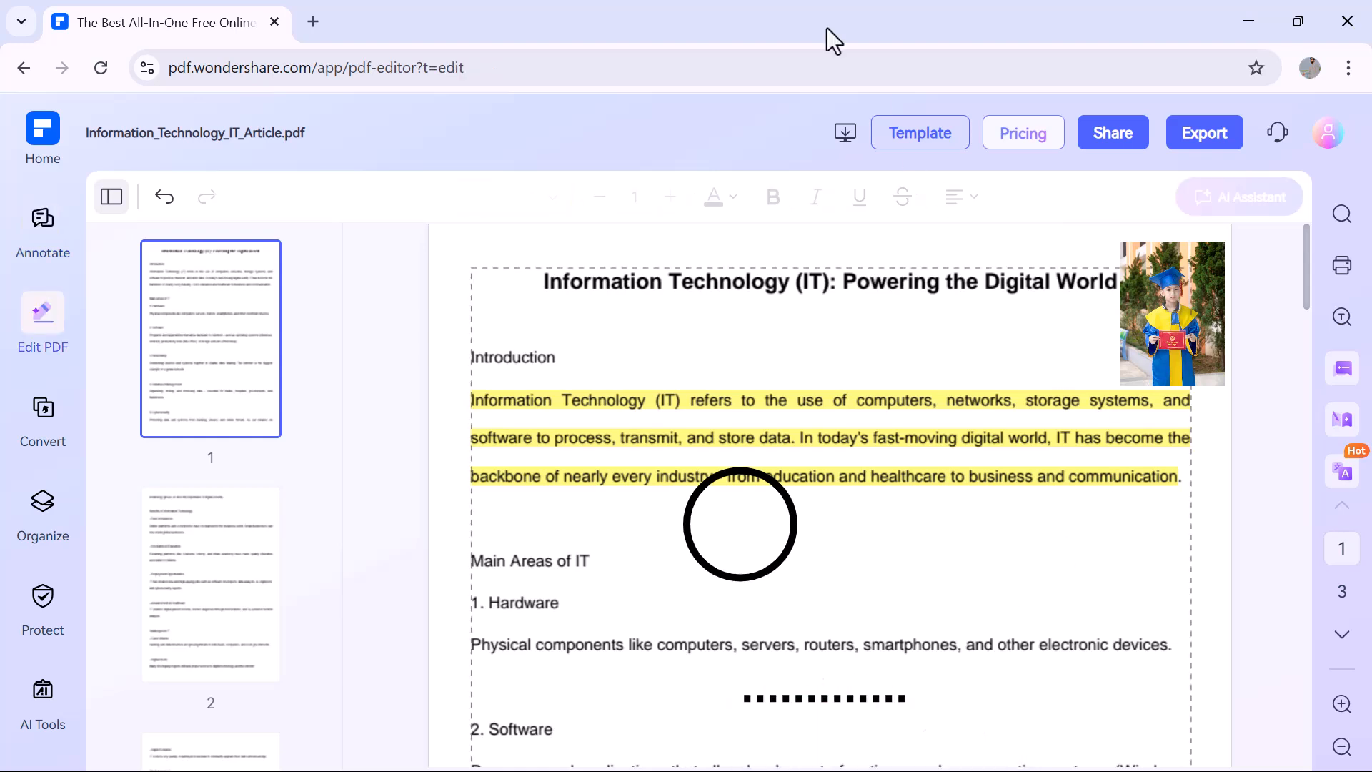
Reopen Information_Technology_IT_Article.pdf in Edit PDF mode for title editing.
click(42, 231)
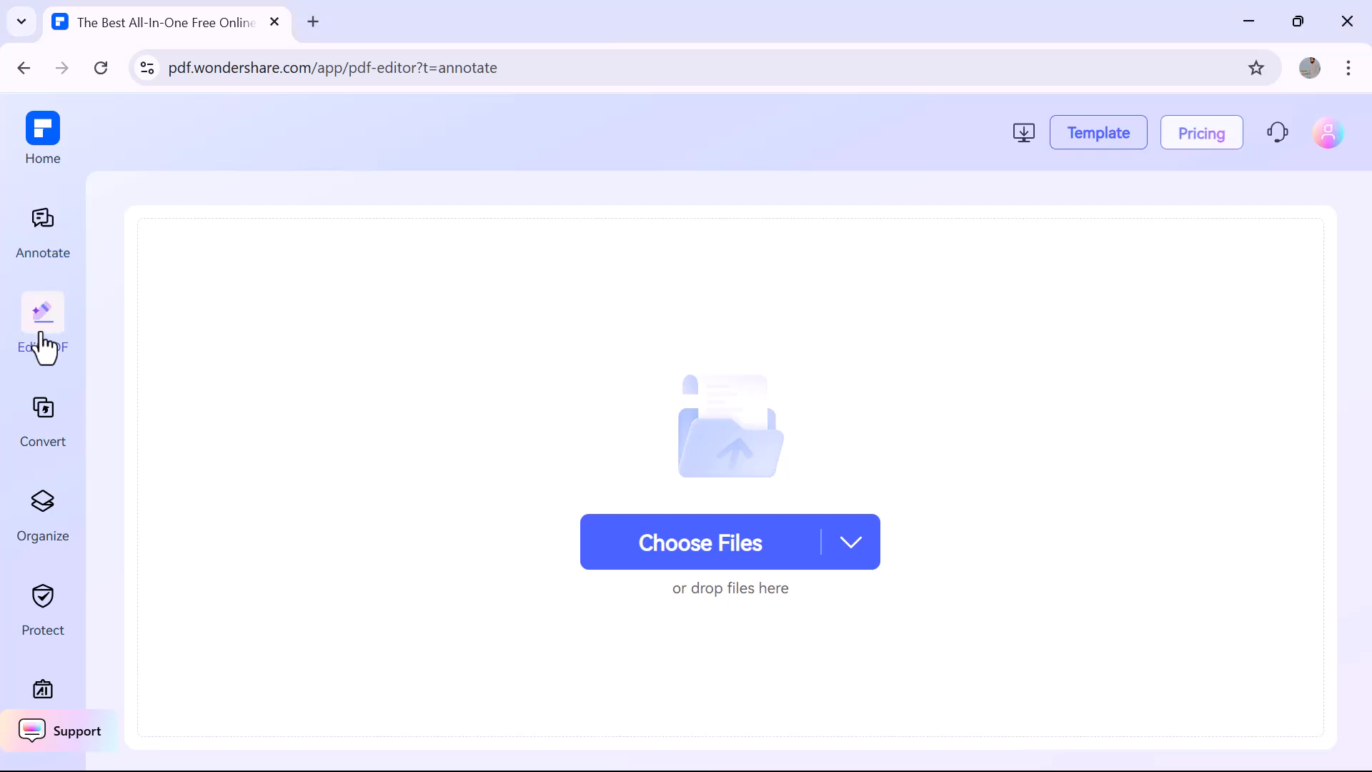
click(41, 324)
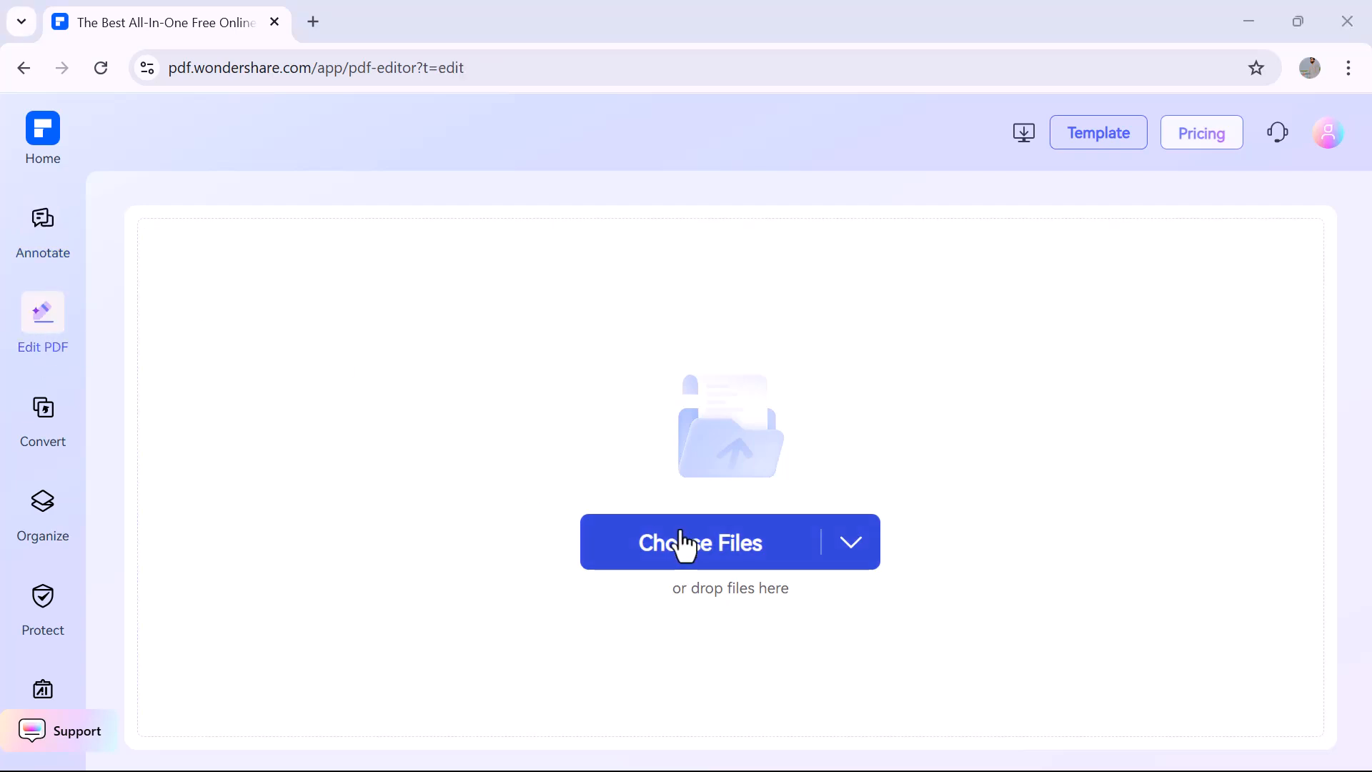
click(699, 542)
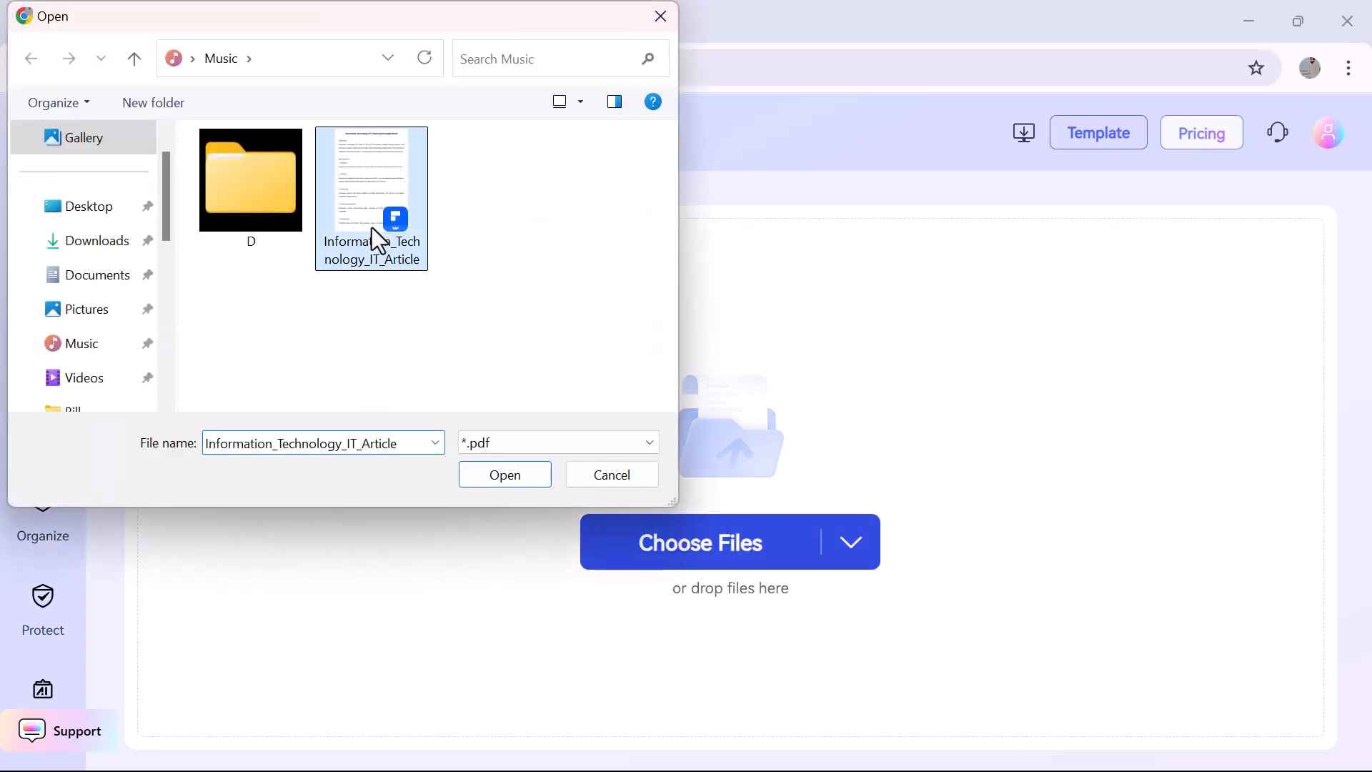
click(504, 474)
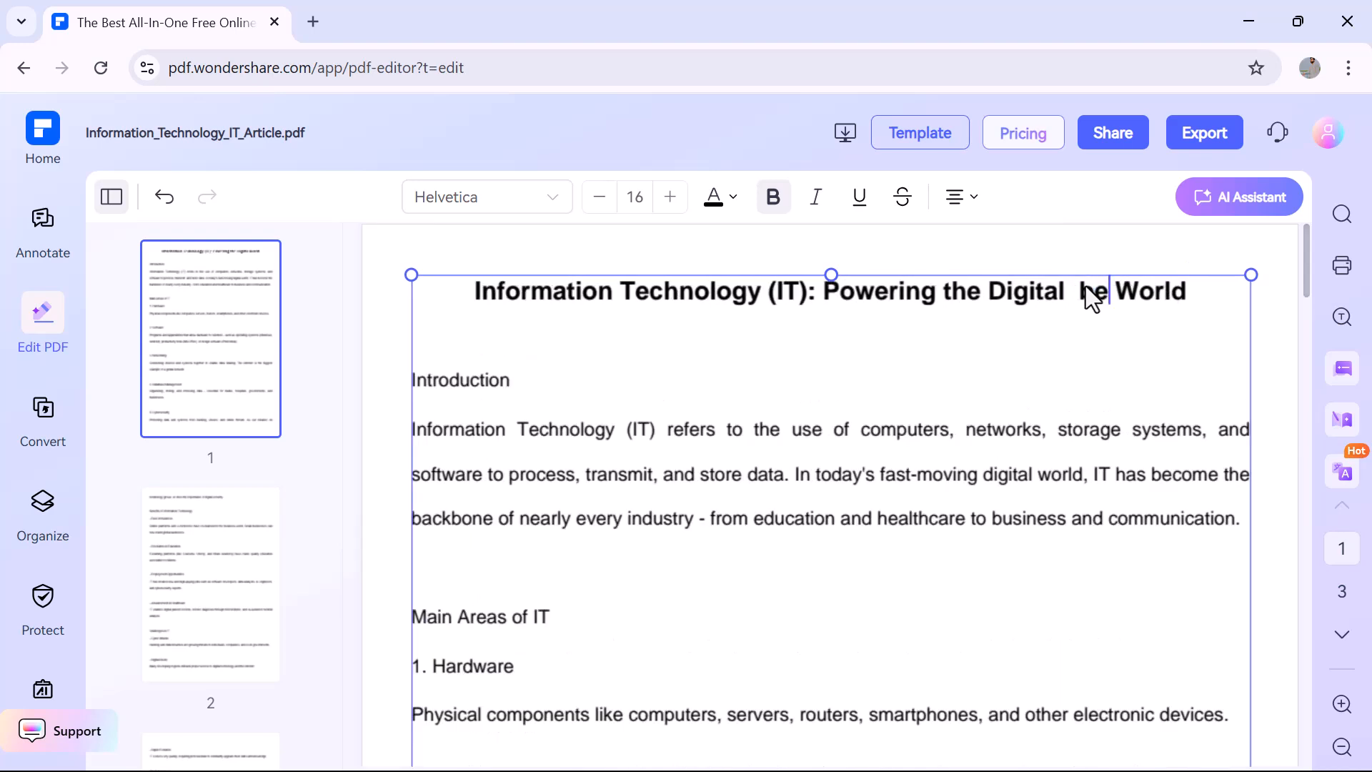
Add 'Best' to the title and strike through a phrase in the first sentence.
text(Best)
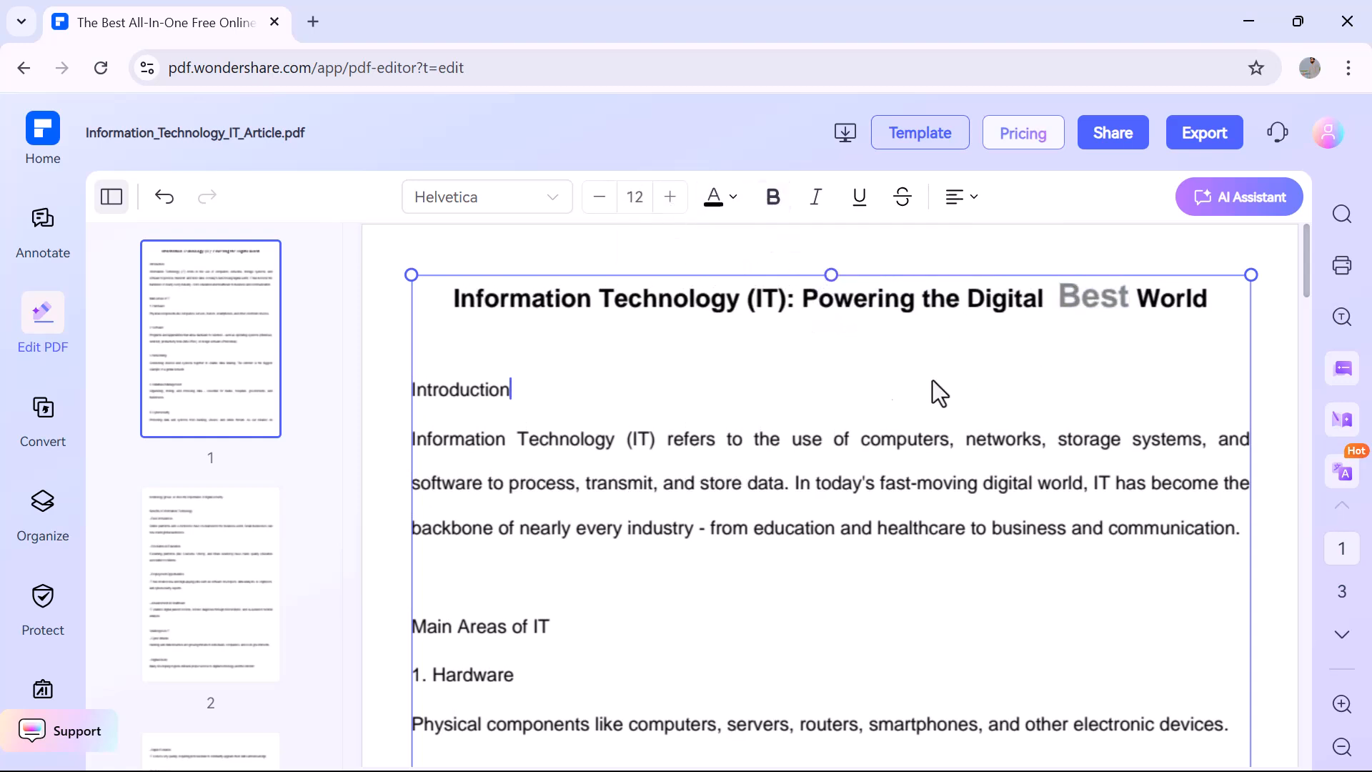
click(901, 196)
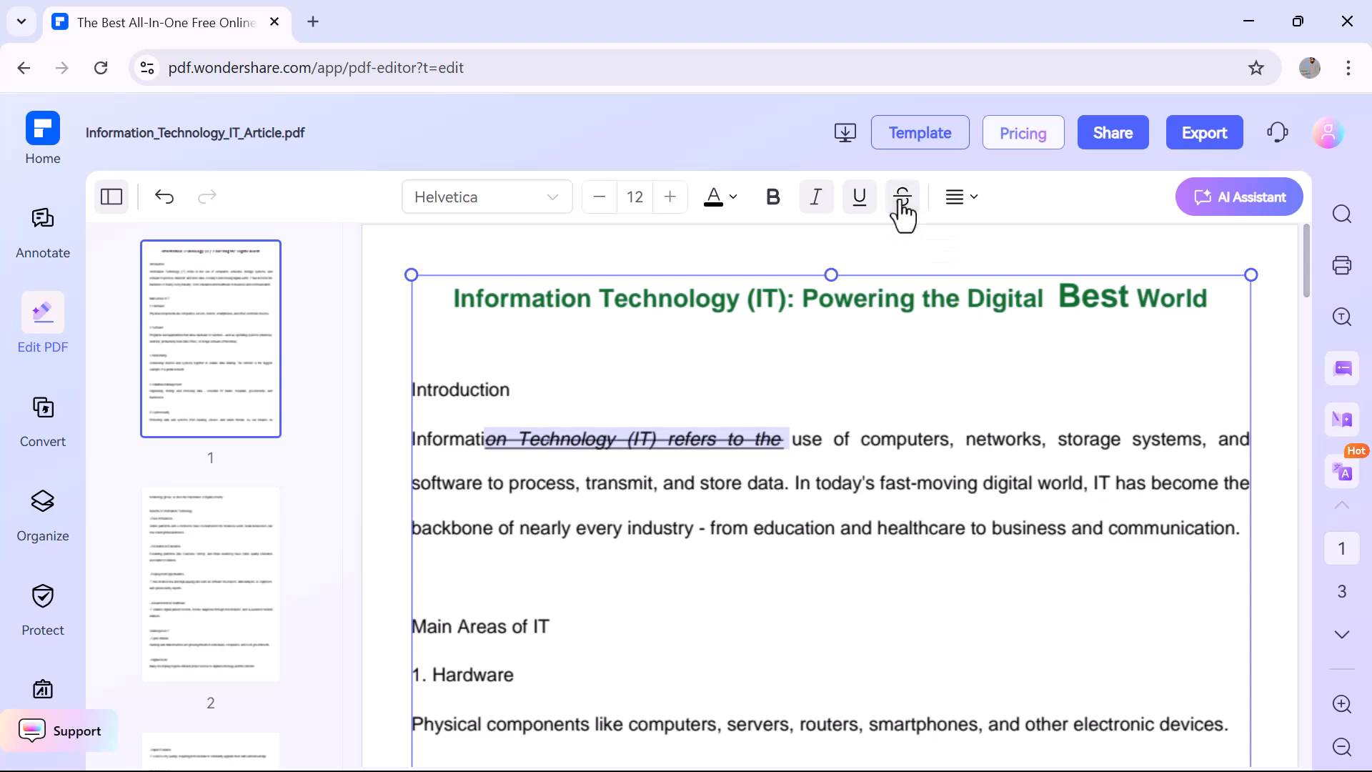
Center the text in its box, then go to the PDF to Word converter.
click(960, 196)
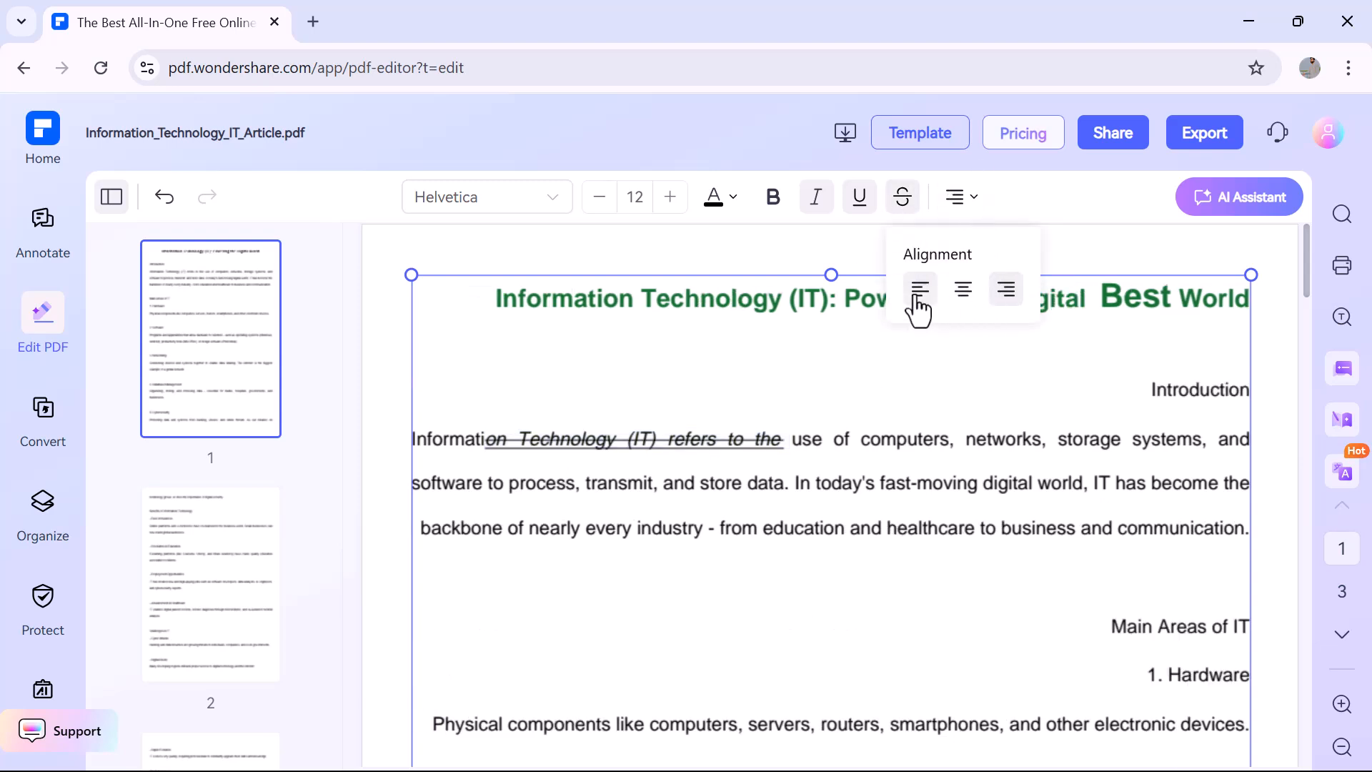
click(962, 288)
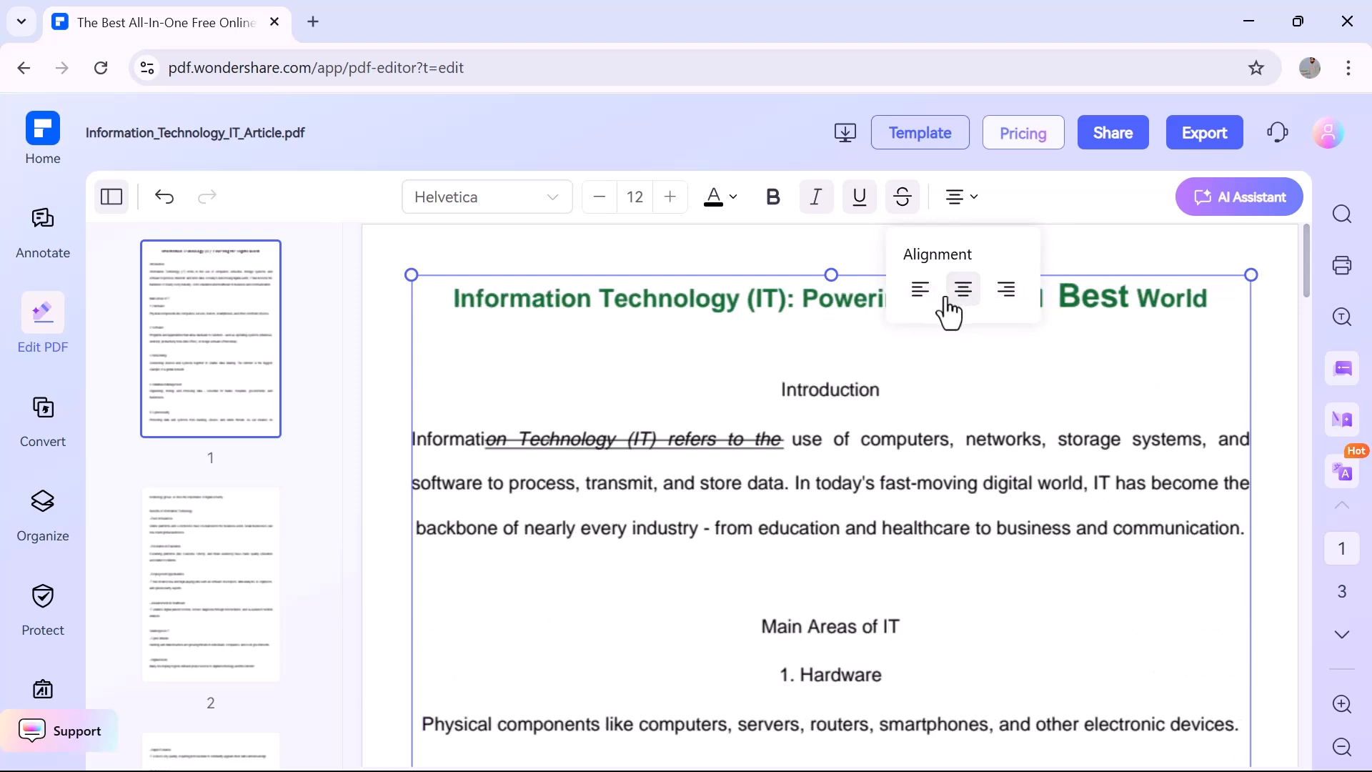
click(42, 418)
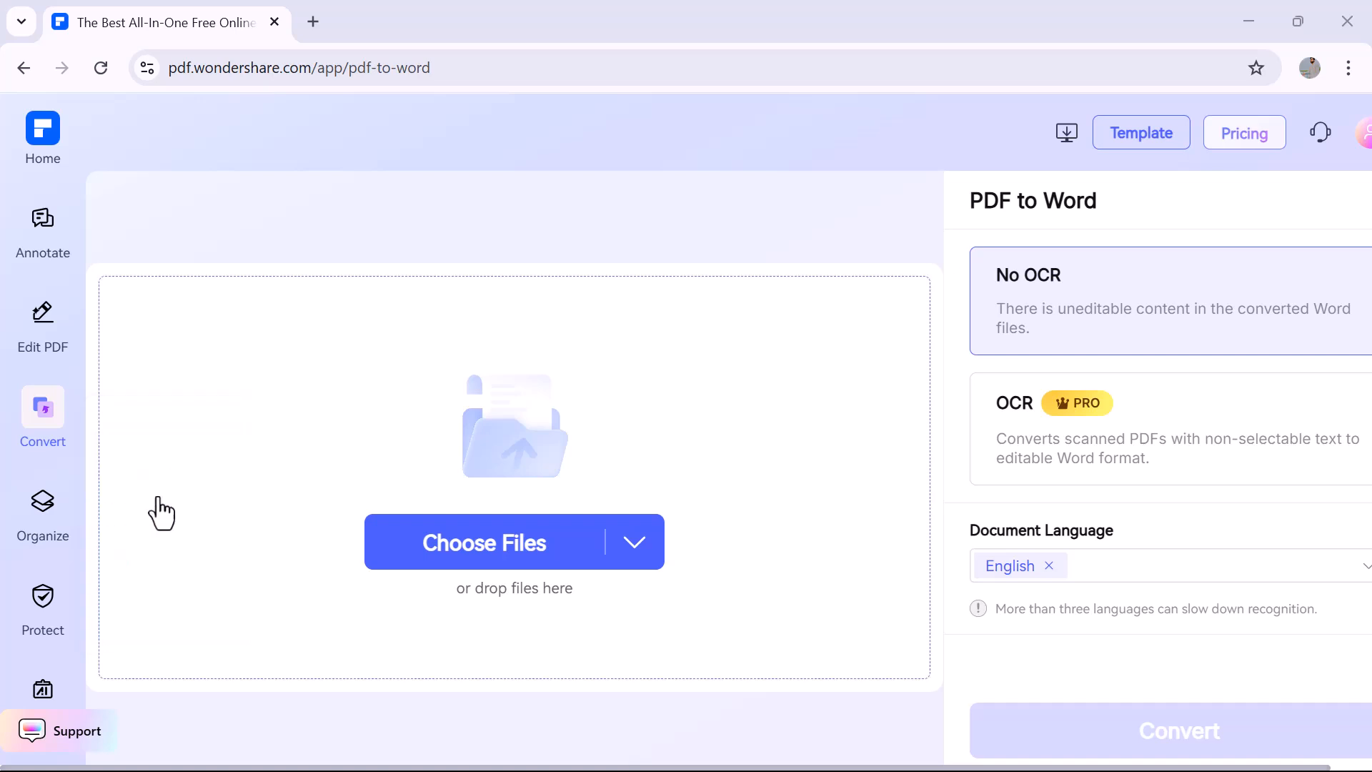
Add the IT article and convert it to Word with No OCR, downloading the result.
click(41, 412)
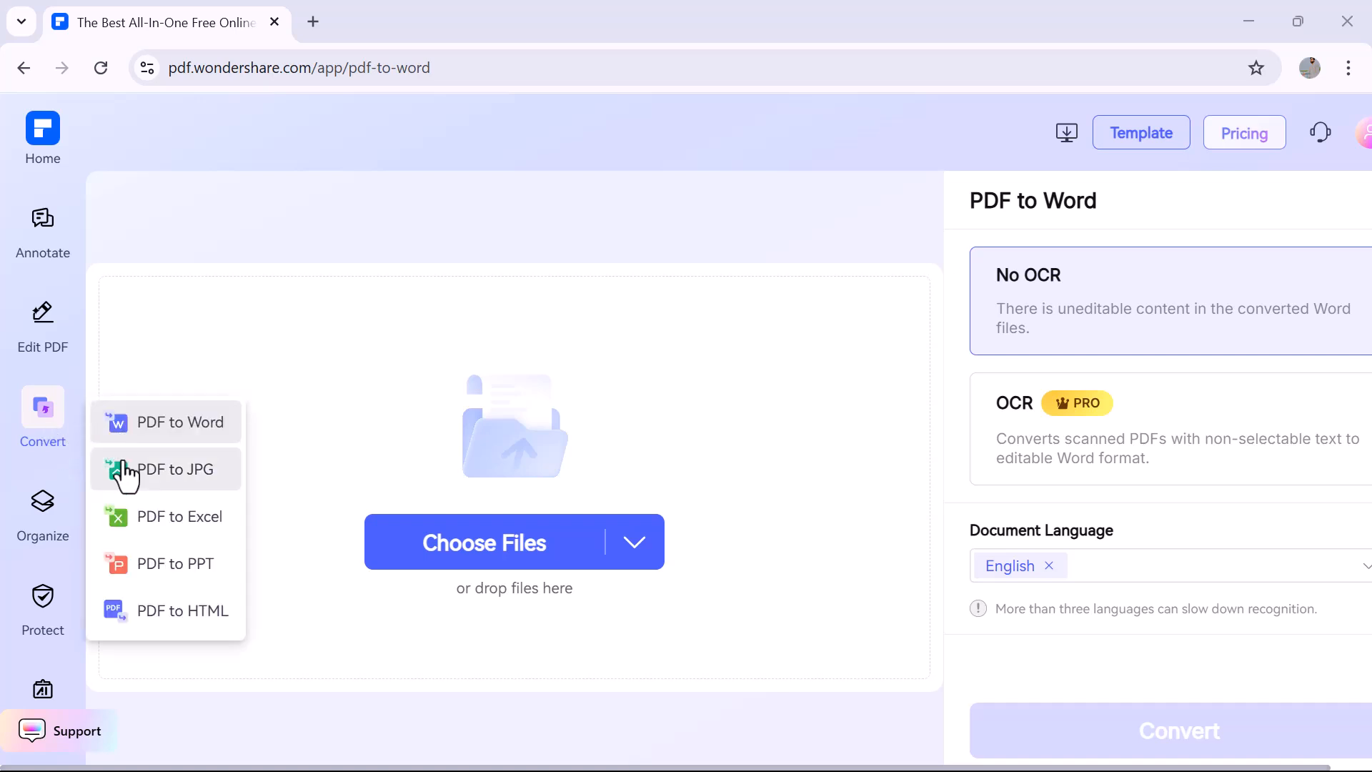
mouse_move(133, 565)
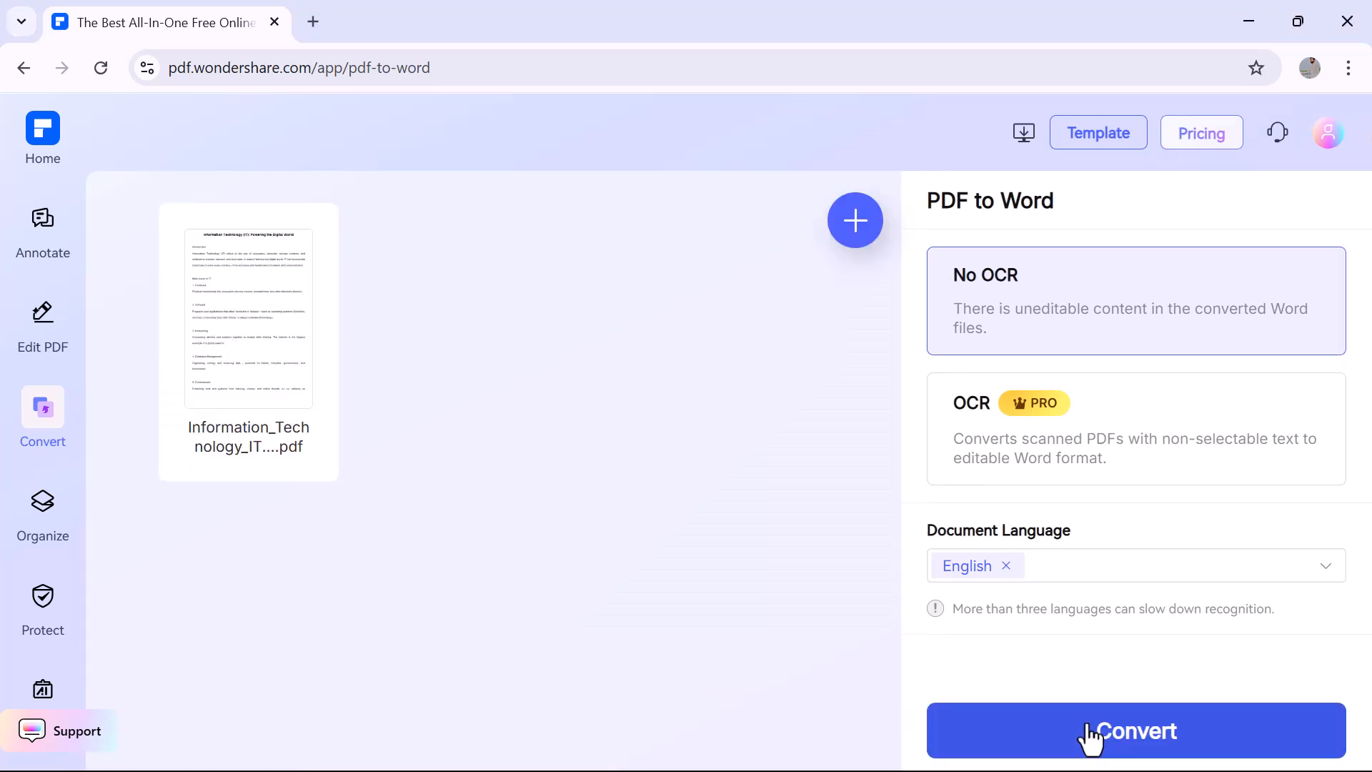
click(1135, 730)
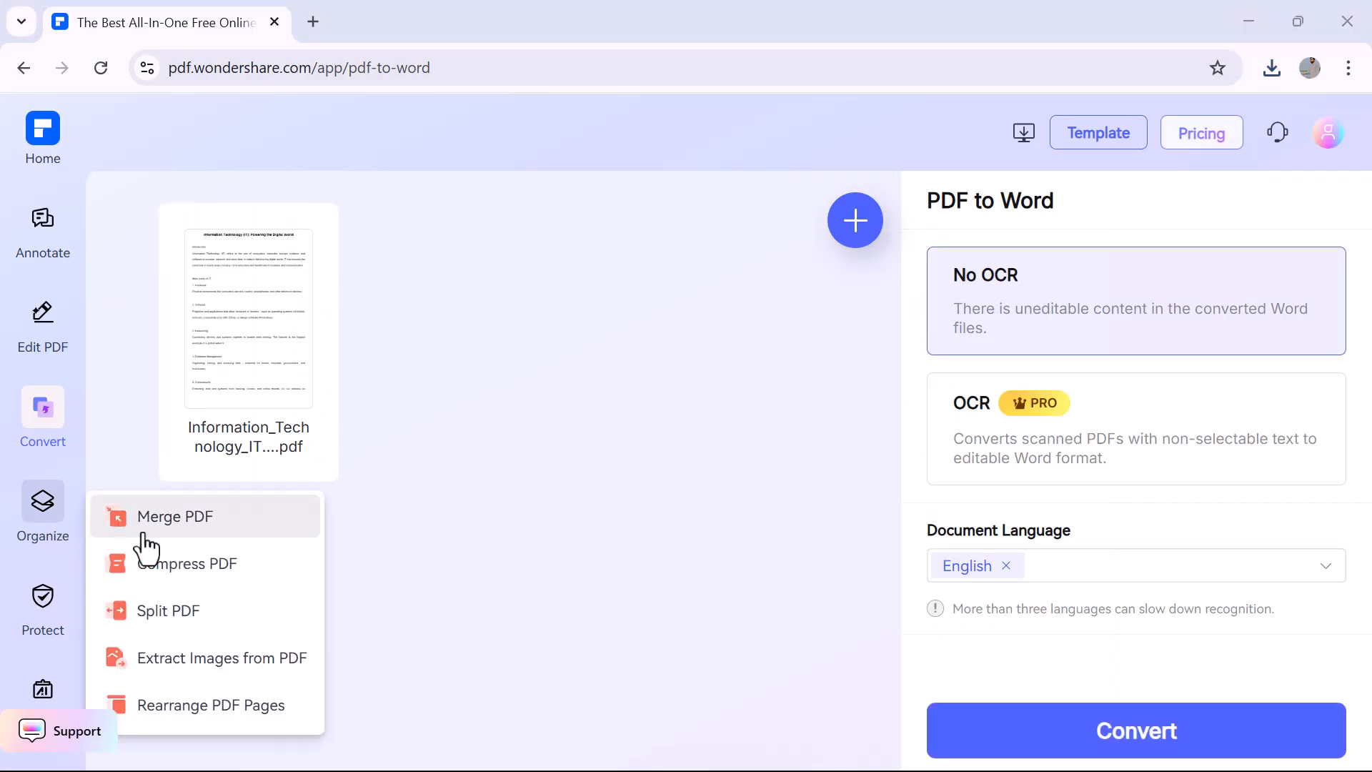
mouse_move(166, 610)
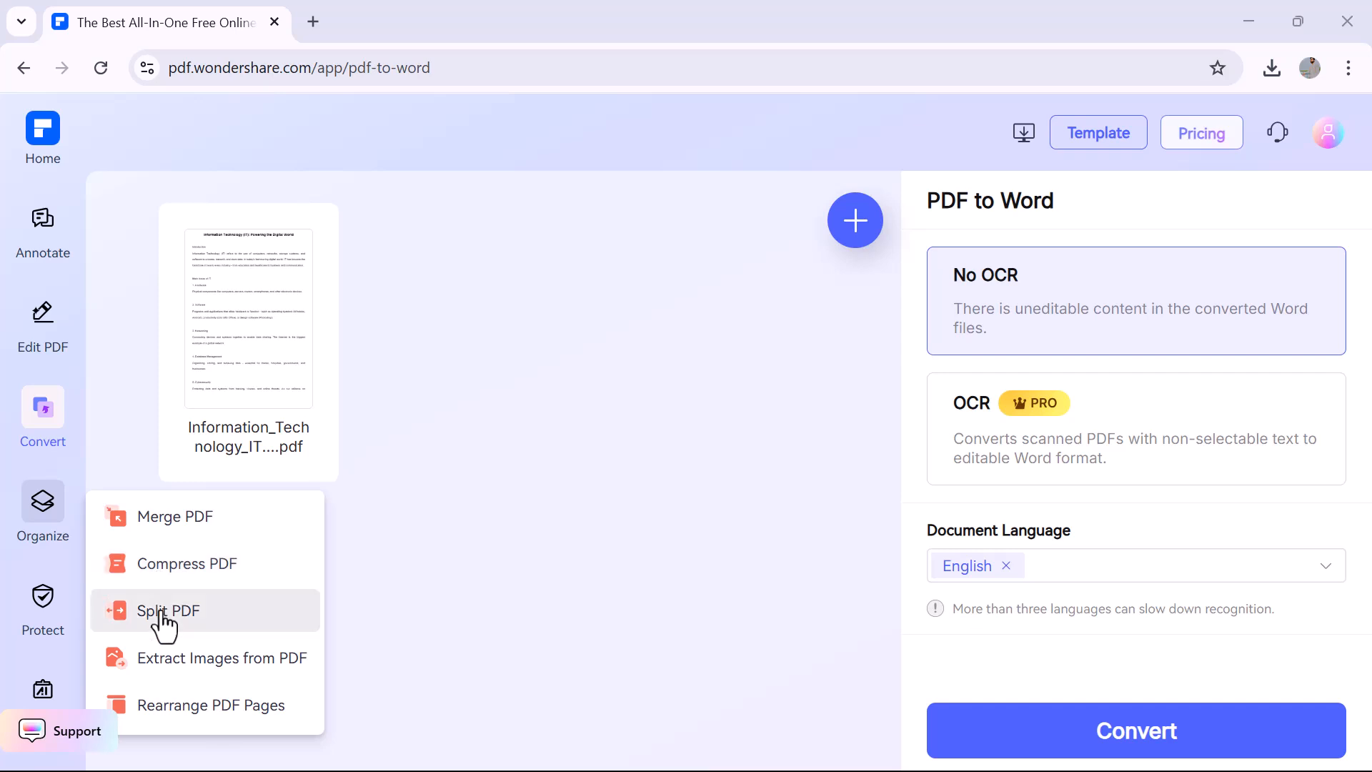
mouse_move(153, 533)
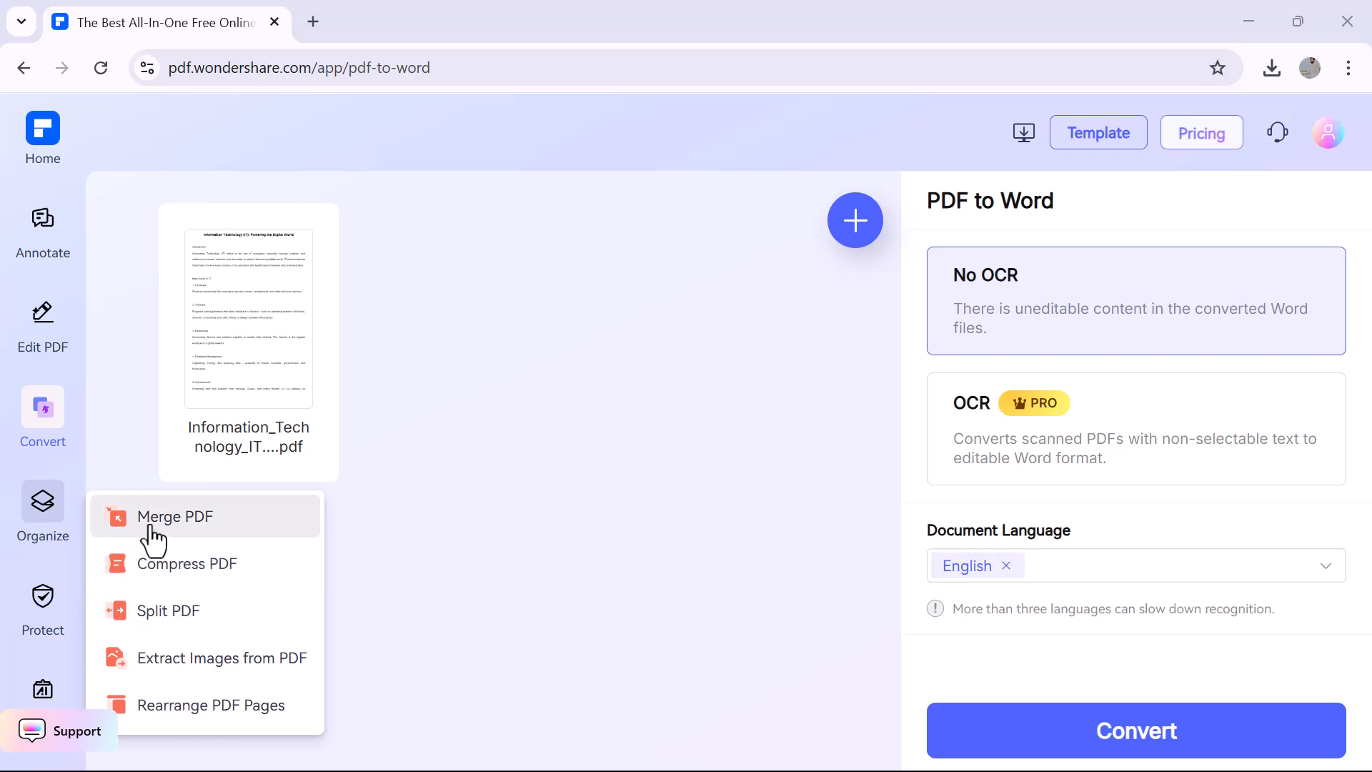
Merge the article with Advancements_in_AI_Technology(2).pdf chosen from PDFelement Cloud.
click(174, 516)
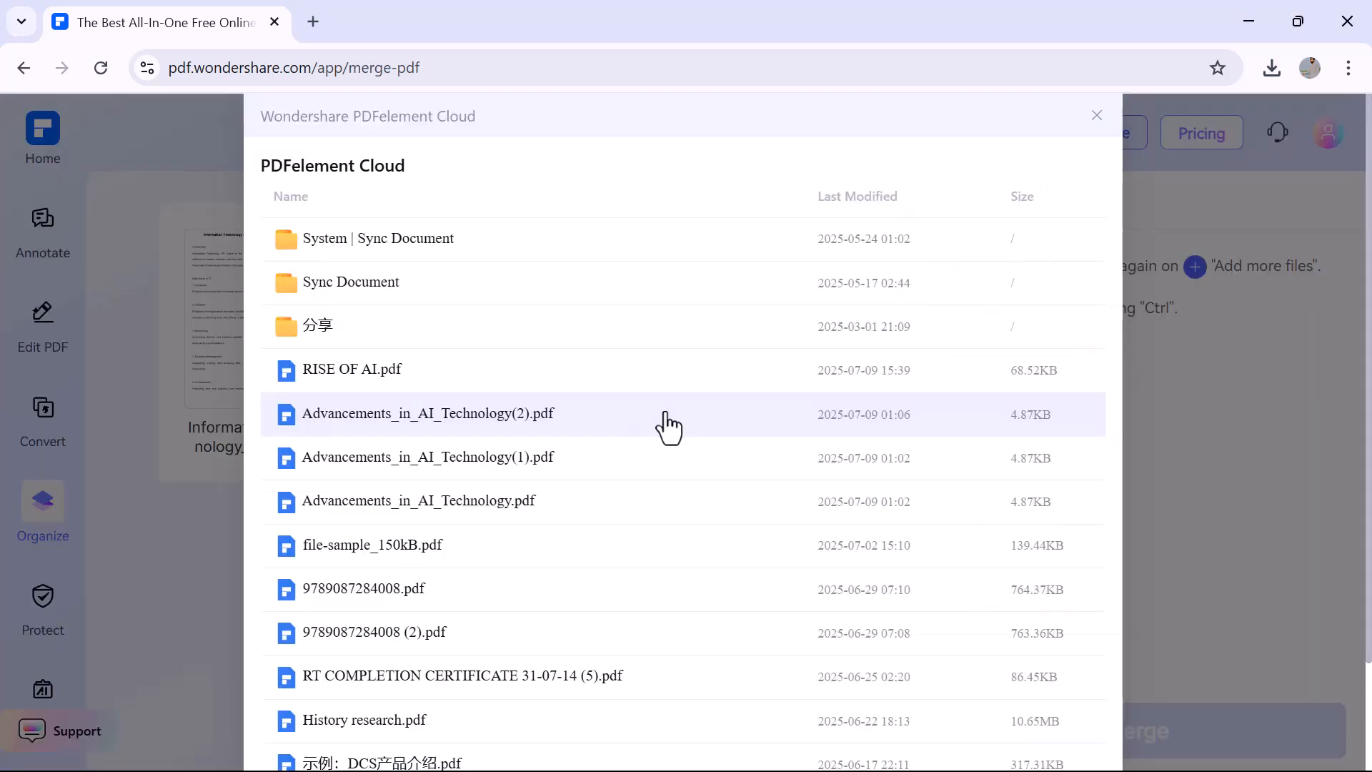
mouse_move(922, 42)
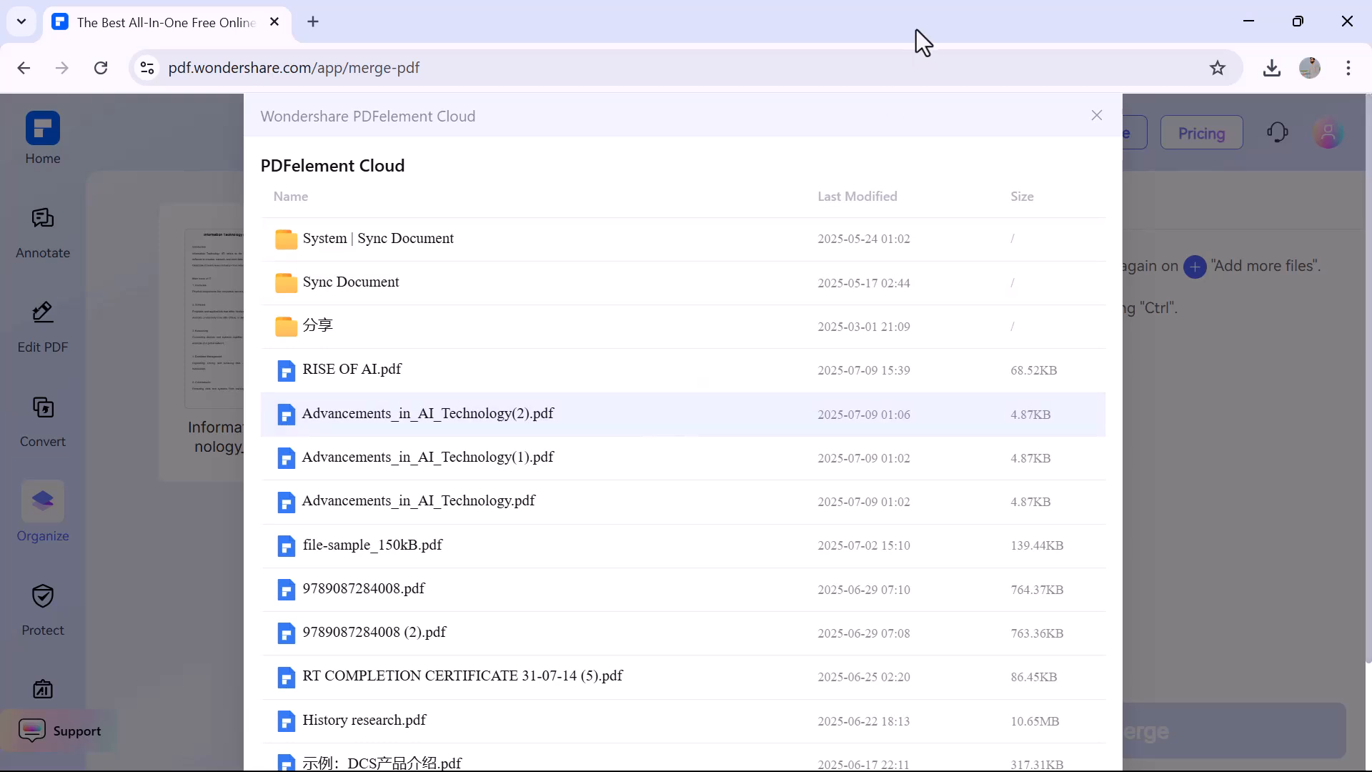
scroll(down, 3)
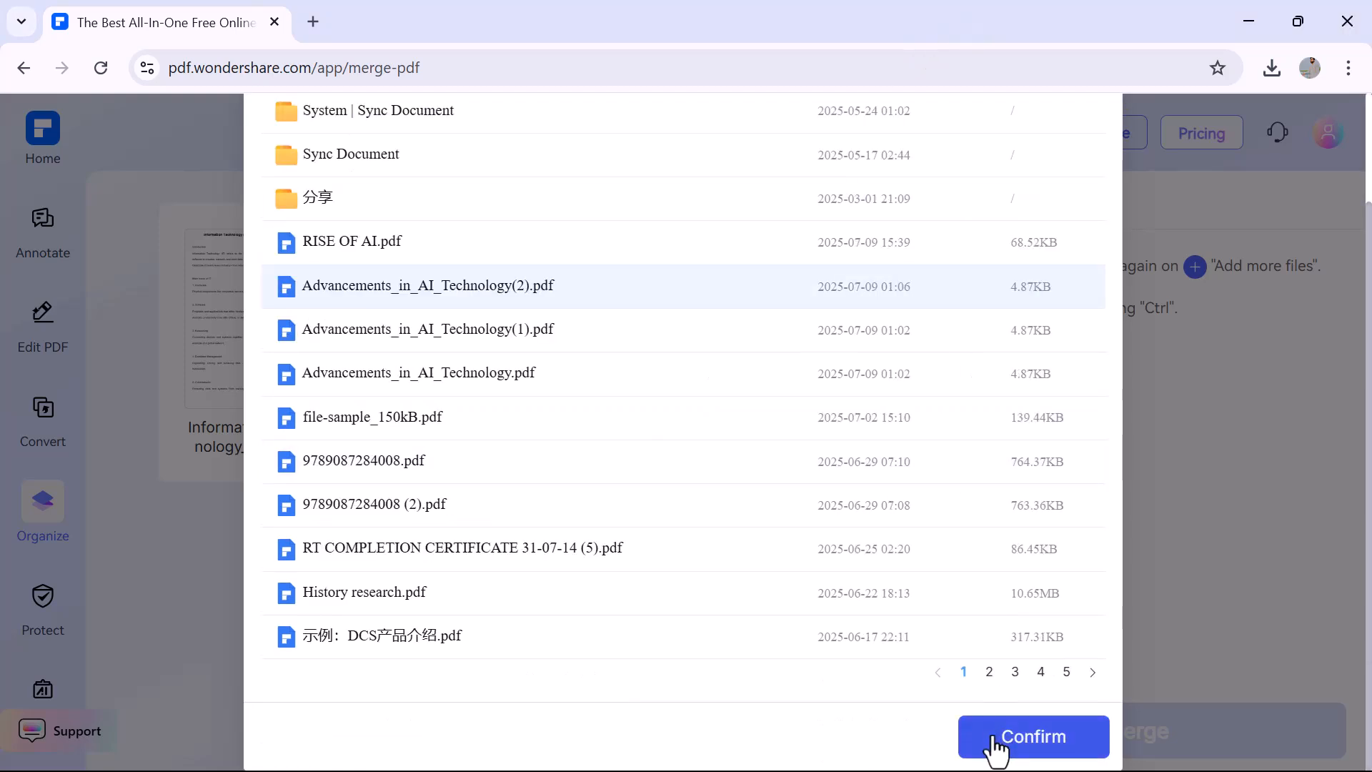
click(1032, 736)
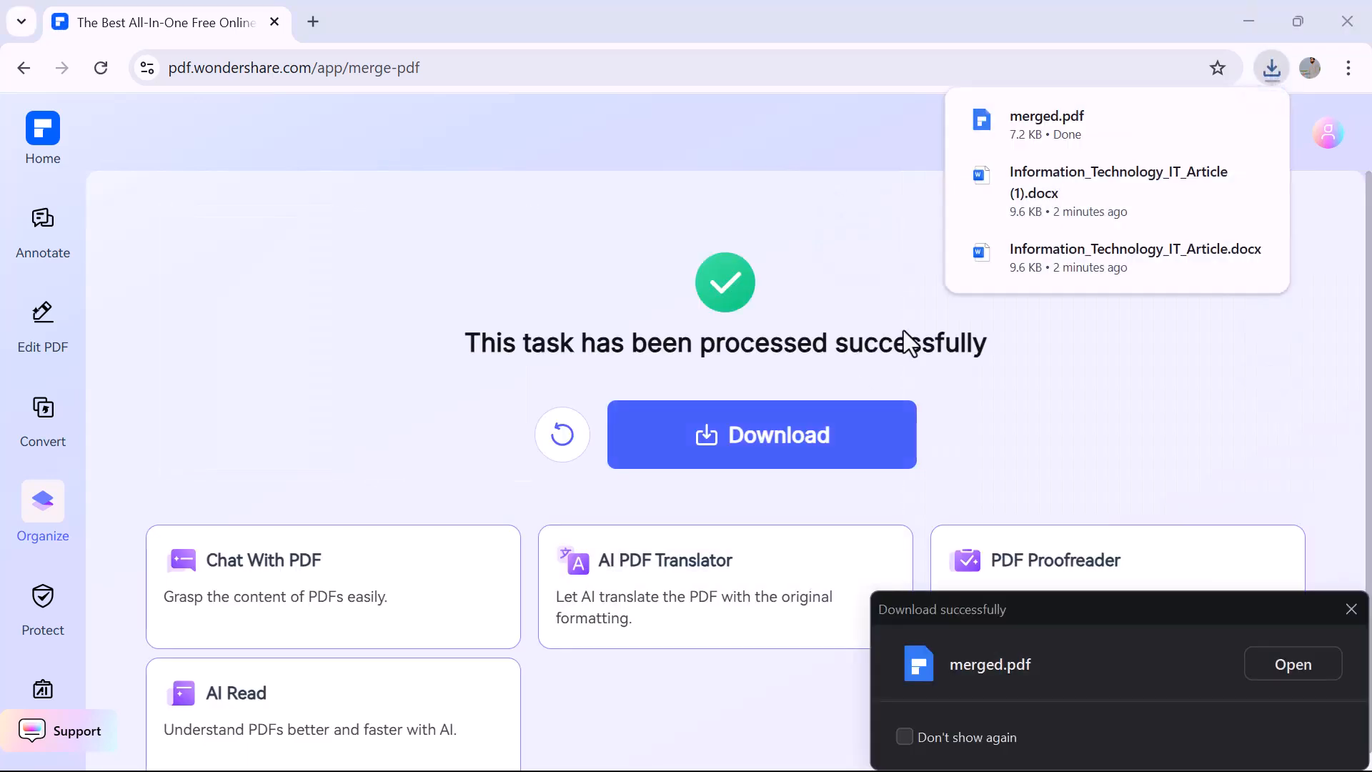
mouse_move(997, 193)
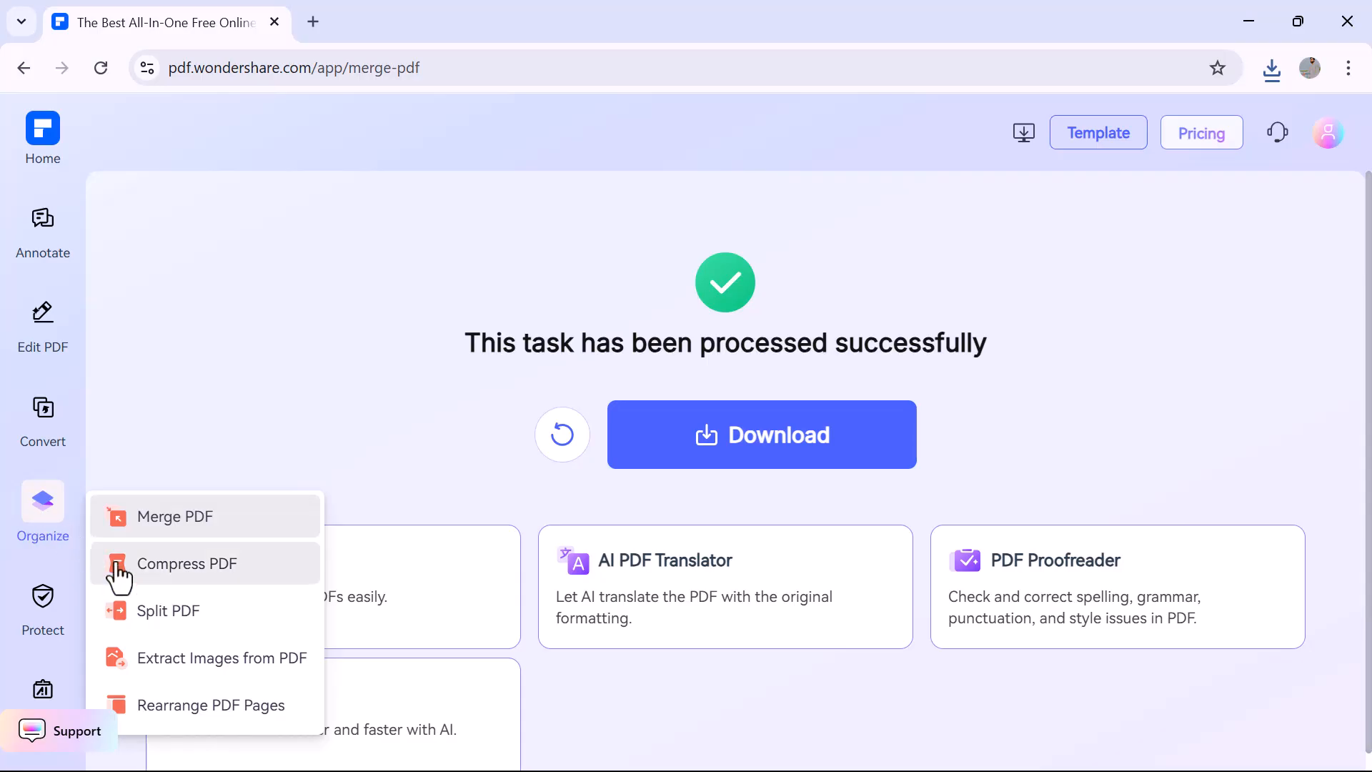
Start Compress PDF under Organize to pick the article from the Music folder.
click(186, 563)
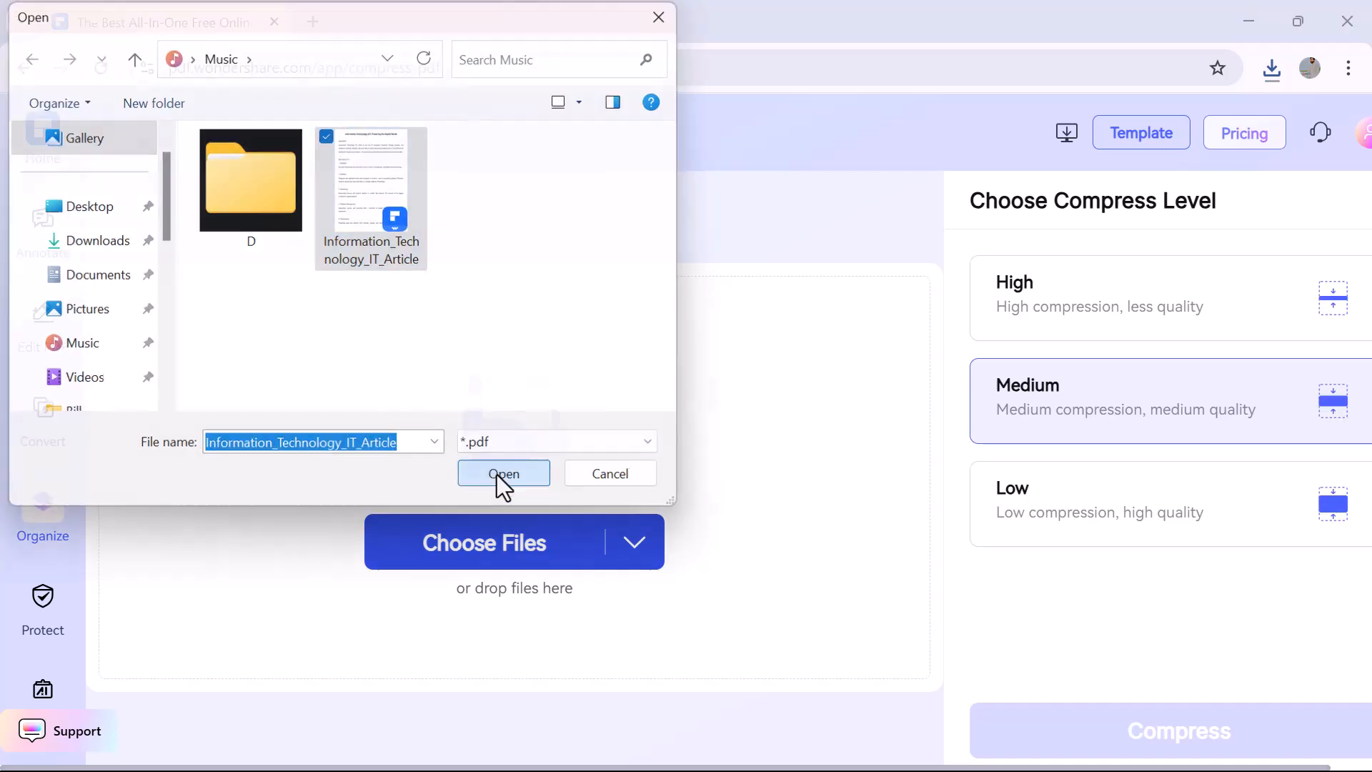
Upload the IT article and compress it at Medium level.
click(503, 473)
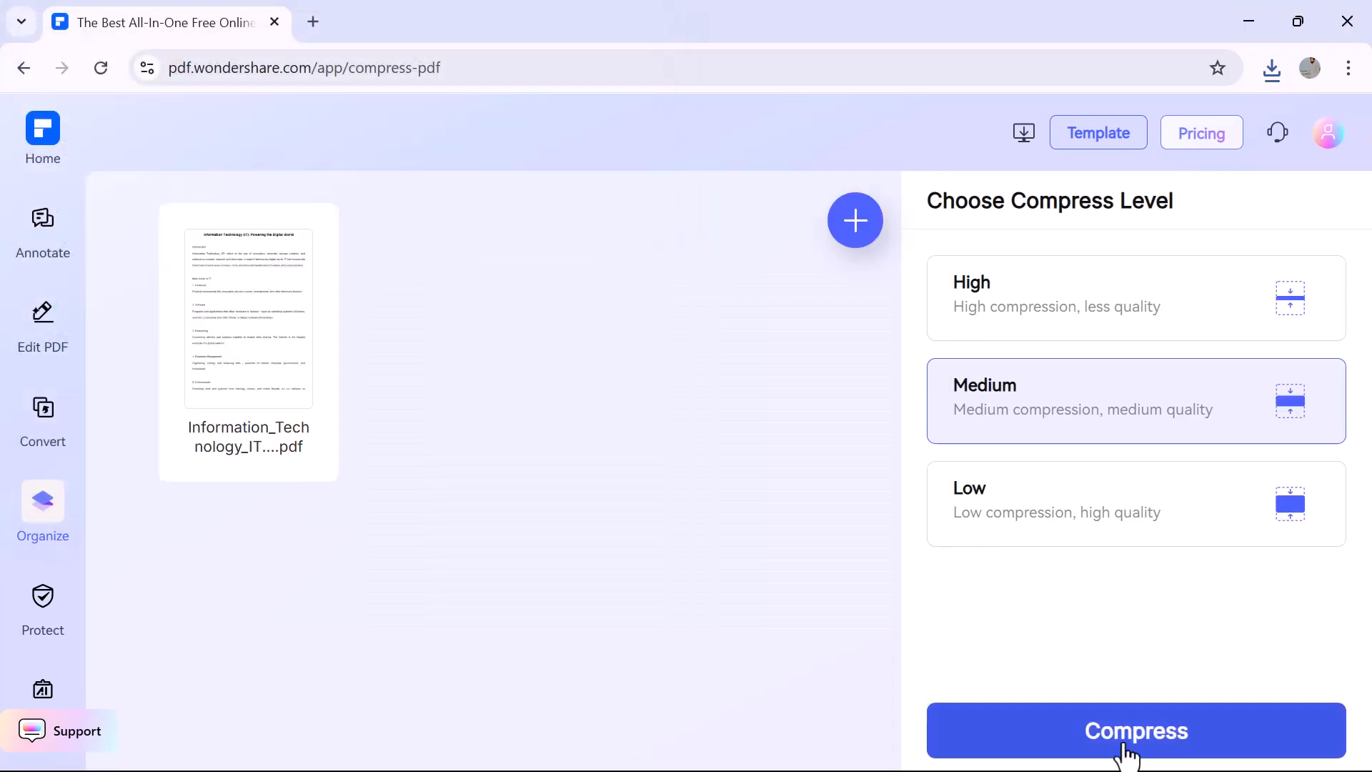
click(1135, 731)
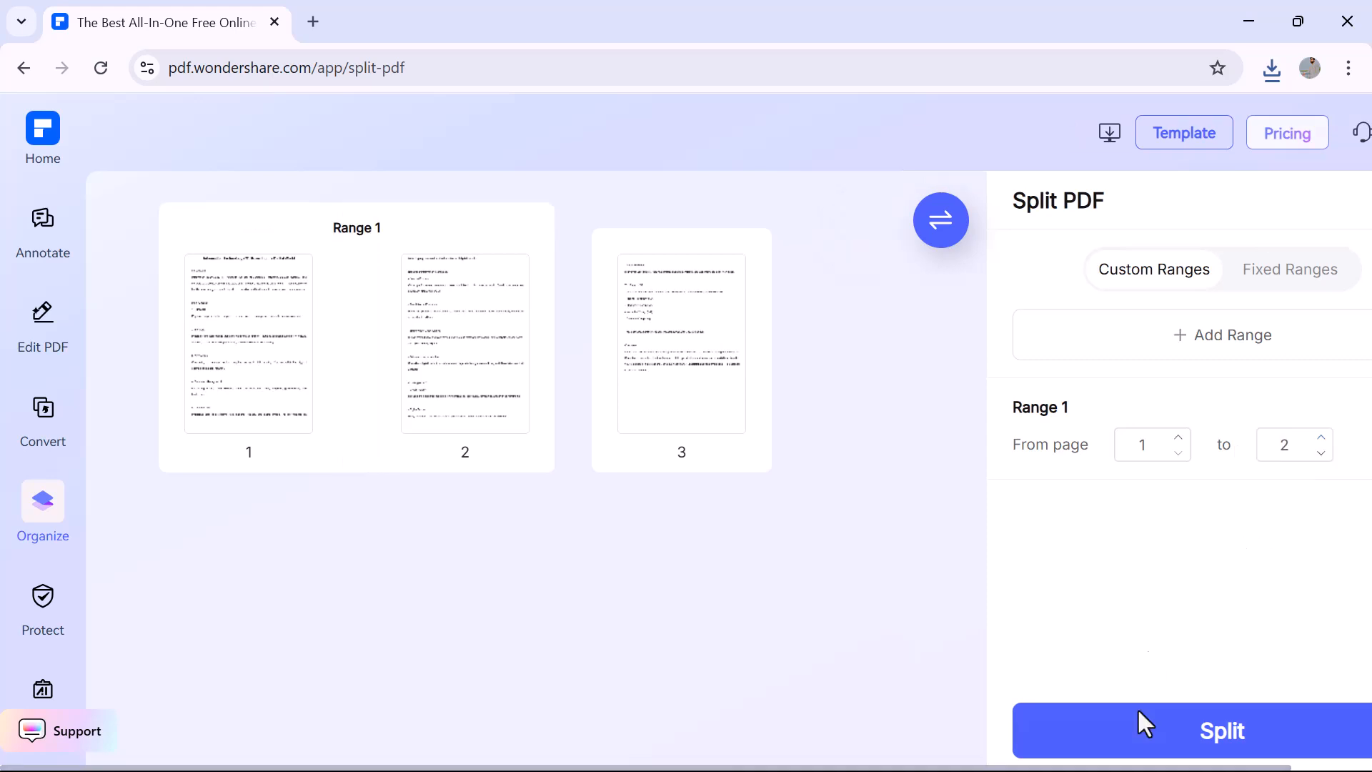
Split the article into pages 1–2 and page 3, then move to Protect PDF.
click(1220, 730)
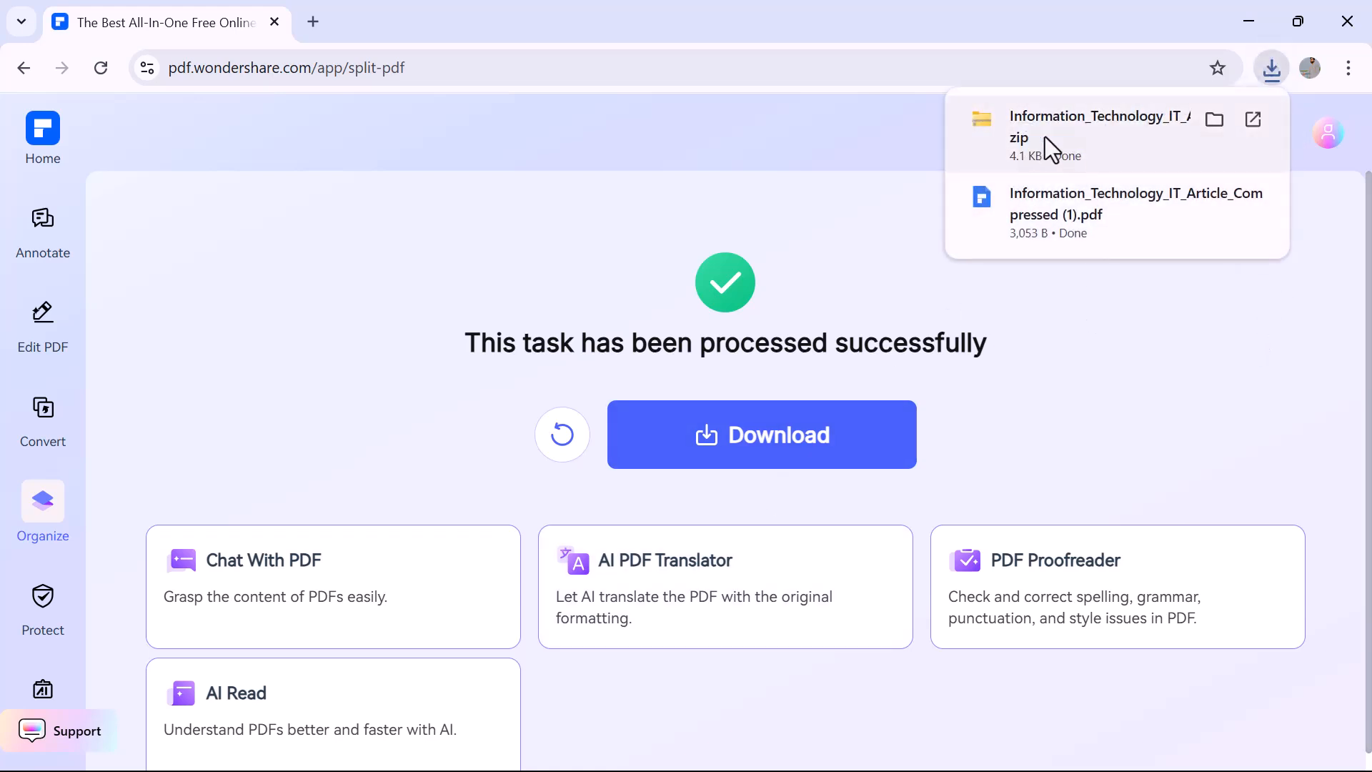
mouse_move(1084, 170)
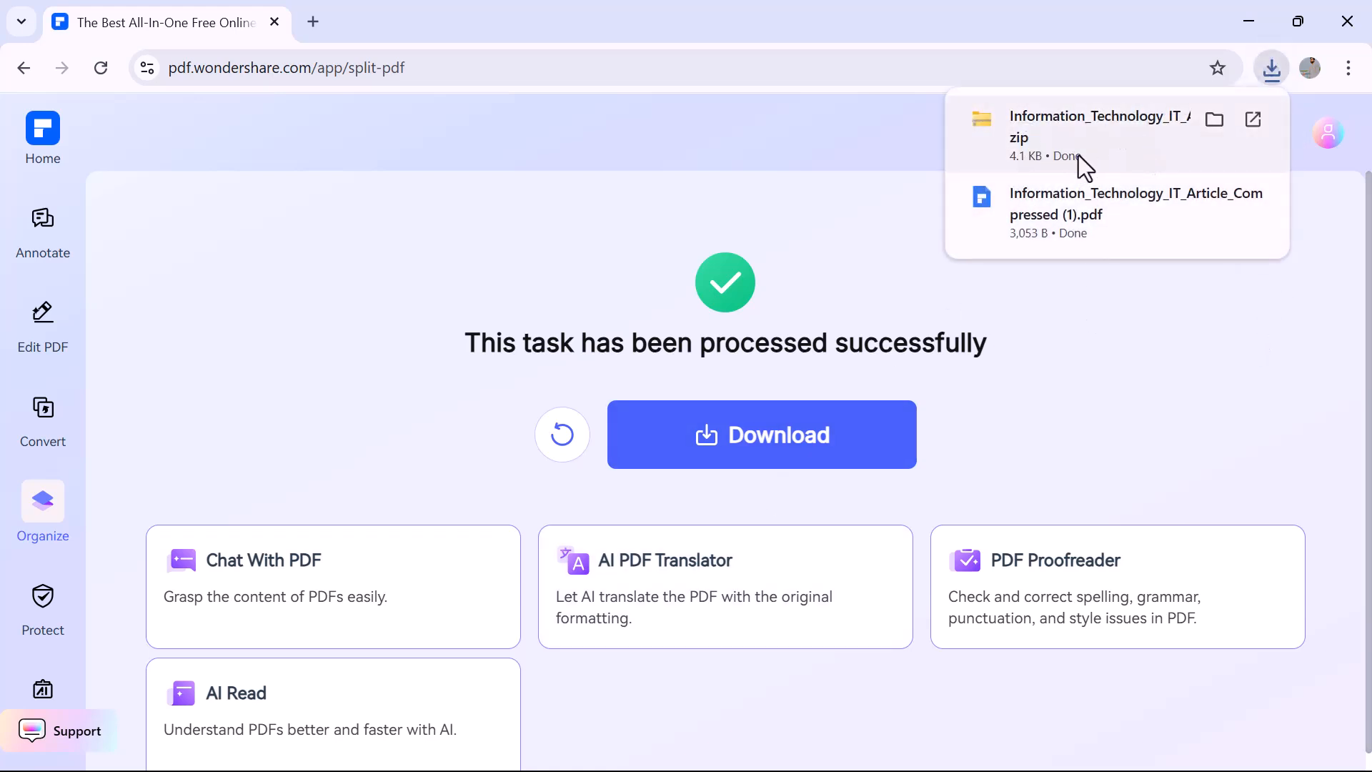
click(42, 599)
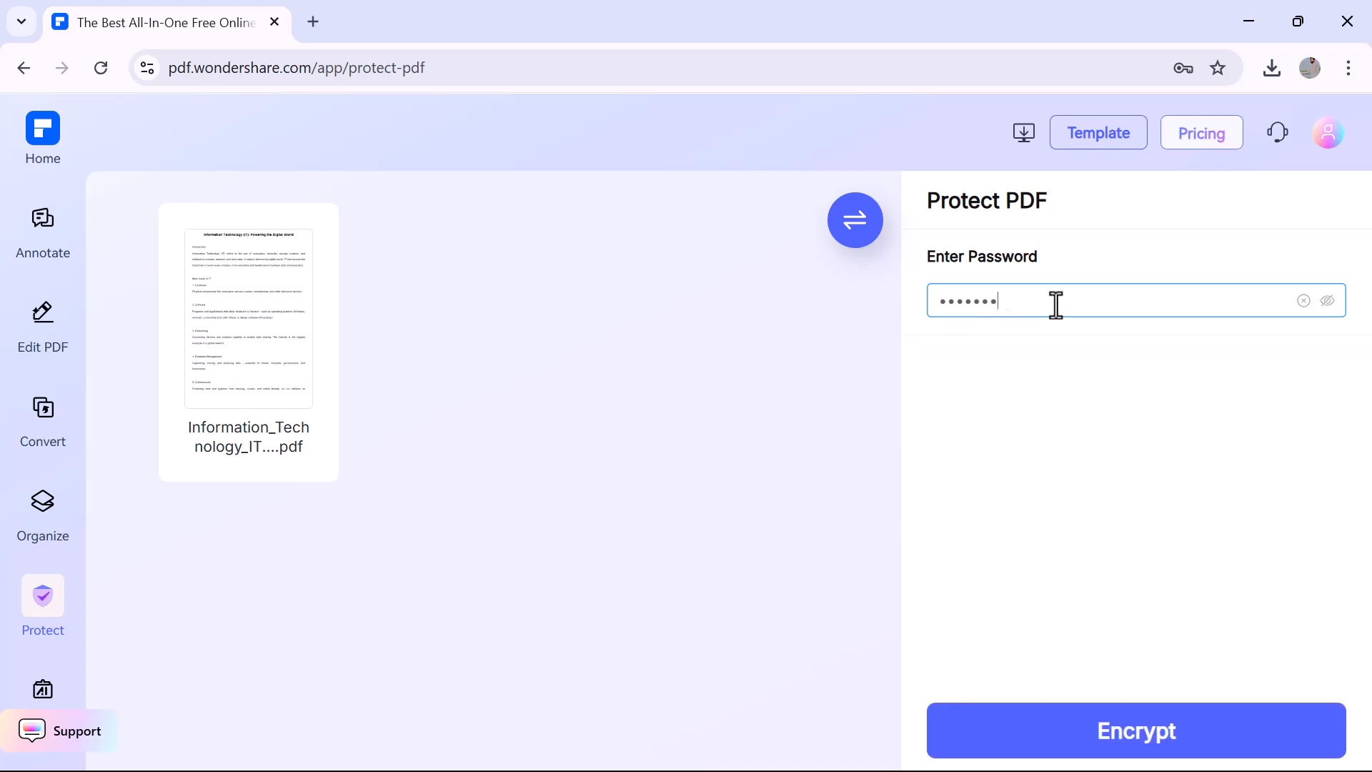
mouse_move(1134, 730)
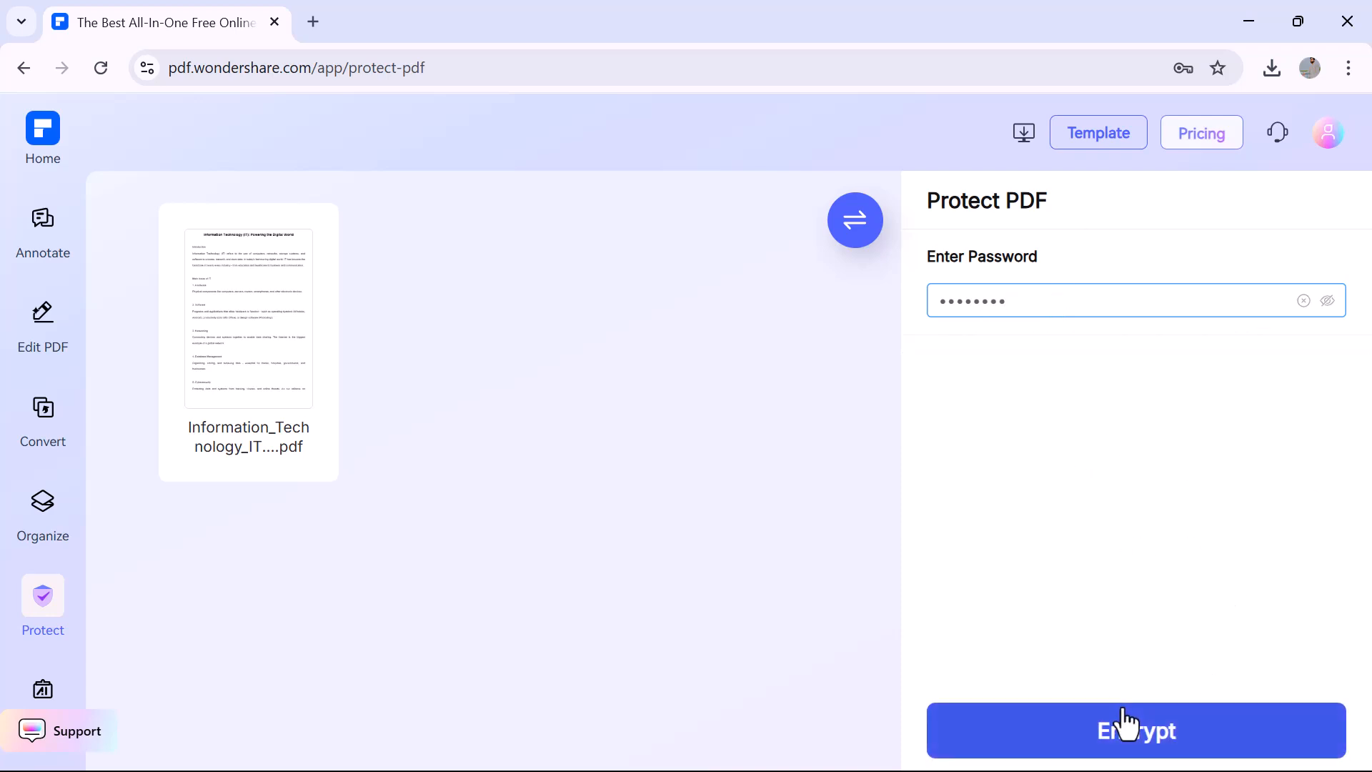
Encrypt the article with the entered password, then bring up Unlock PDF.
click(1136, 731)
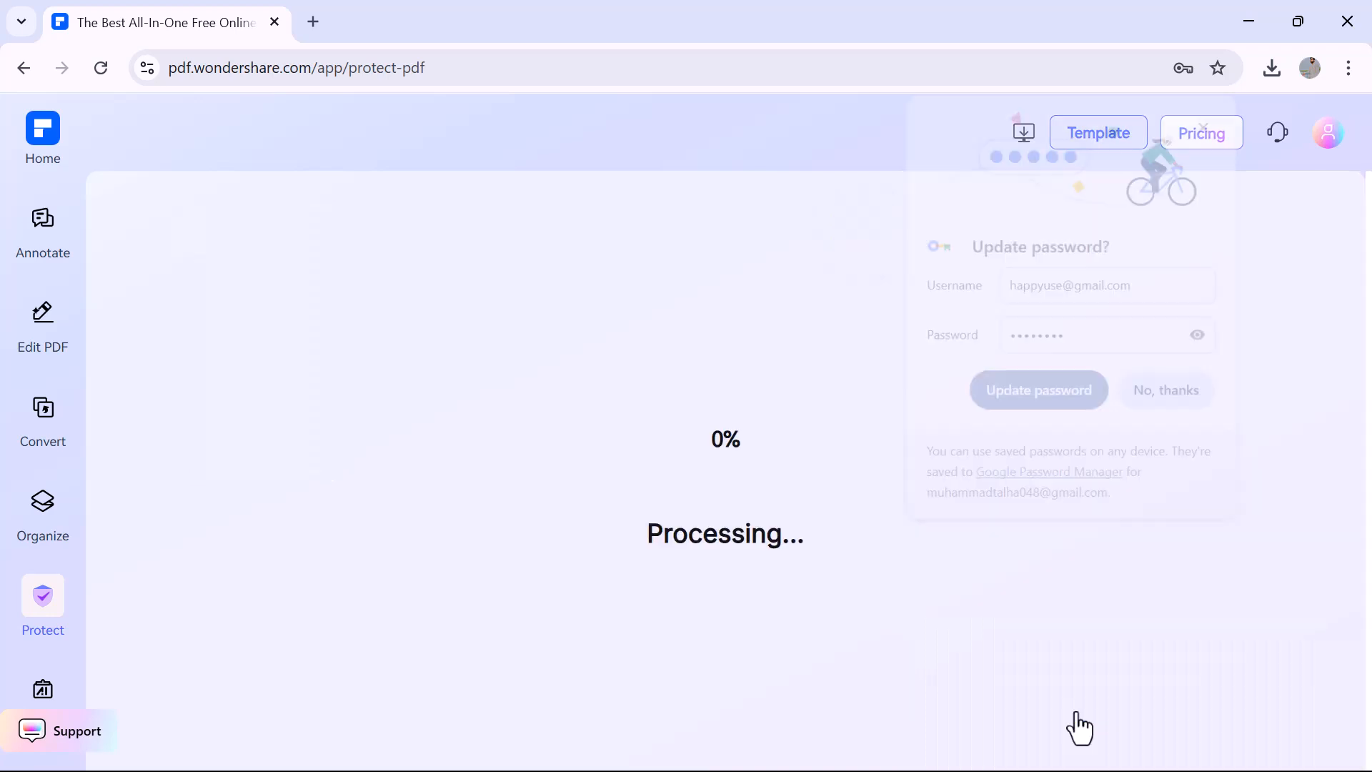
click(41, 603)
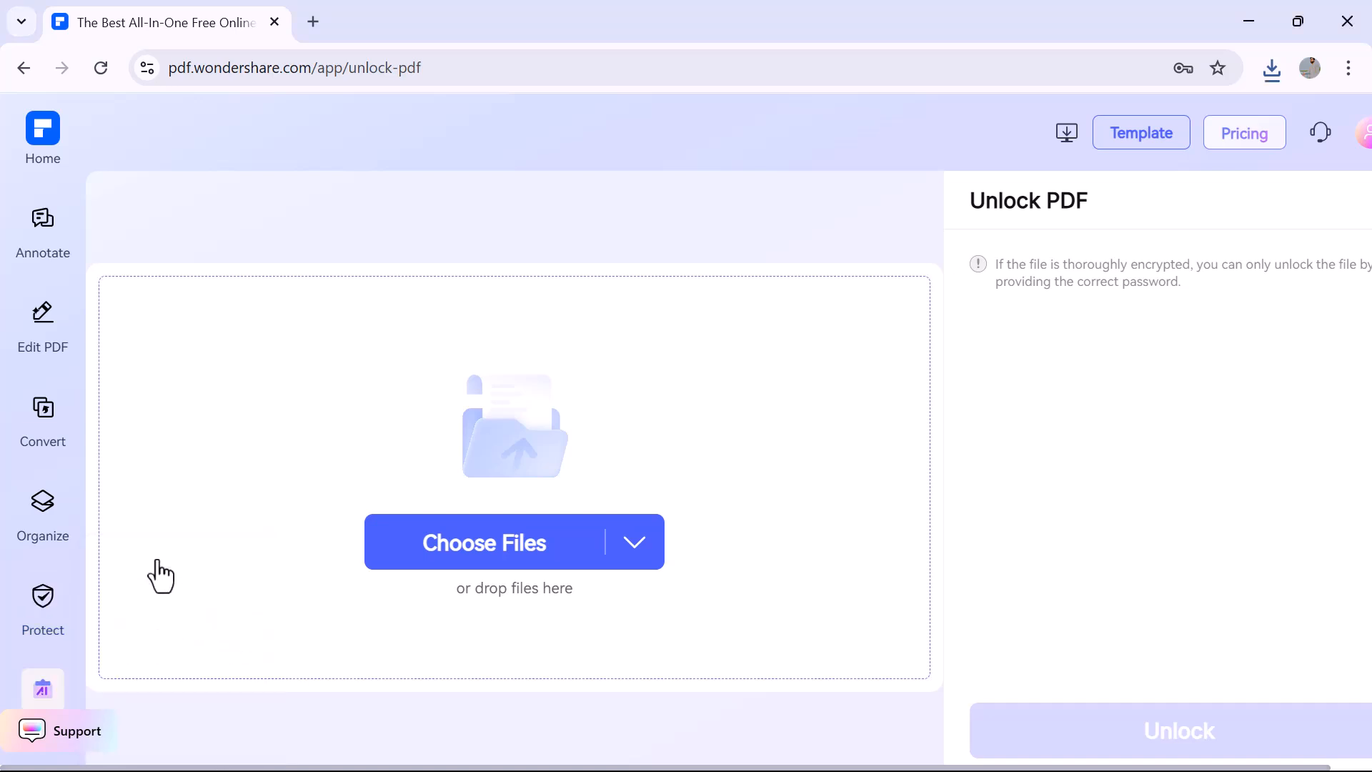
Upload the Information Technology IT article to Chat With PDF and ask for its 'key points'.
click(484, 541)
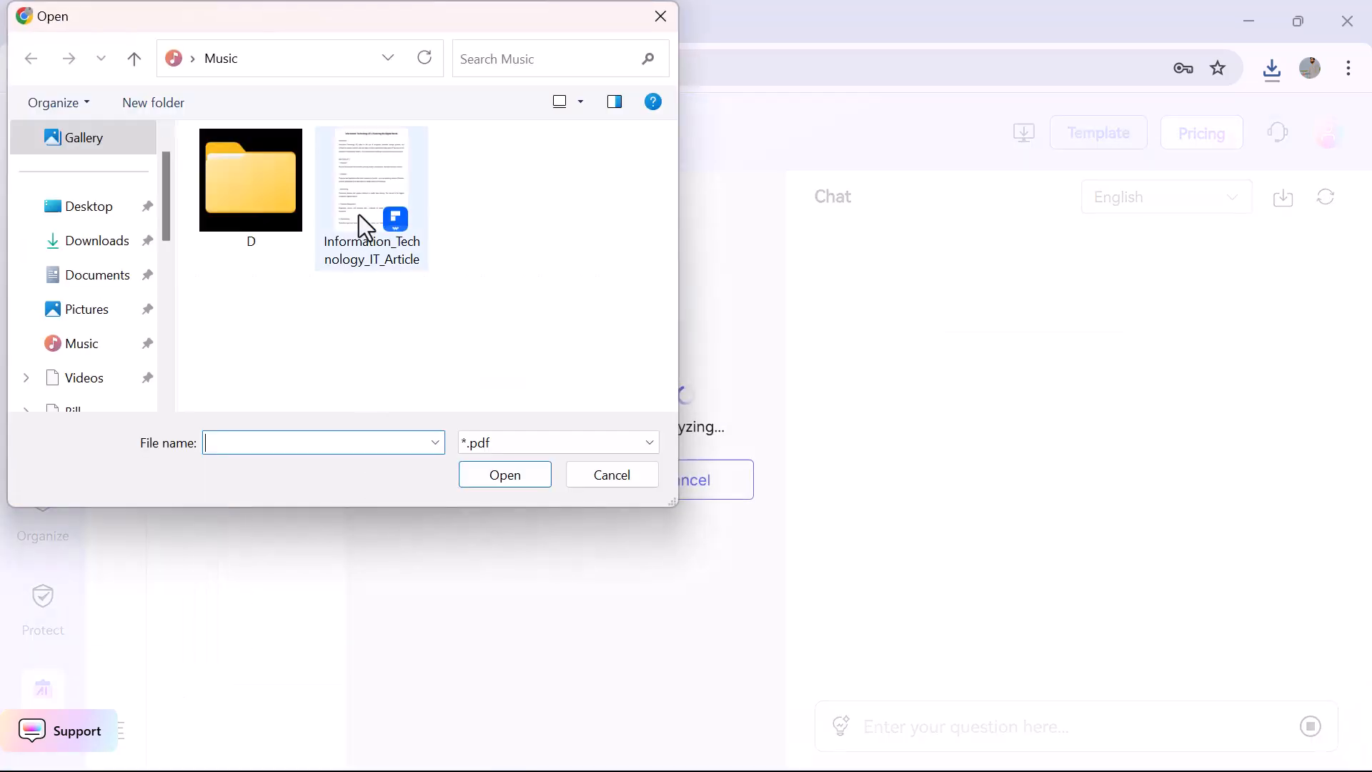
double_click(371, 181)
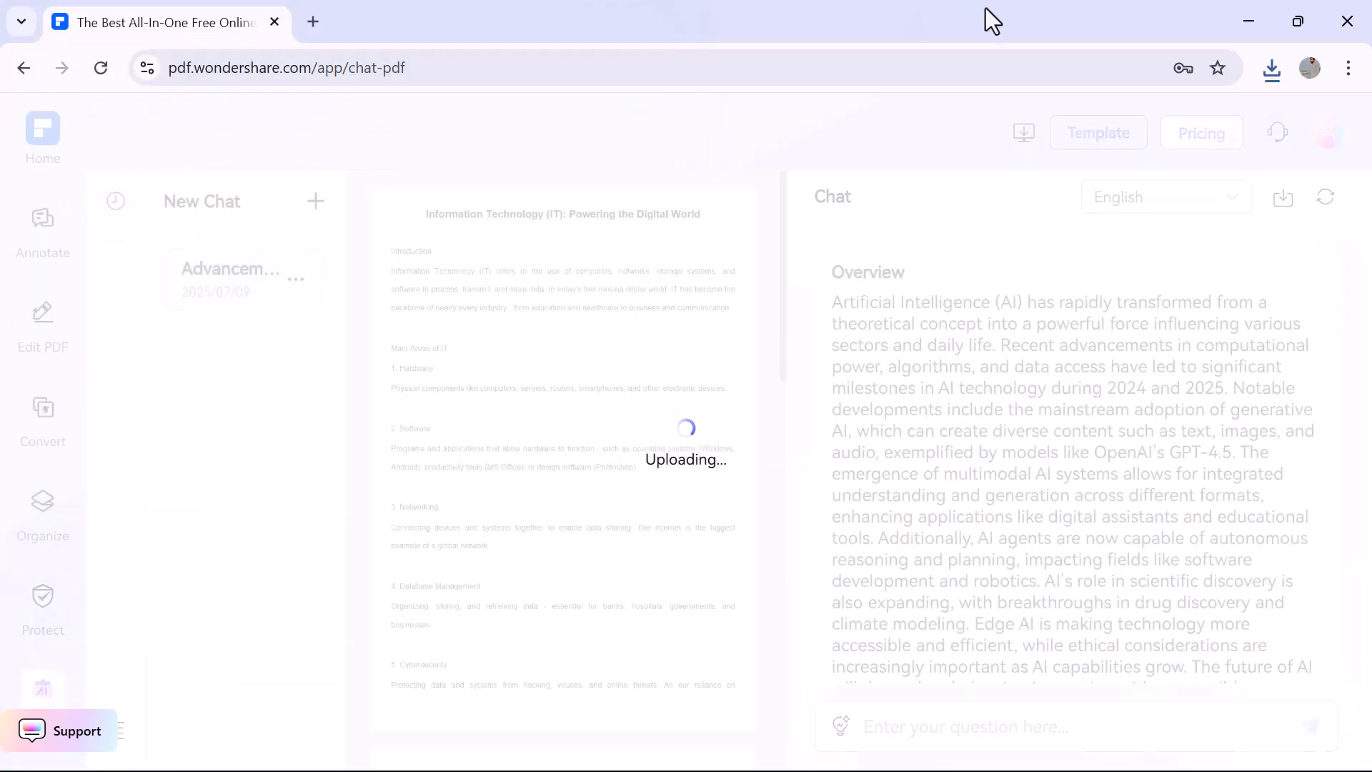
text(k)
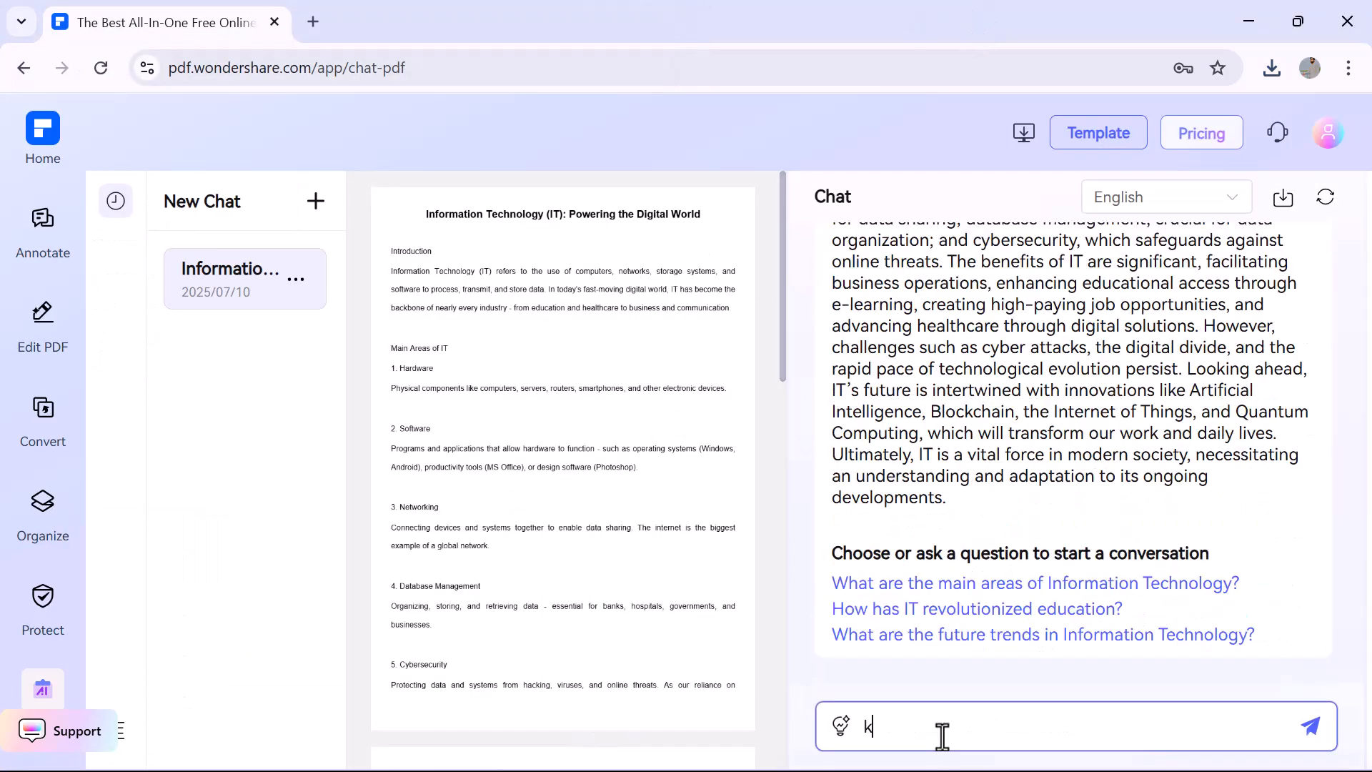
text(key point)
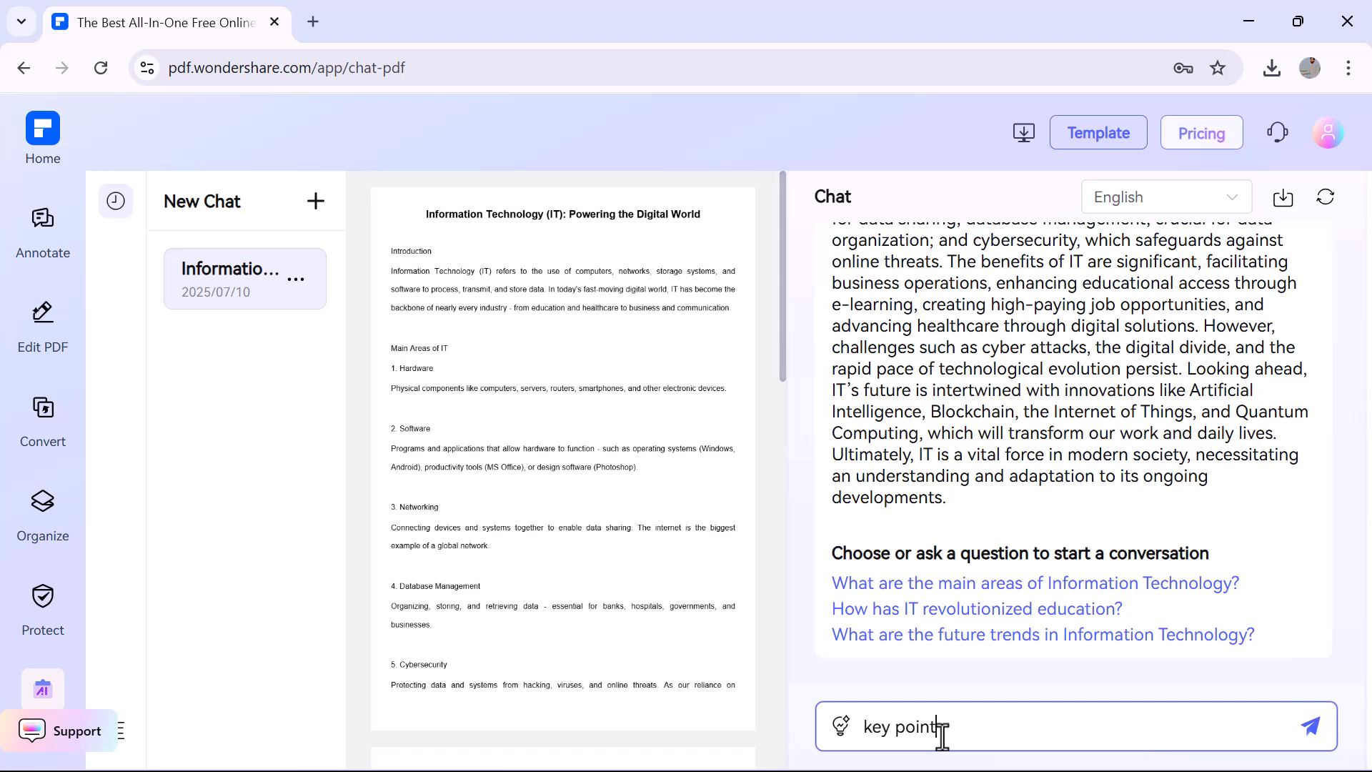
click(1310, 726)
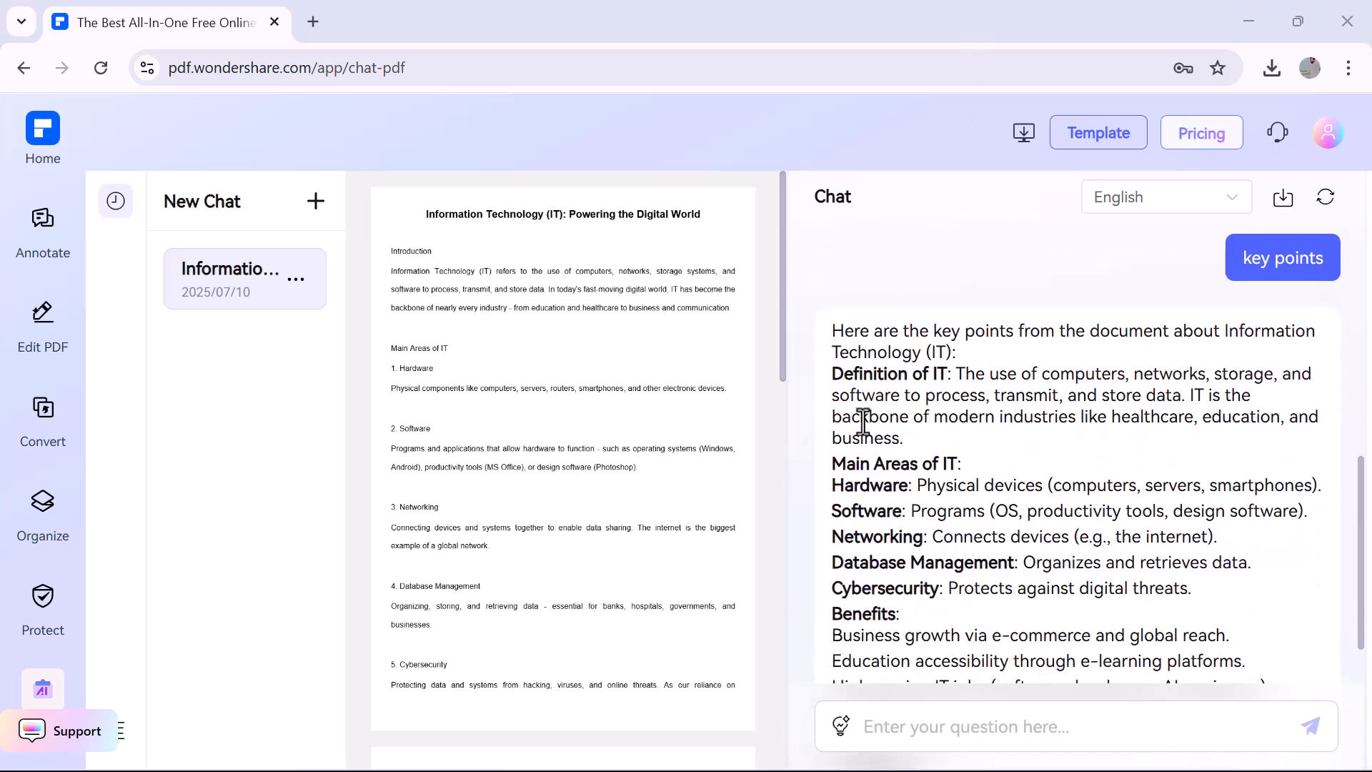
Read through the AI's summary of definition, areas, benefits, challenges and conclusion.
scroll(down, 3)
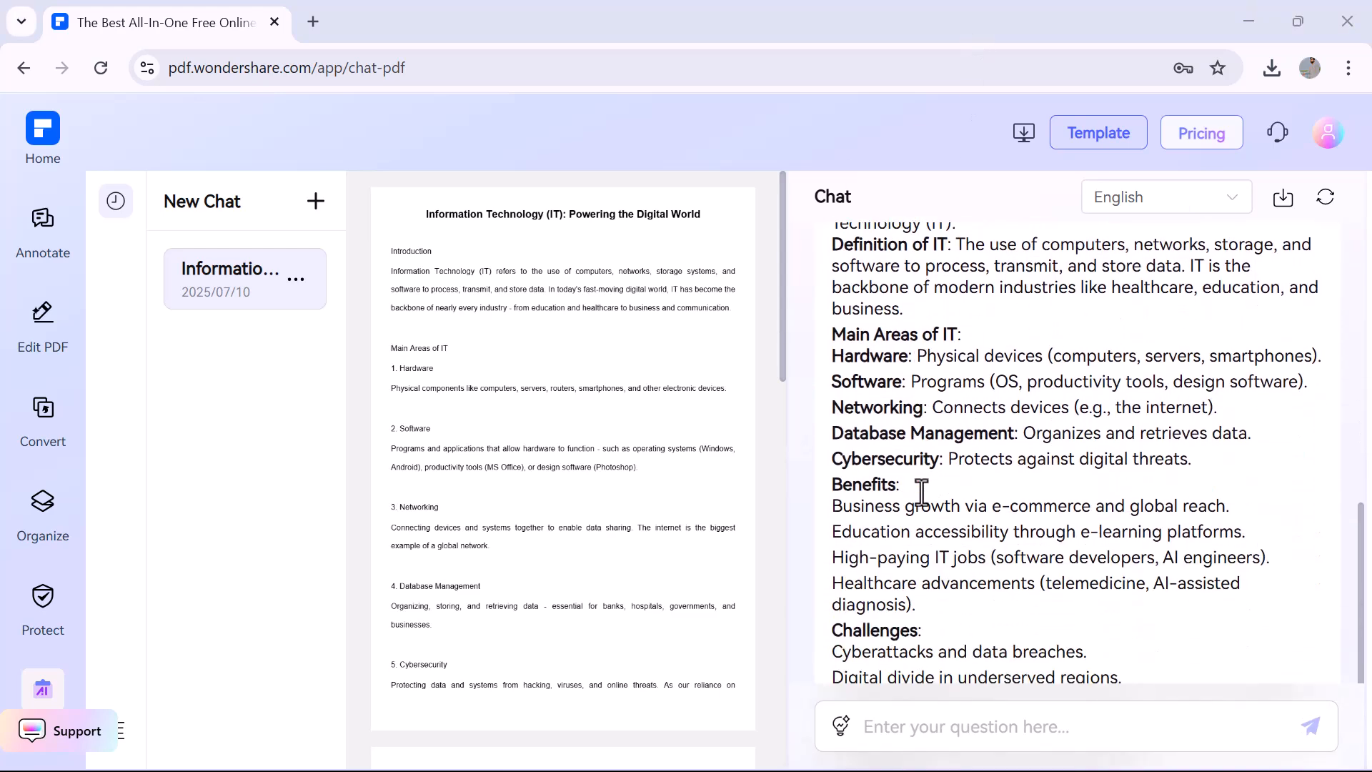
scroll(down, 3)
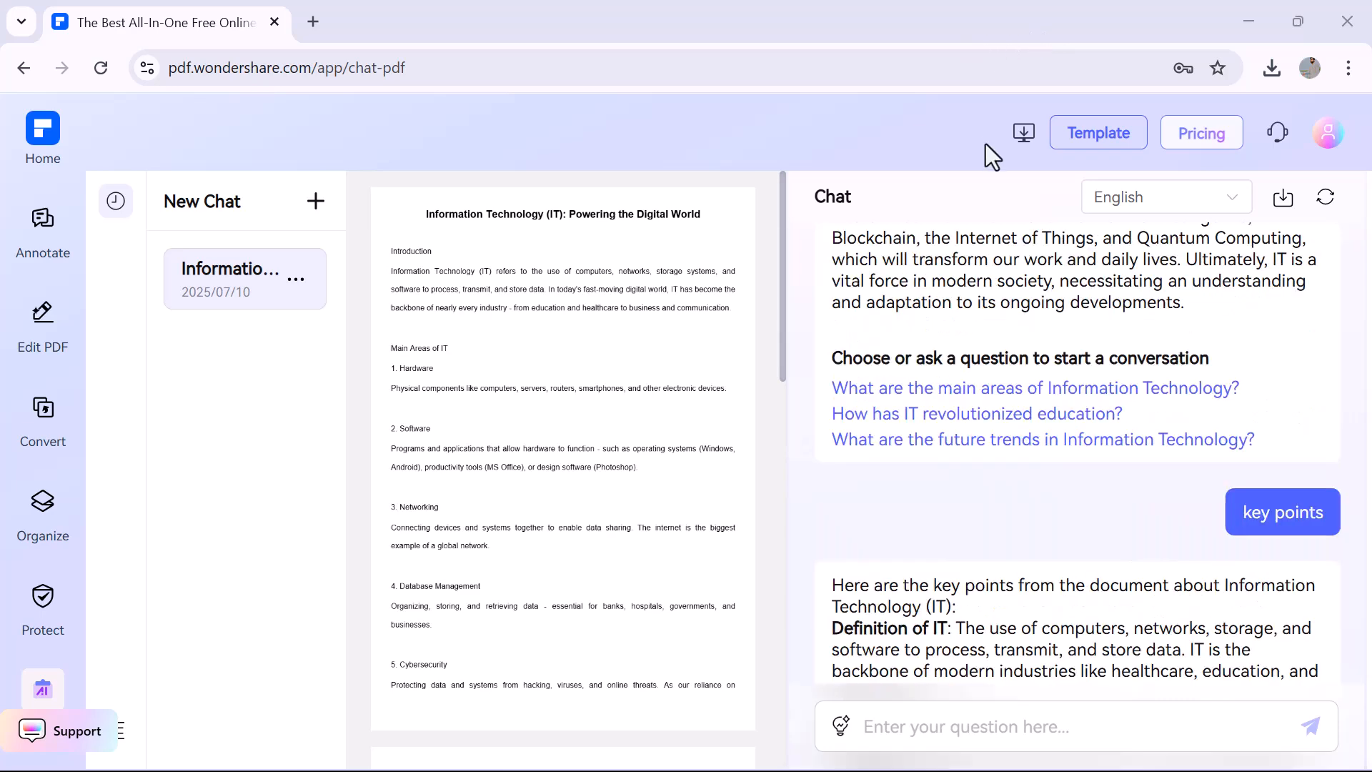
scroll(down, 3)
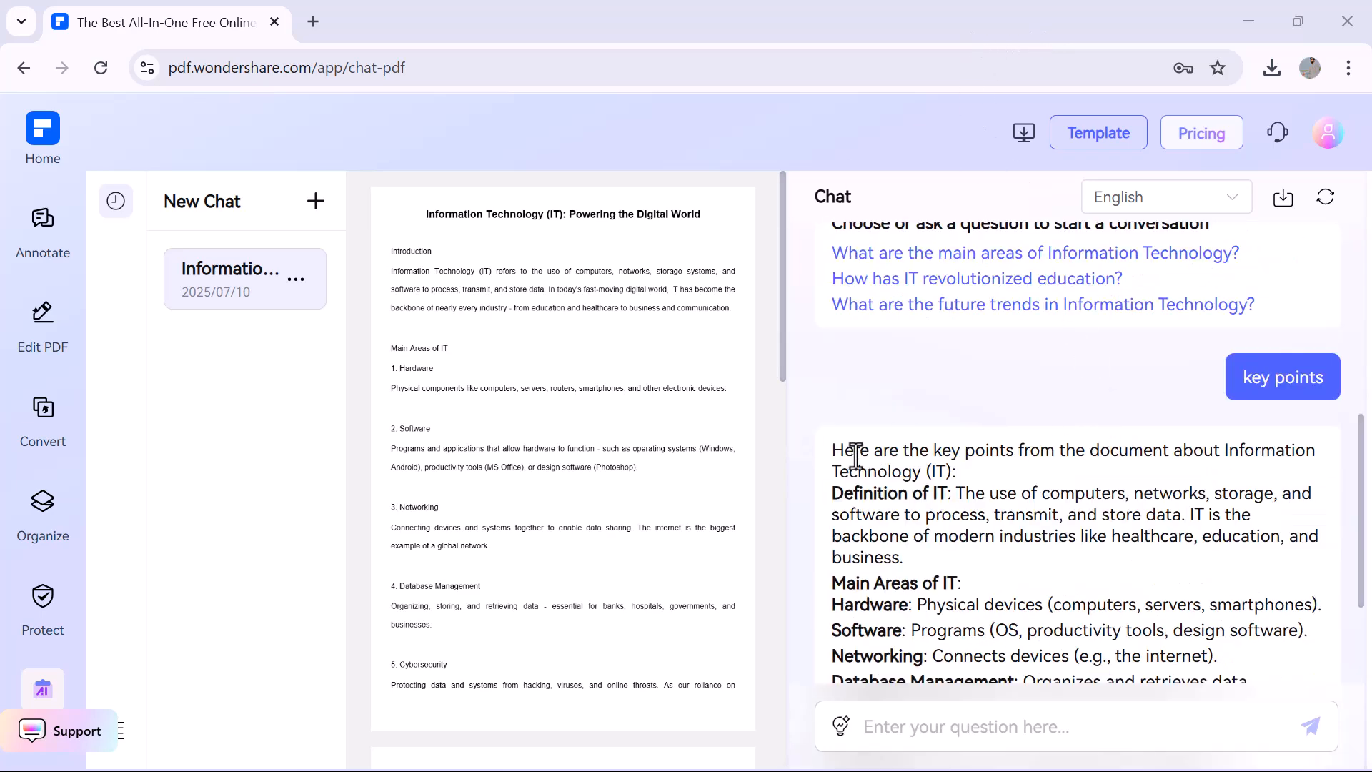
scroll(down, 3)
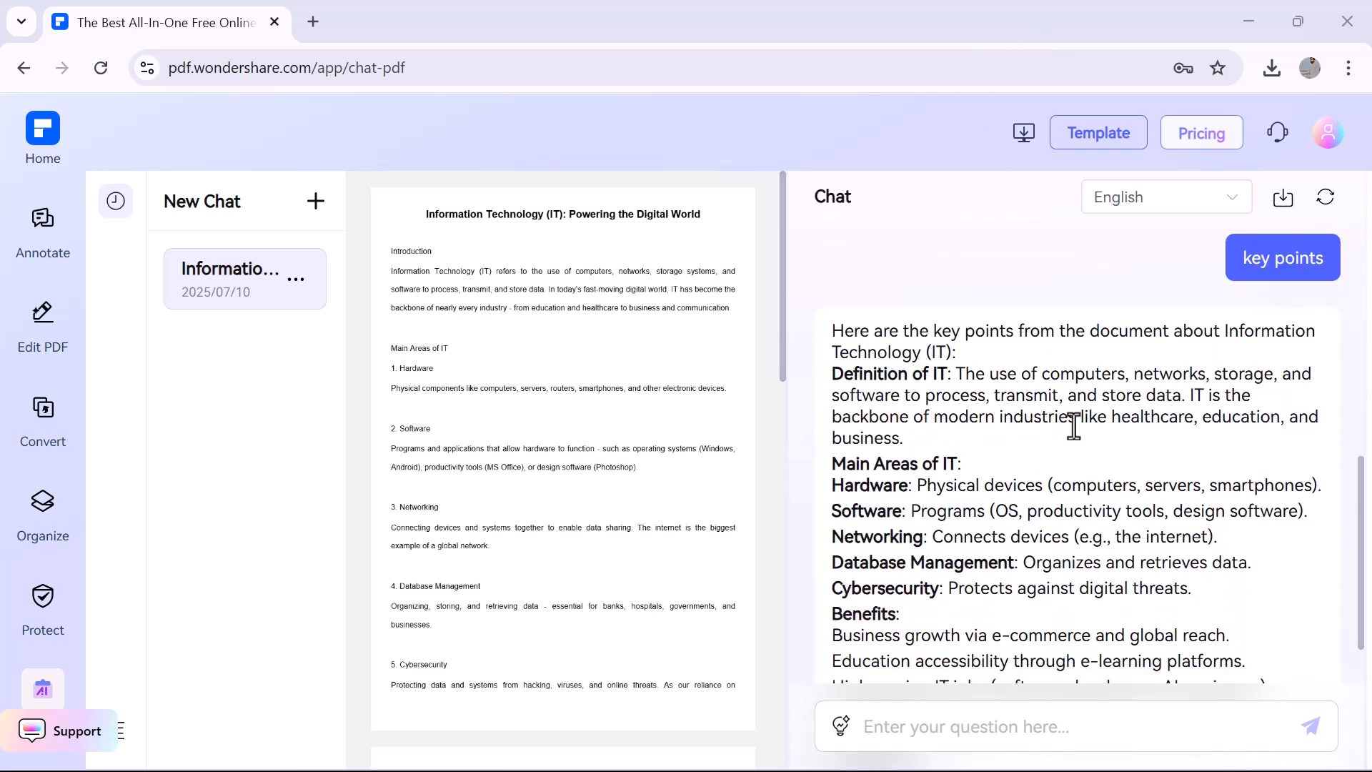
scroll(down, 3)
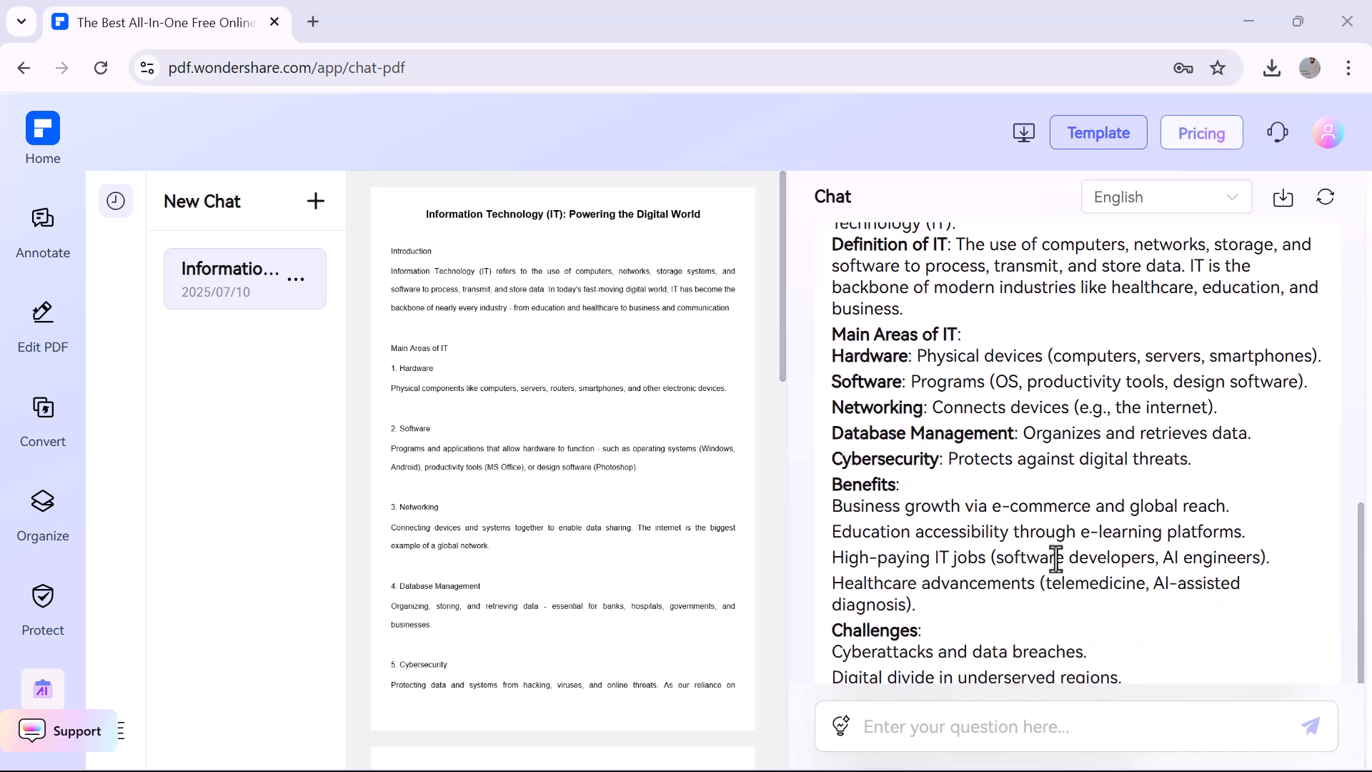
scroll(down, 3)
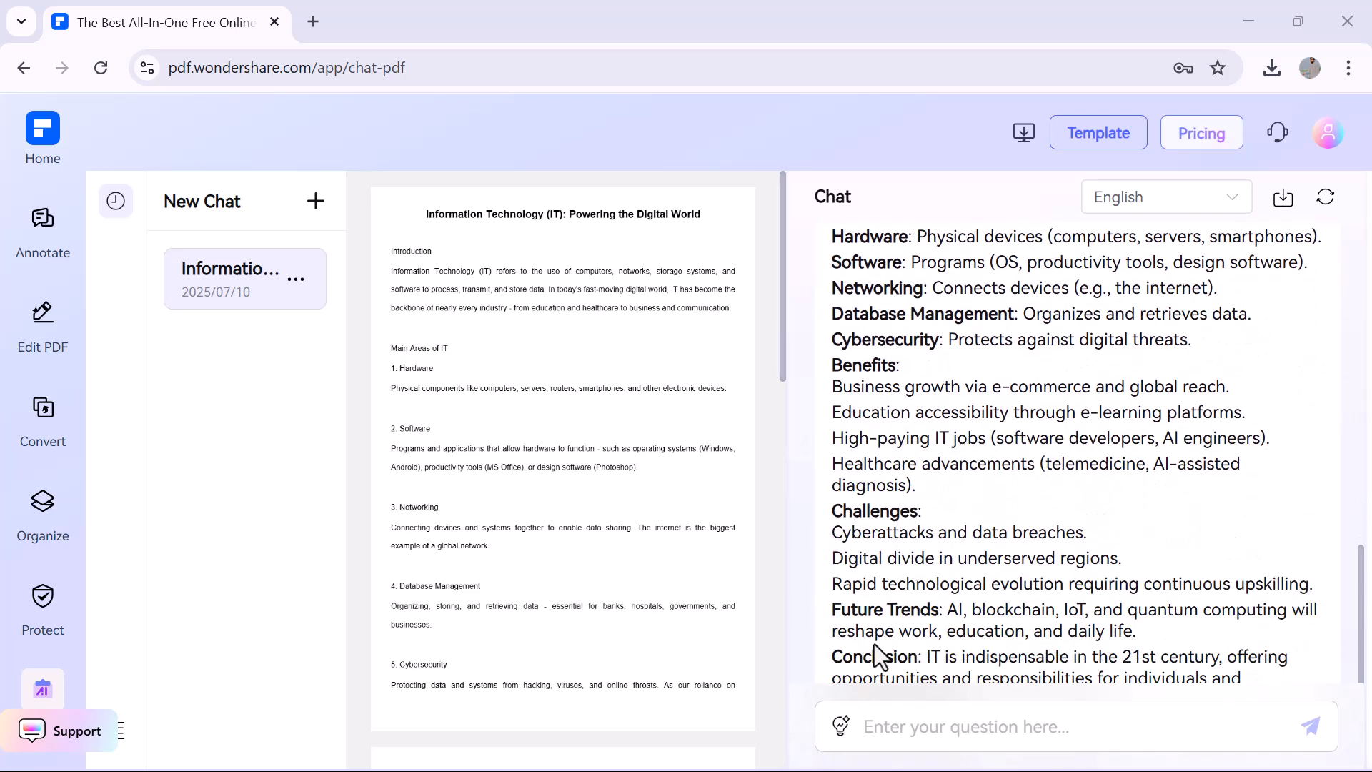
Translate the IT article into Turkish with the AI PDF Translator.
click(41, 691)
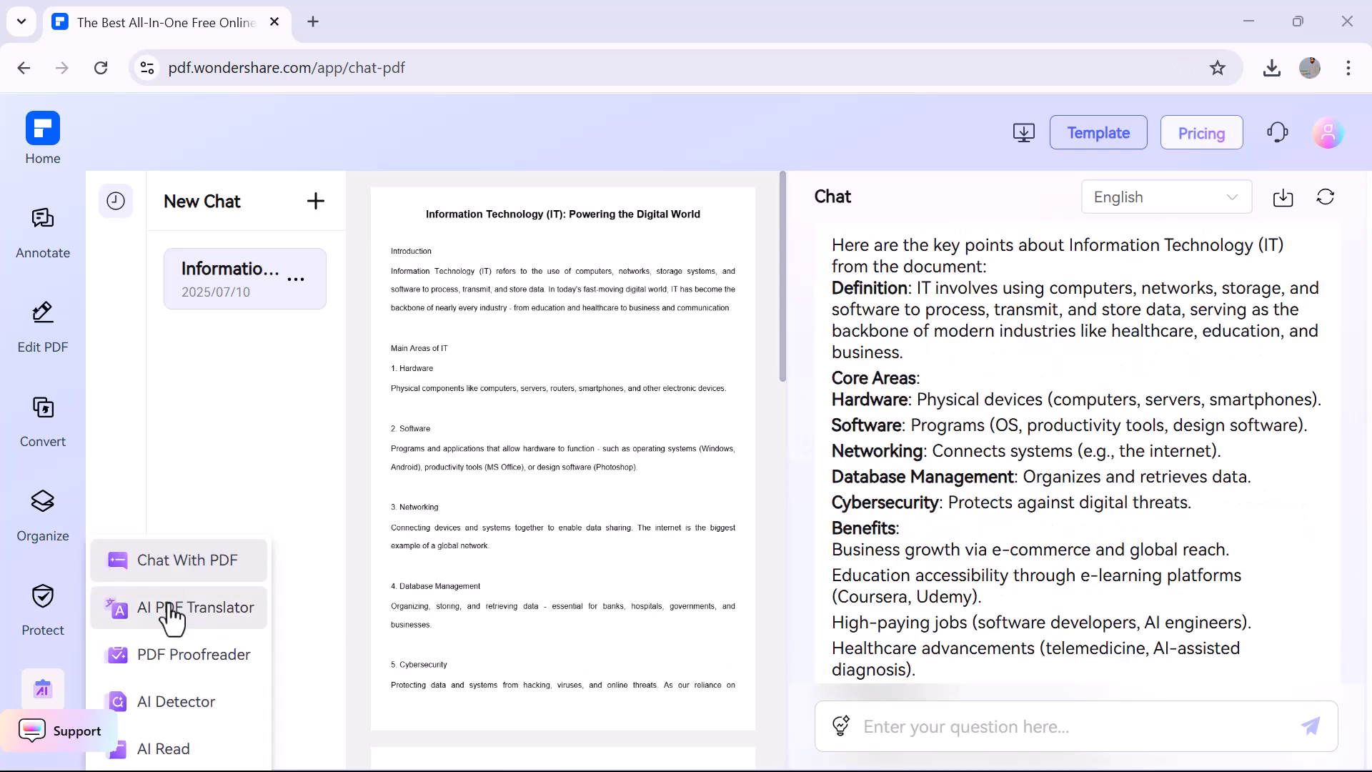
click(197, 608)
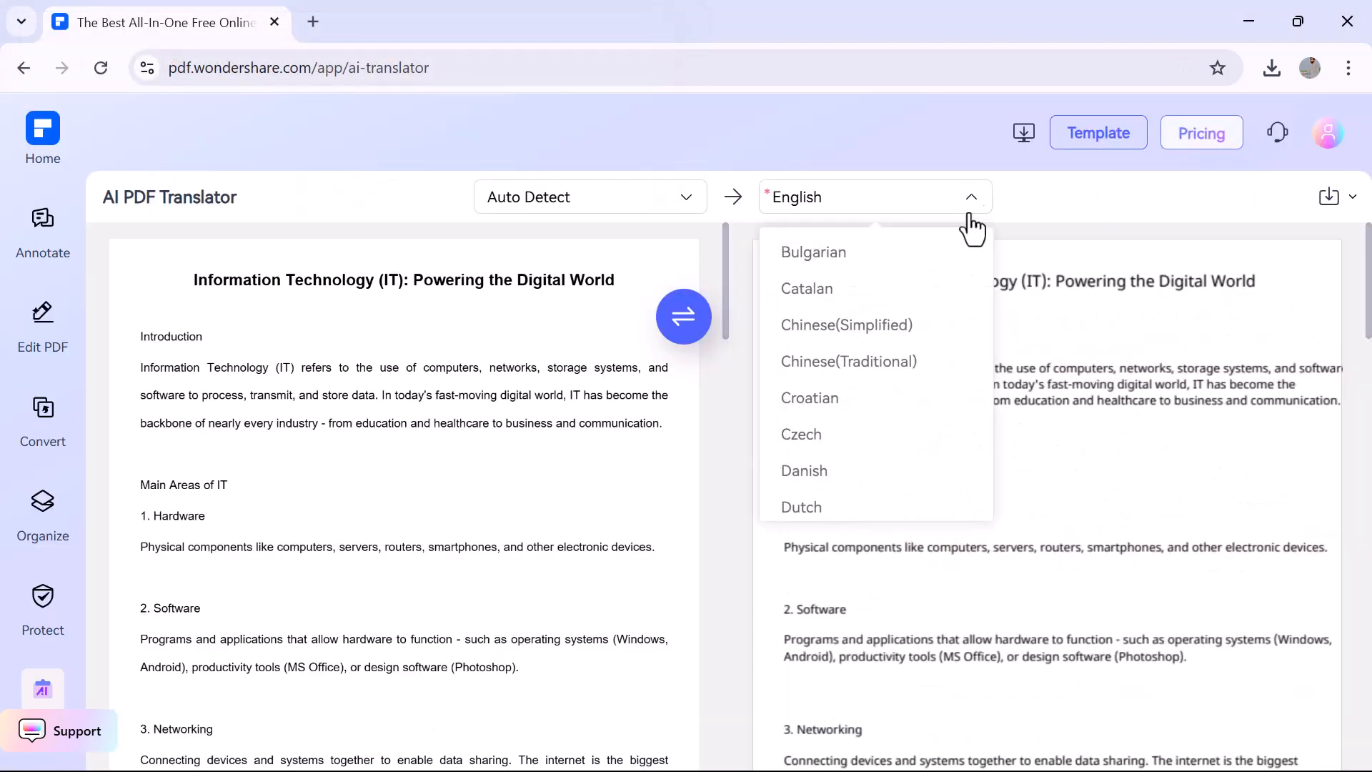
scroll(down, 3)
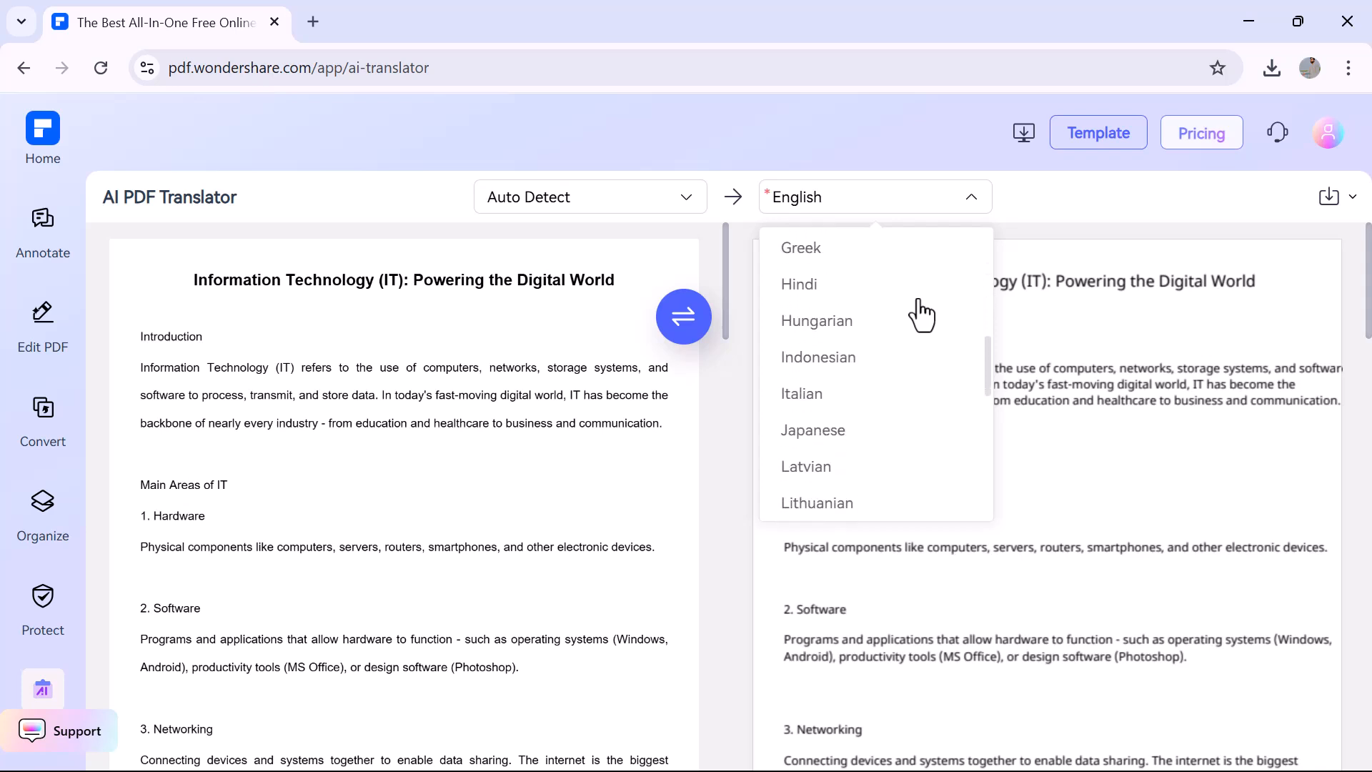
scroll(down, 3)
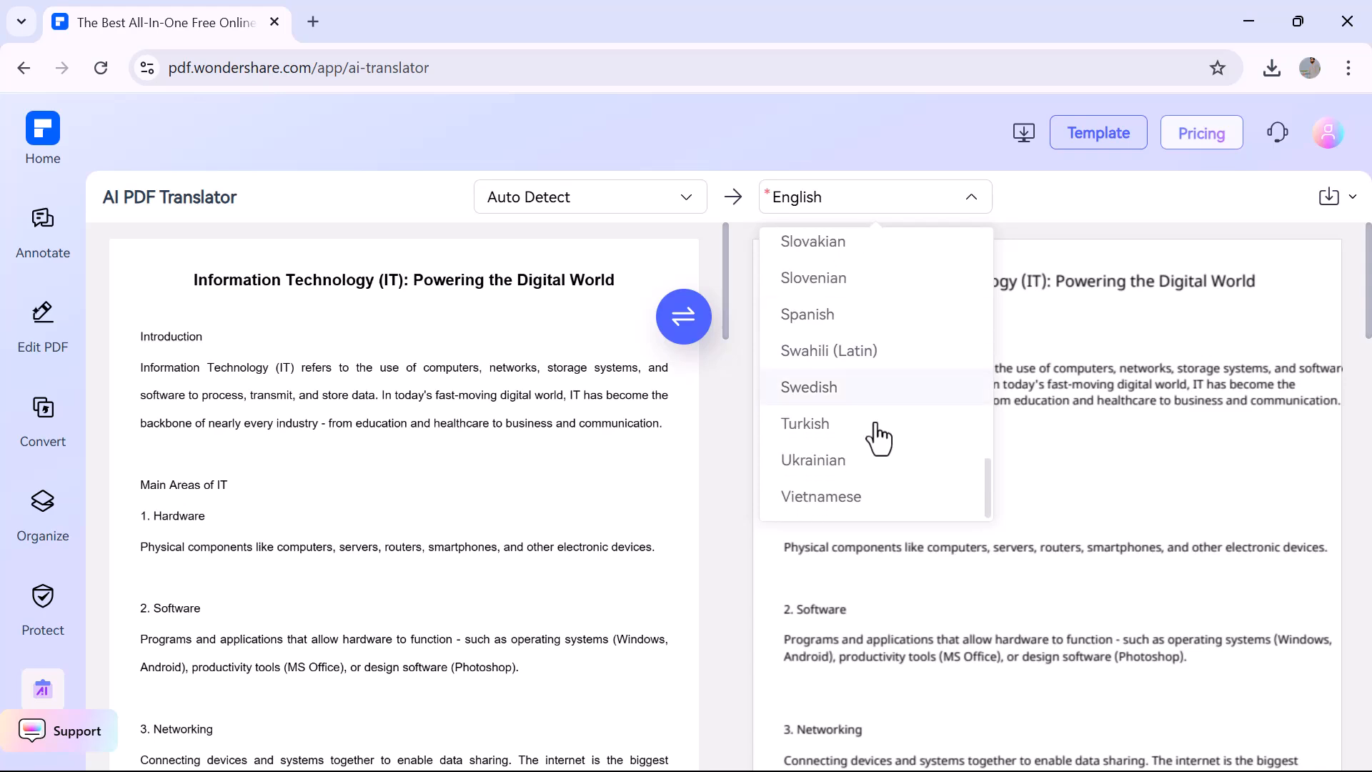
click(804, 423)
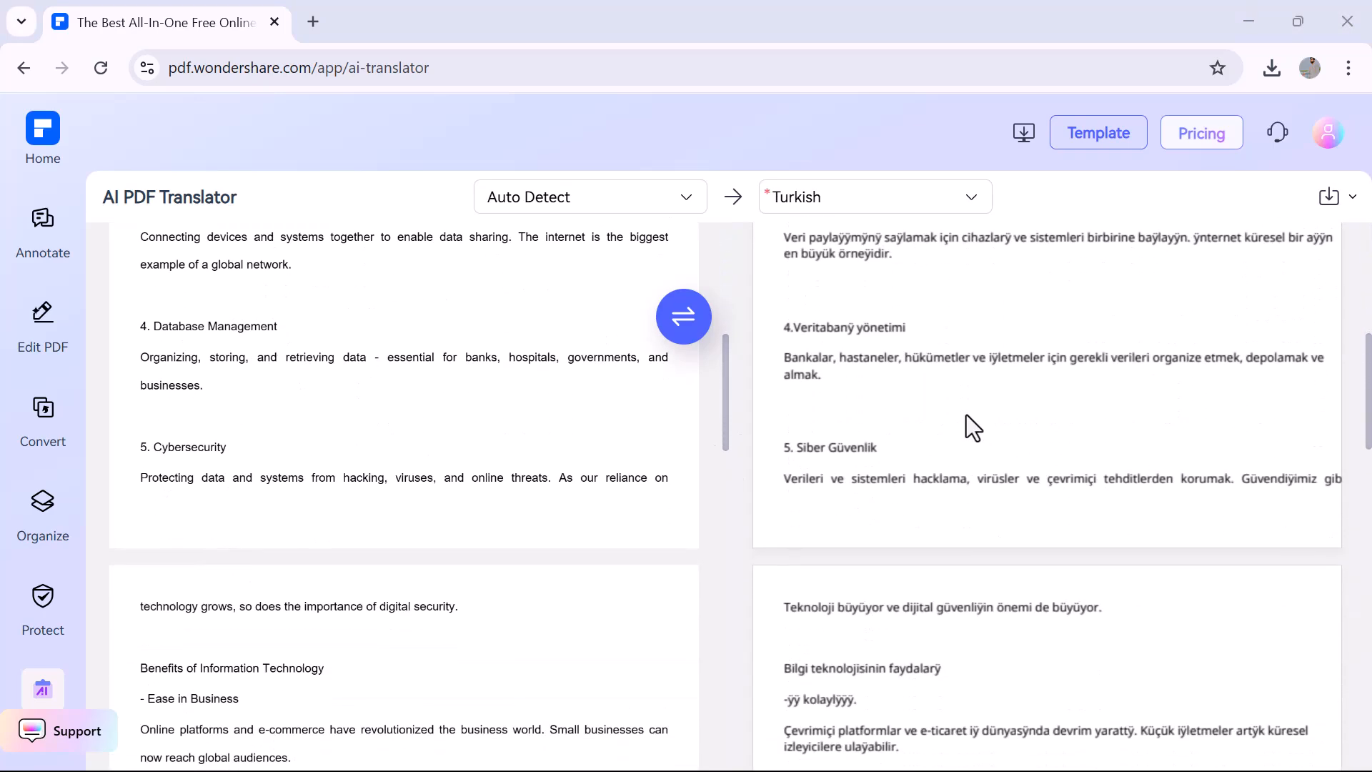
Change the target language to Chinese (Simplified) and render that translation.
scroll(up, 3)
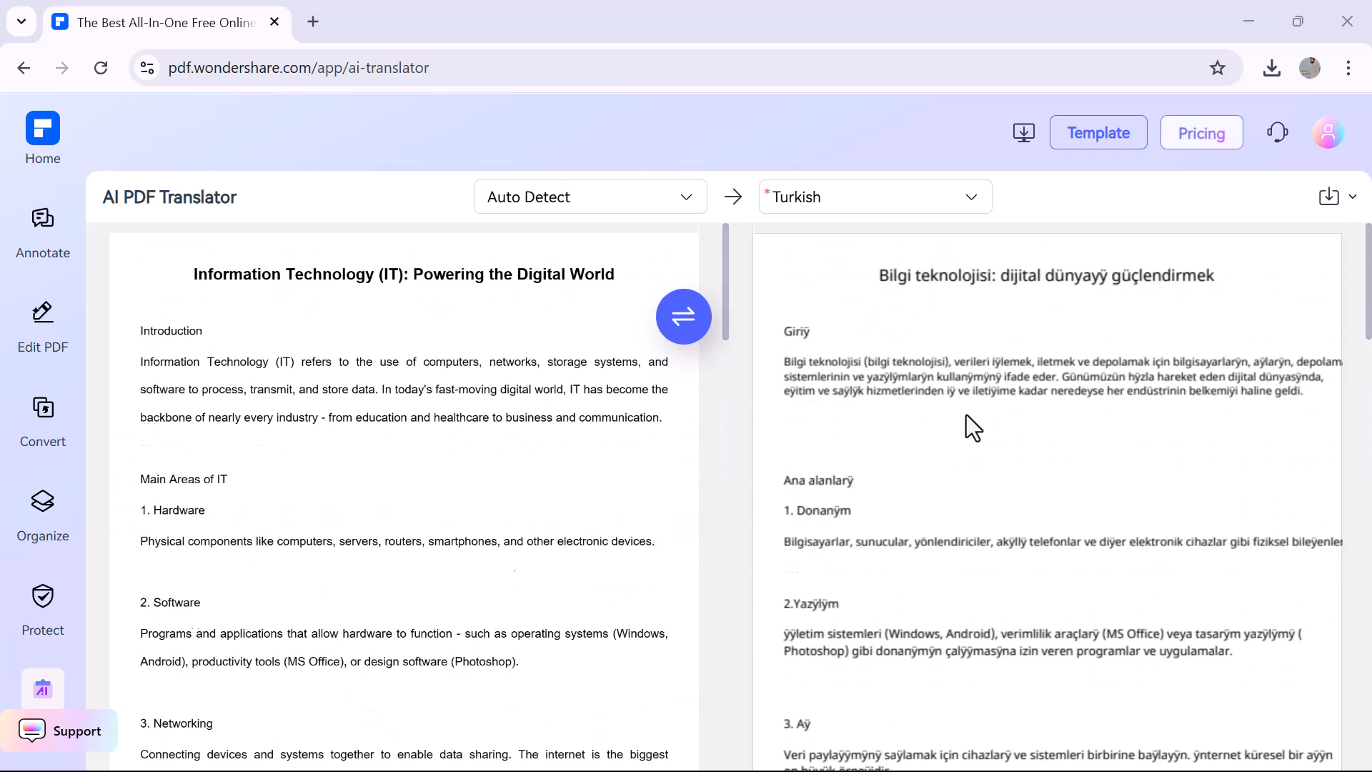
click(873, 196)
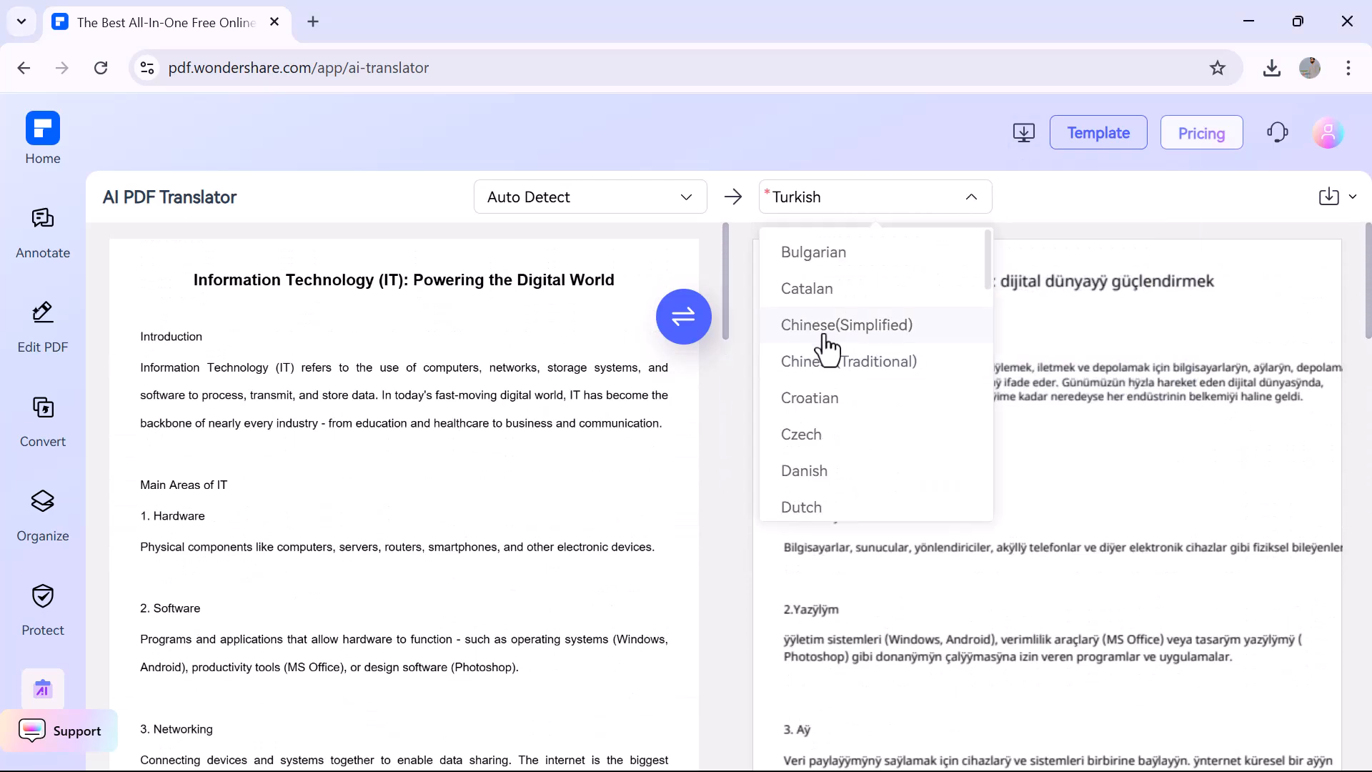
click(844, 324)
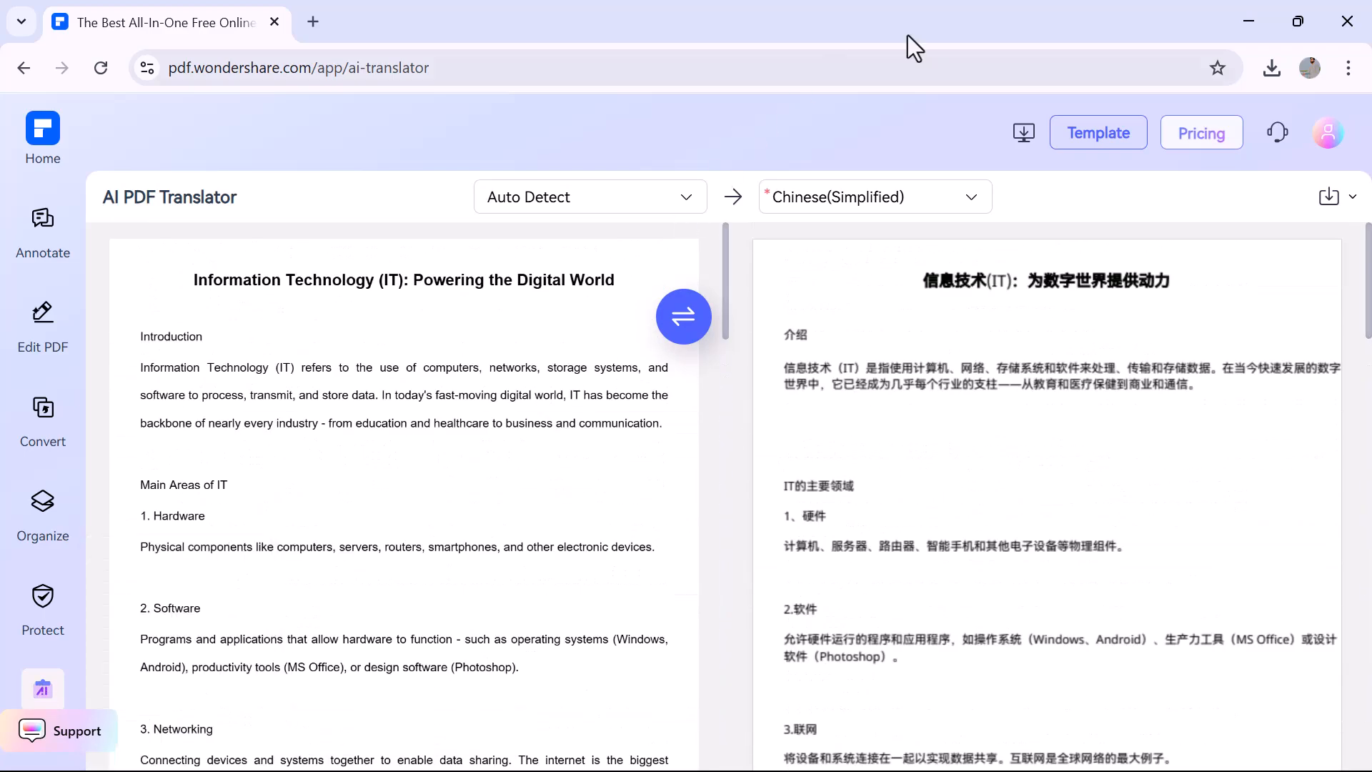
click(42, 689)
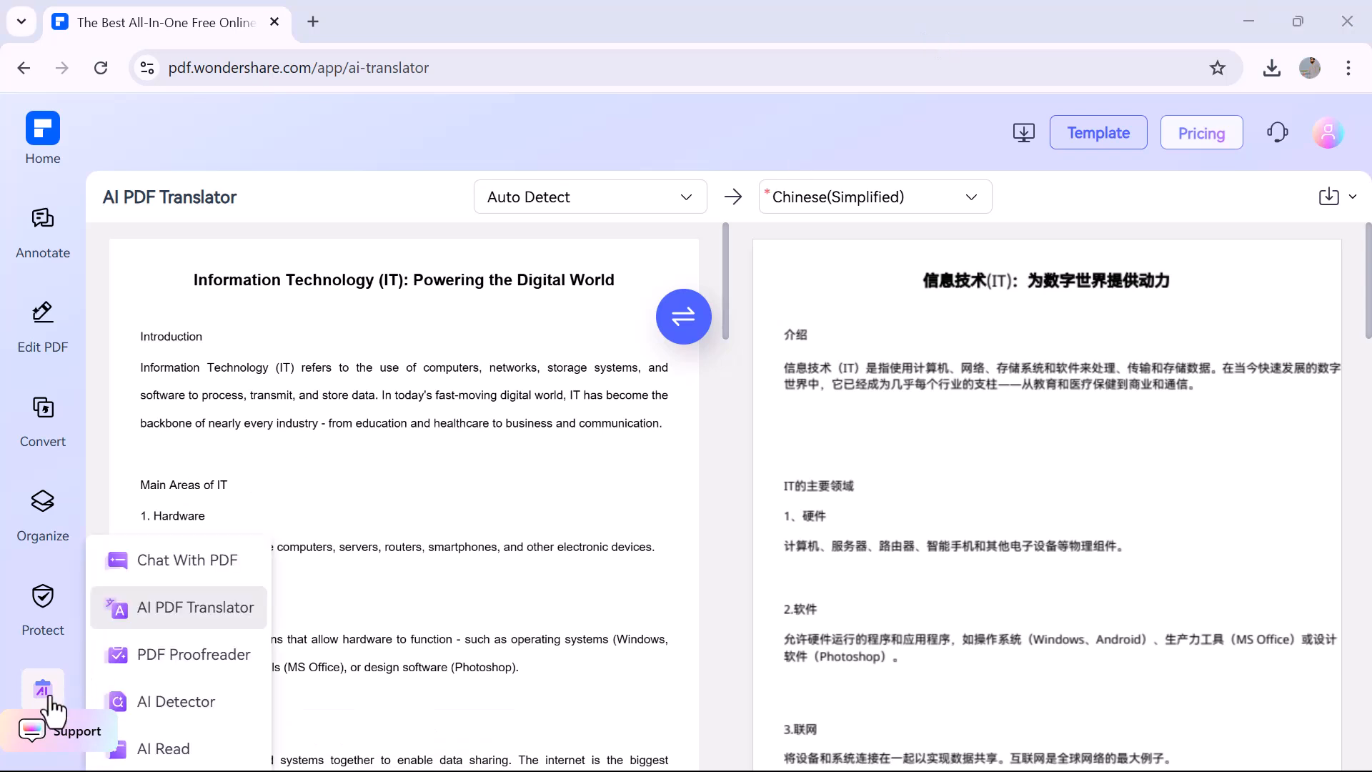
Load the Information_Technology_IT_Article file into the AI PDF Proofreader.
click(176, 655)
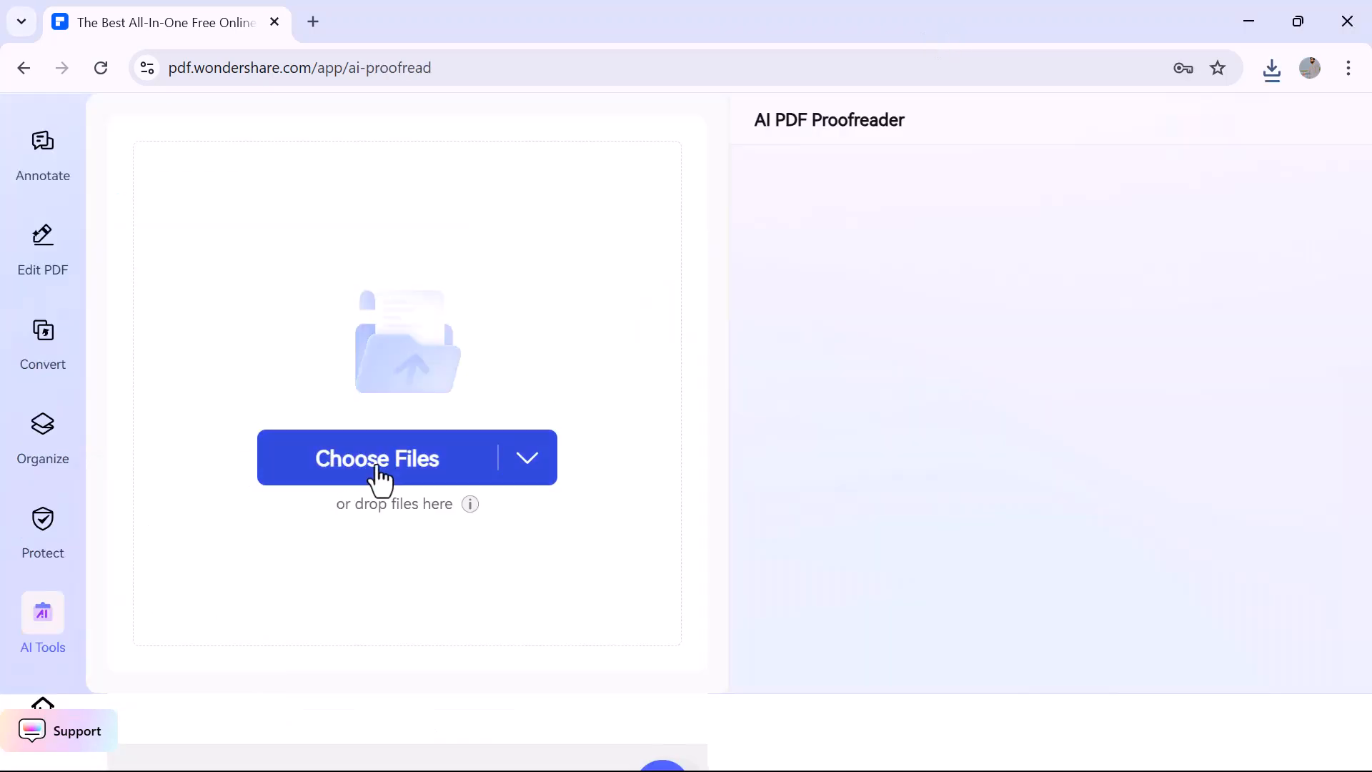
click(376, 458)
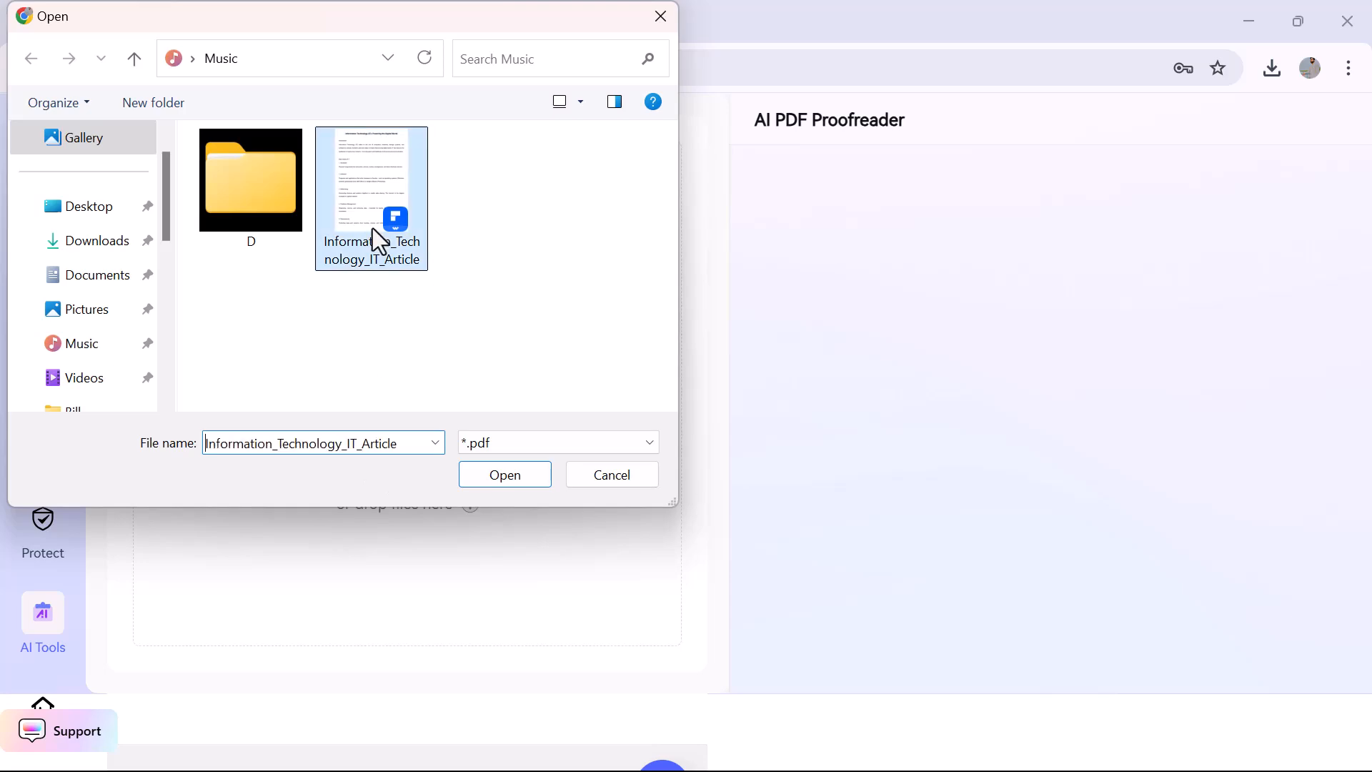
click(504, 474)
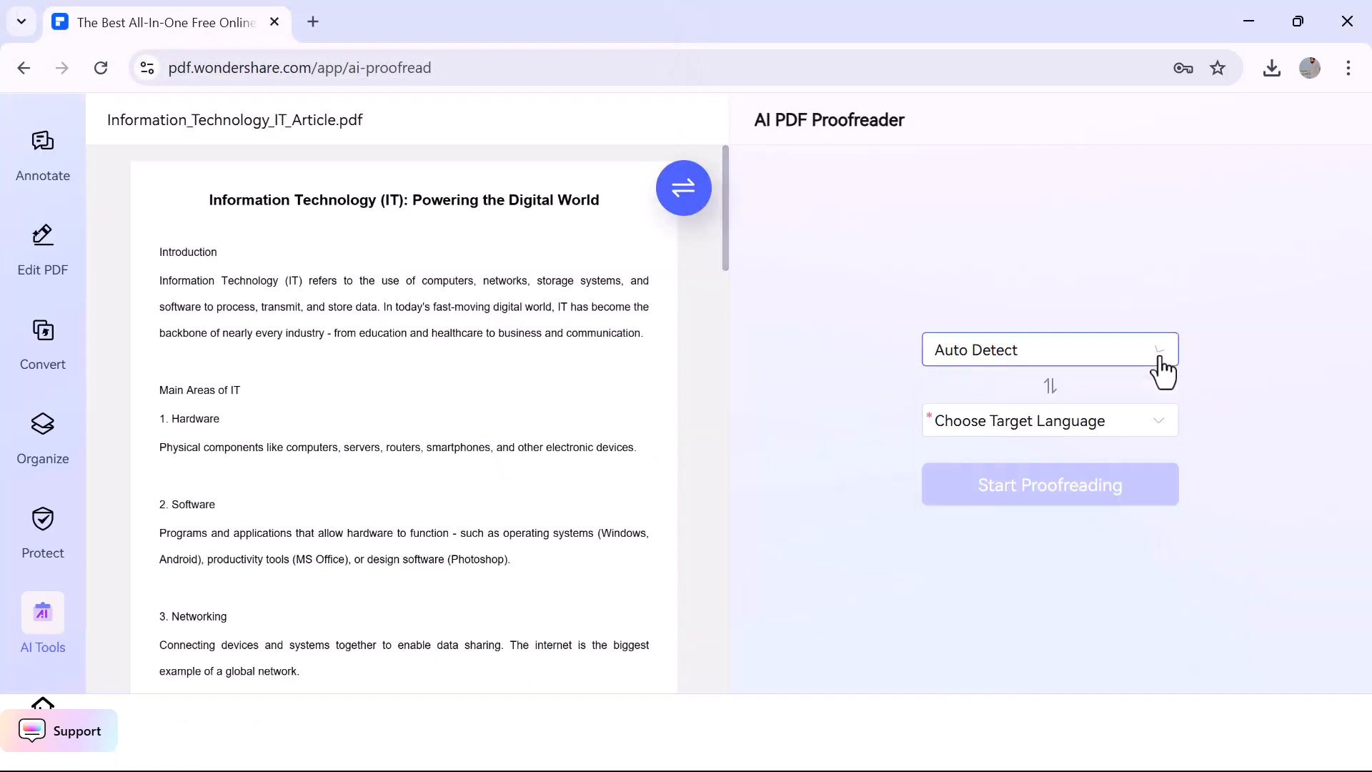
Proofread the article with English as the target language and review the result.
click(1049, 420)
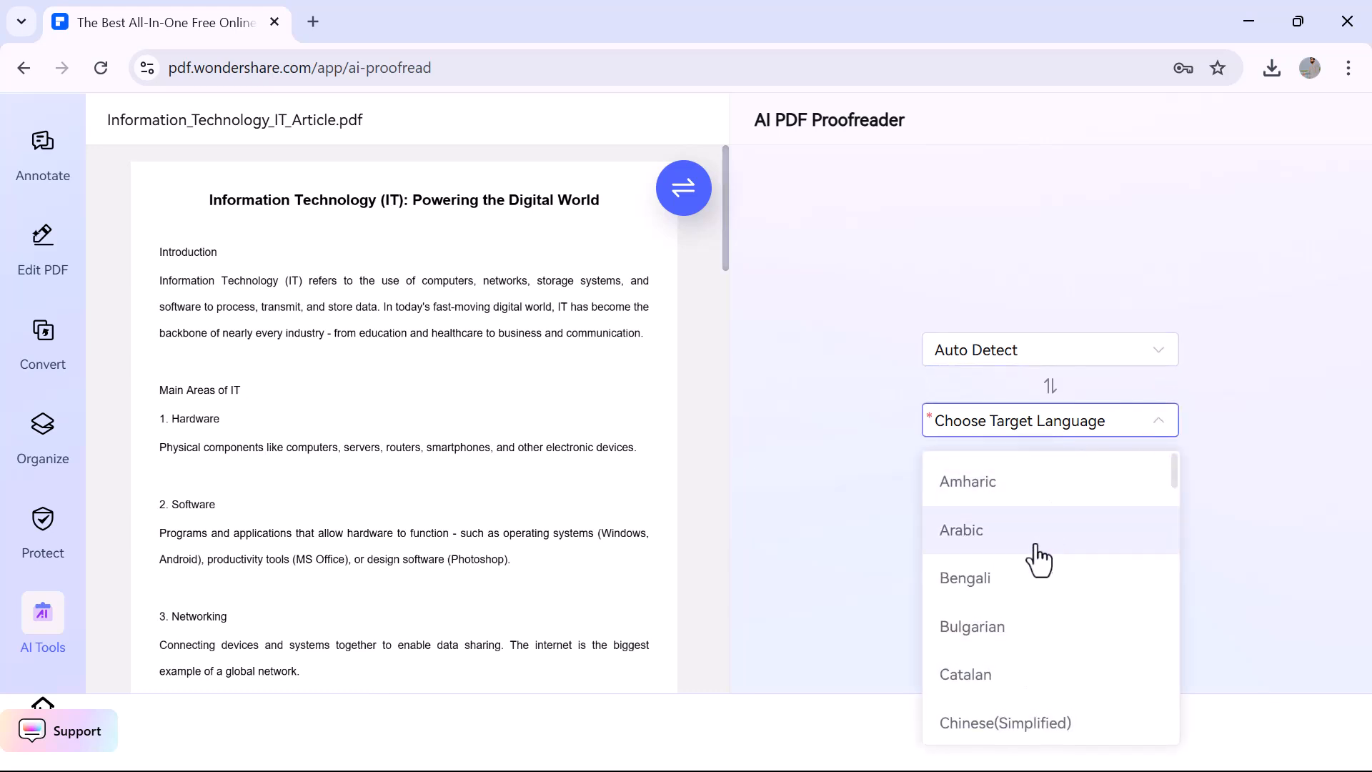
scroll(down, 3)
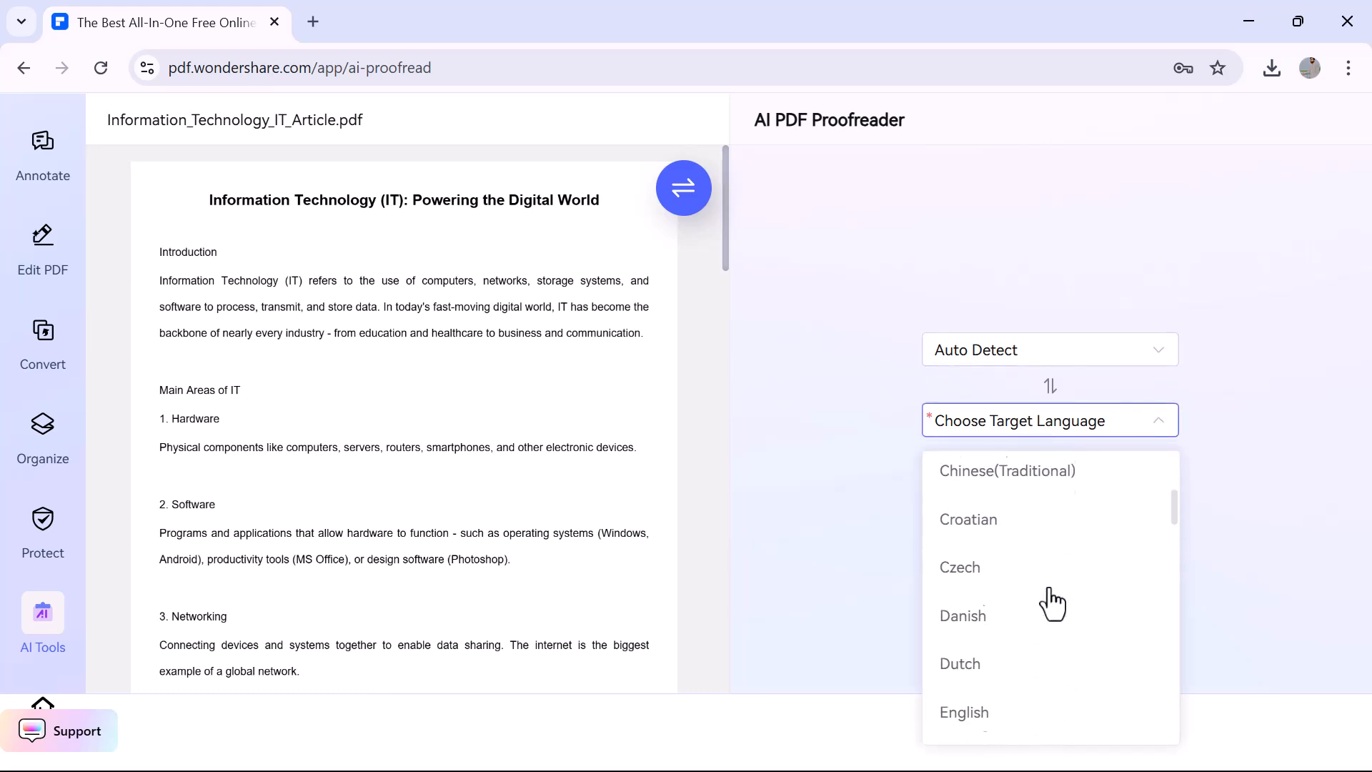
click(963, 711)
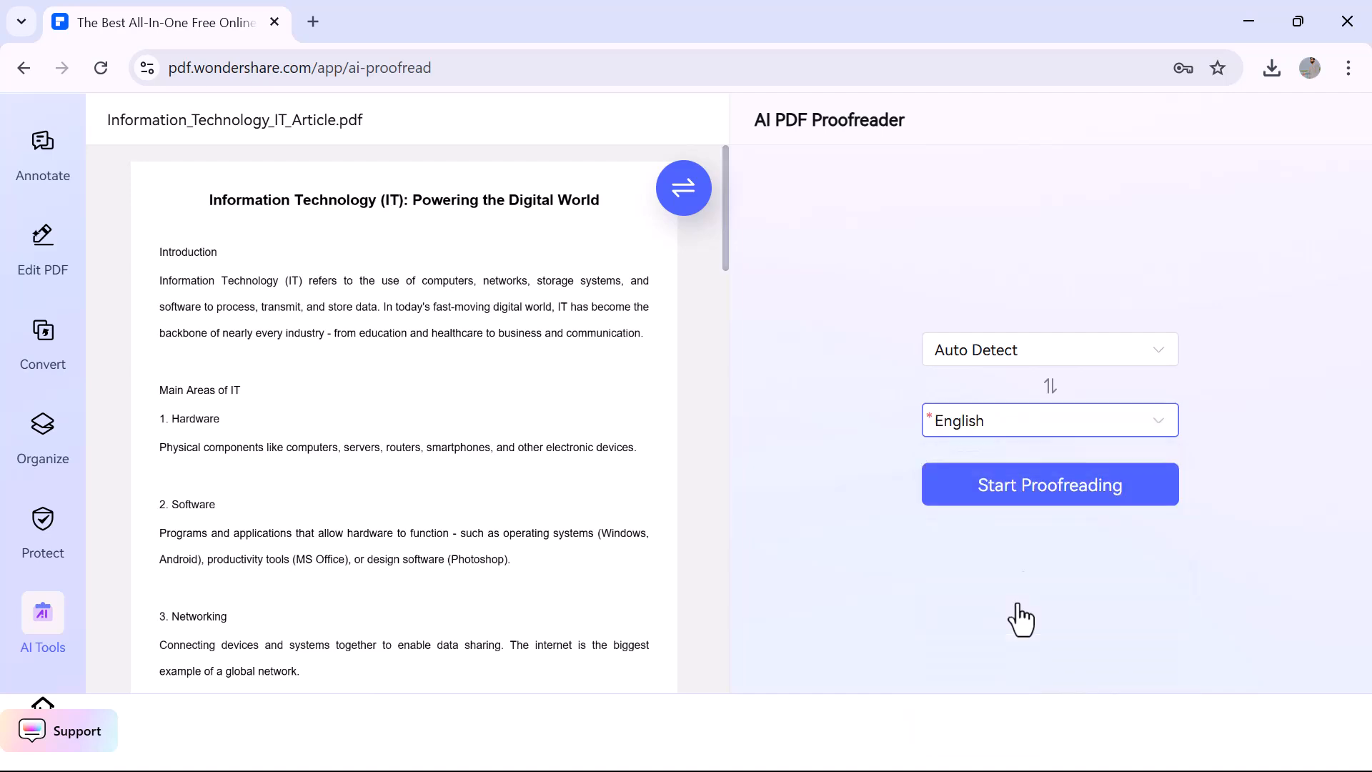
click(1049, 485)
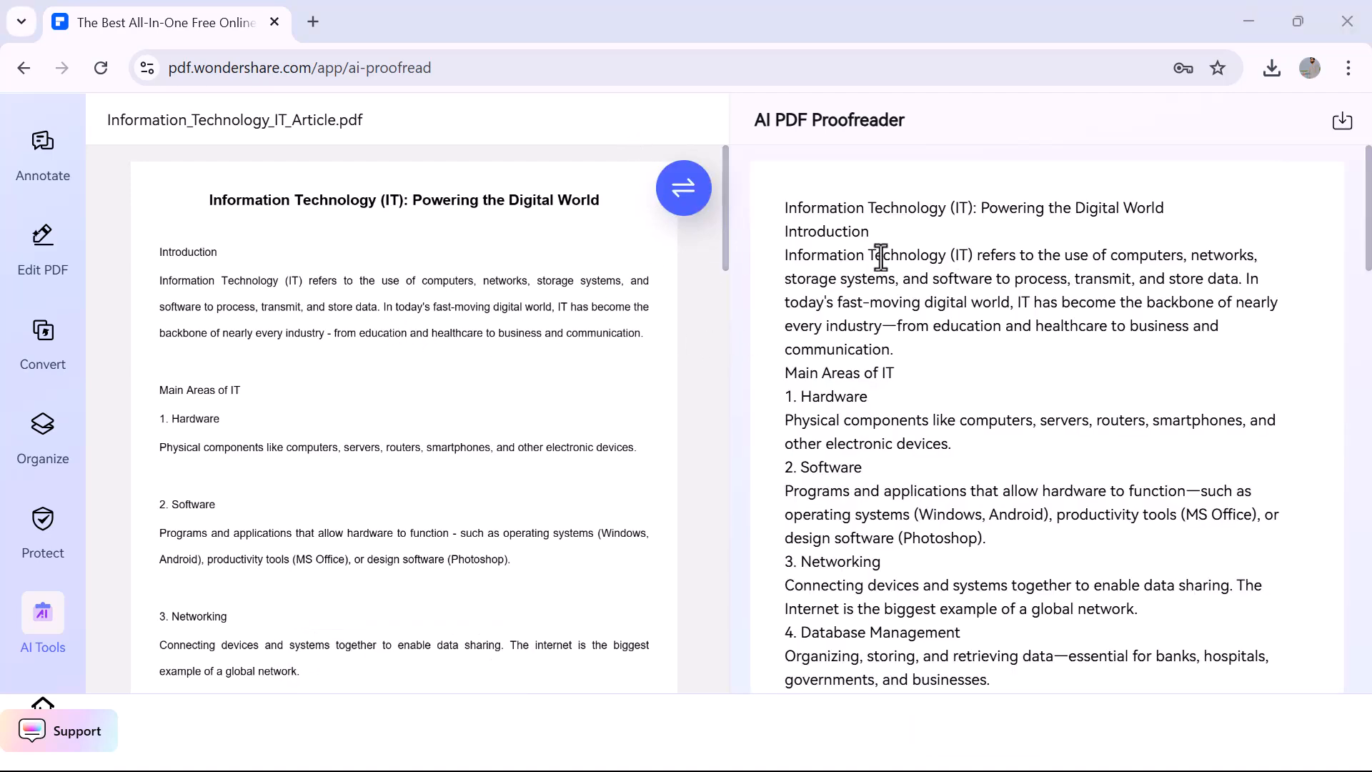
scroll(down, 3)
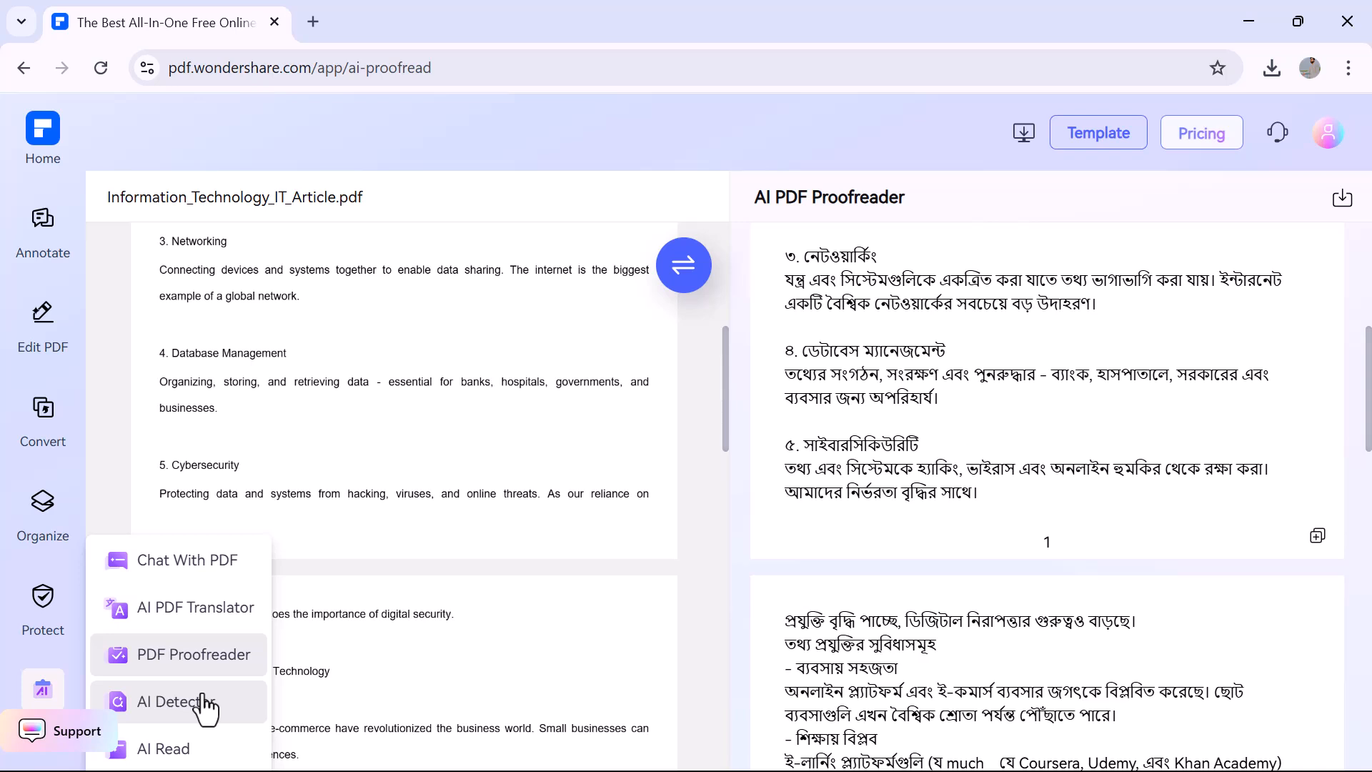
Run the AI Detector on the IT article, which reports a 100% AI-generated probability.
click(172, 700)
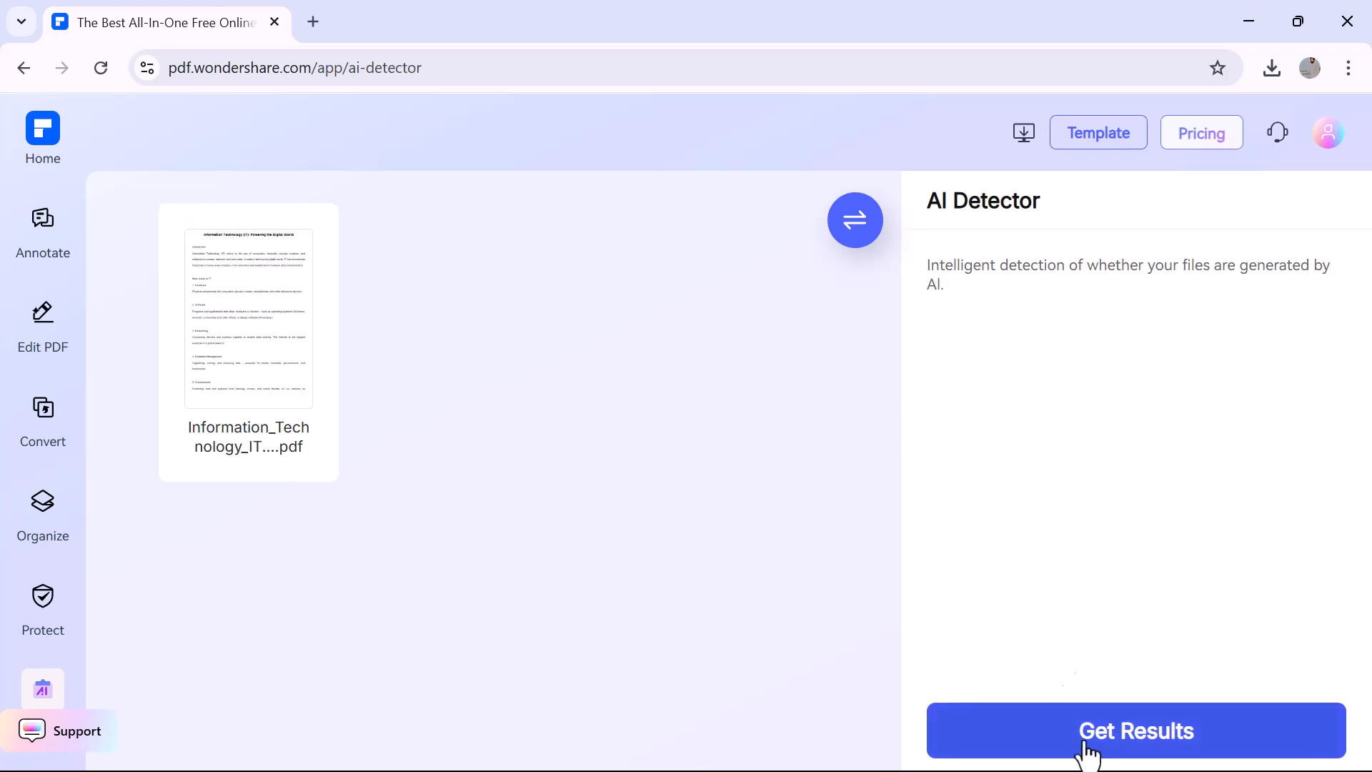
click(1136, 730)
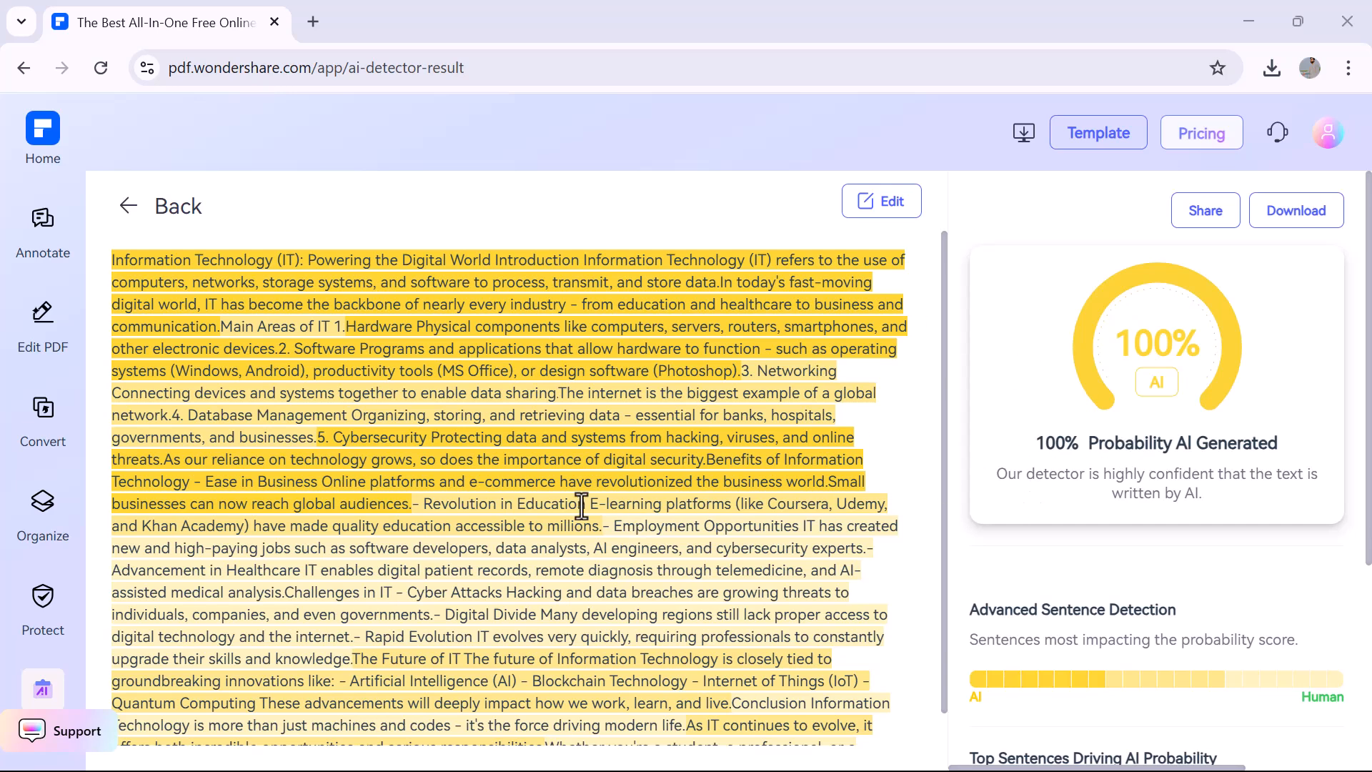
scroll(down, 3)
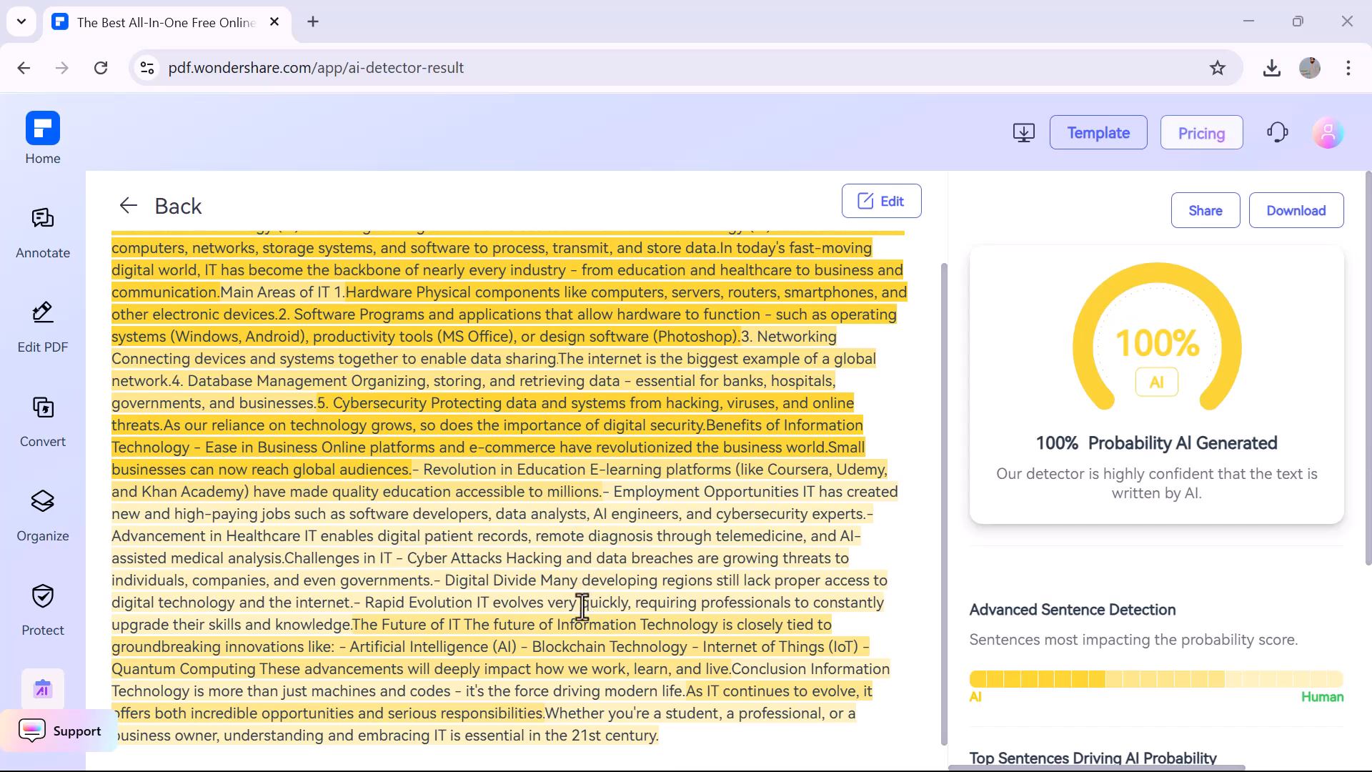
click(41, 689)
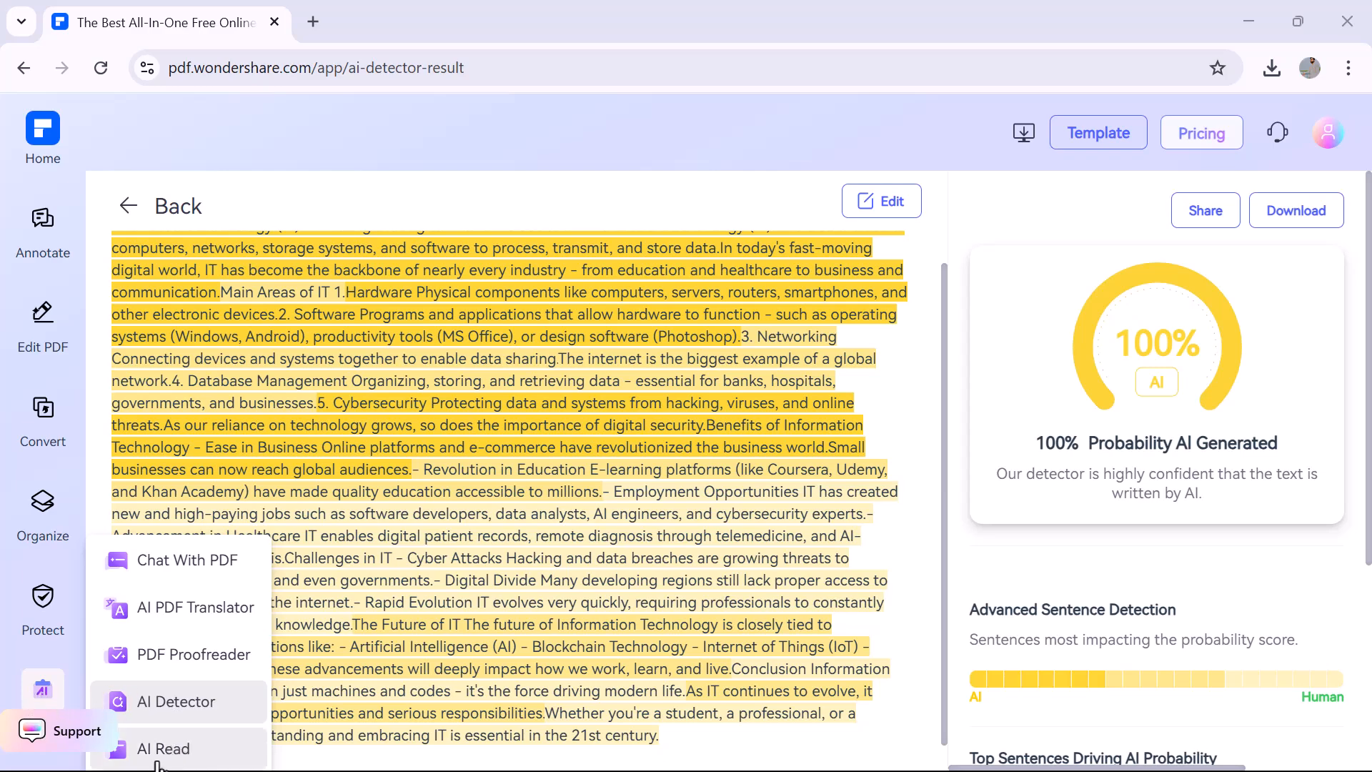
Leave the detection results and load the IT article into AI Read.
click(163, 748)
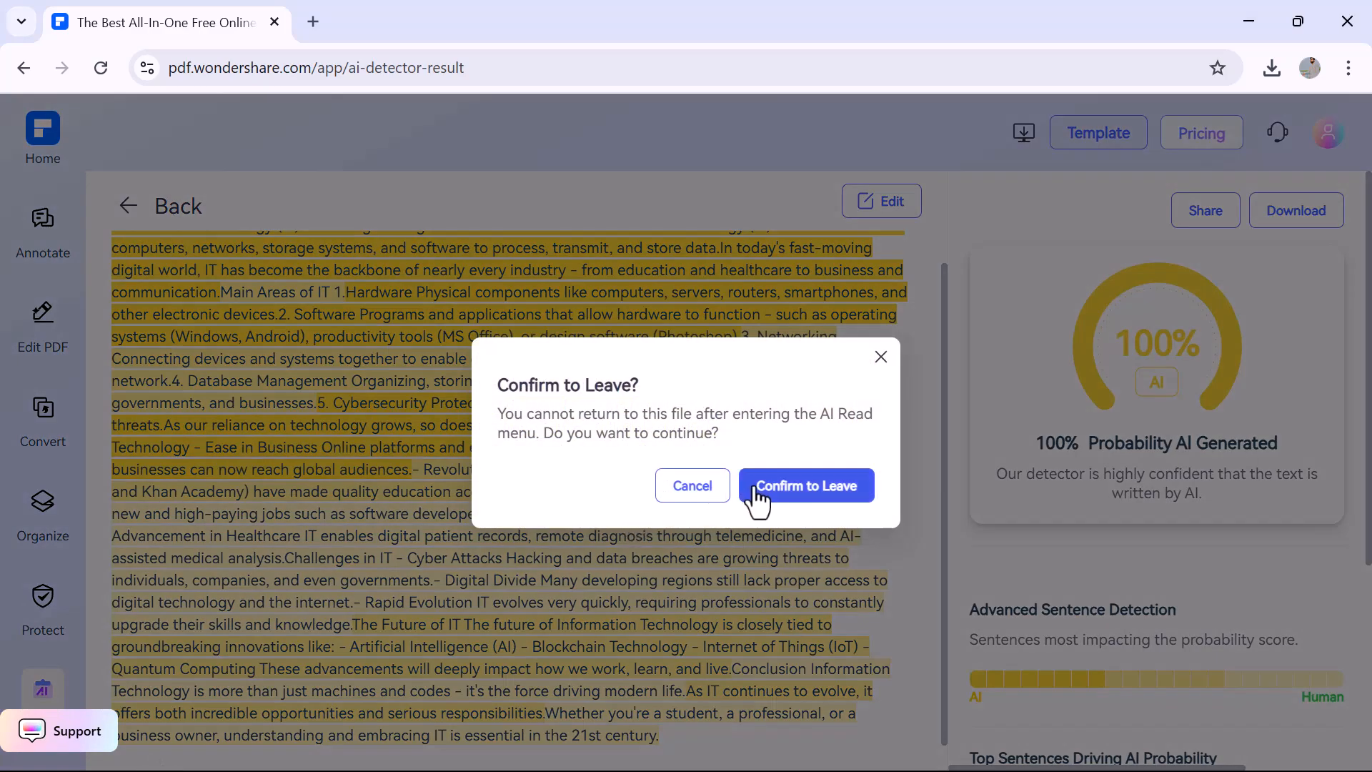
click(805, 486)
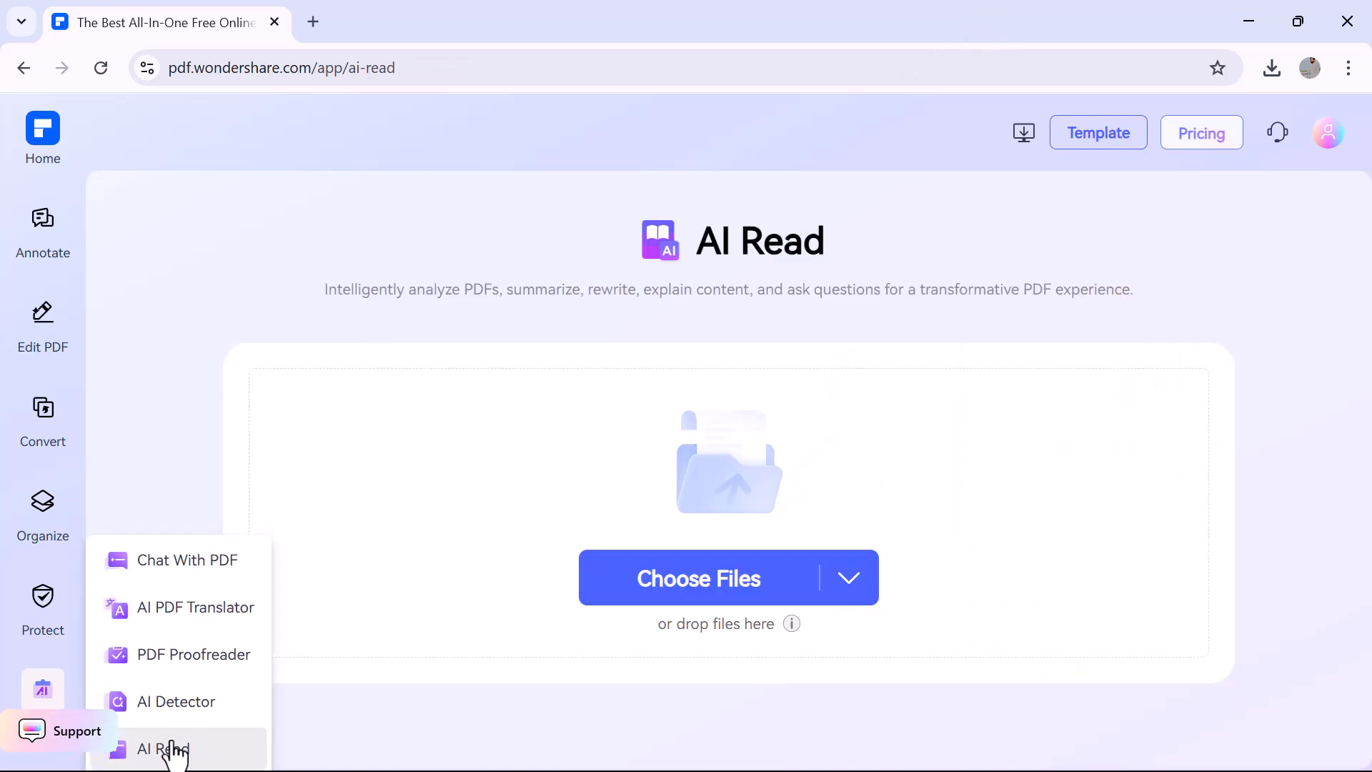
click(161, 749)
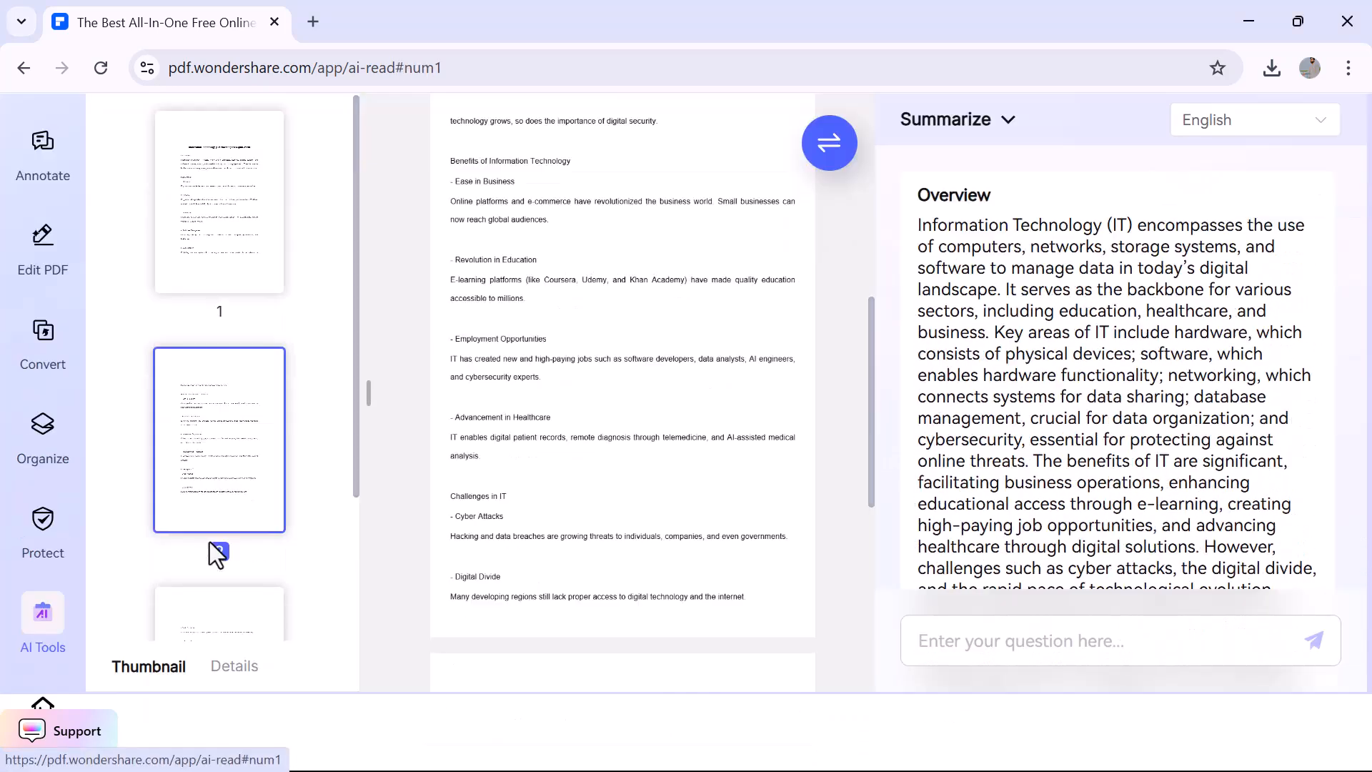
Browse the page thumbnails beside the English overview summary and move to annotating.
scroll(down, 3)
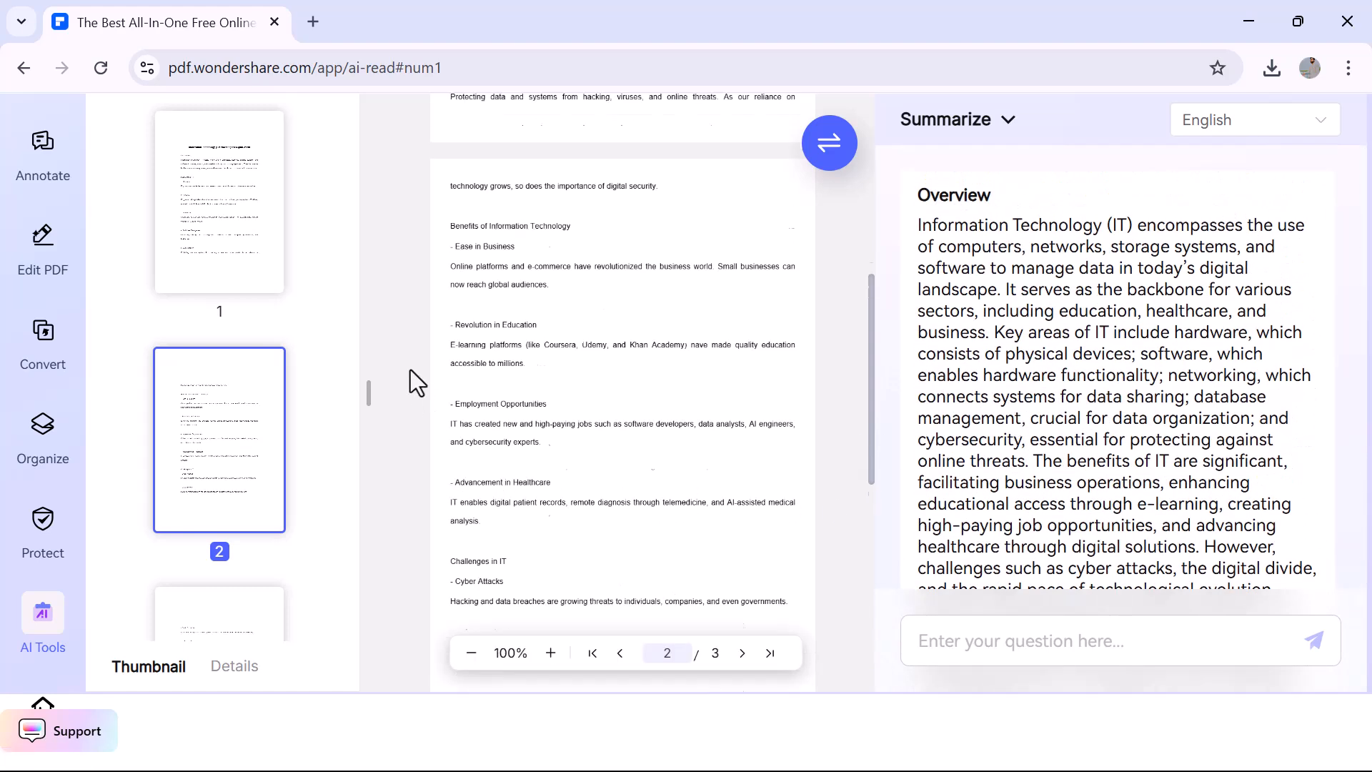
scroll(up, 3)
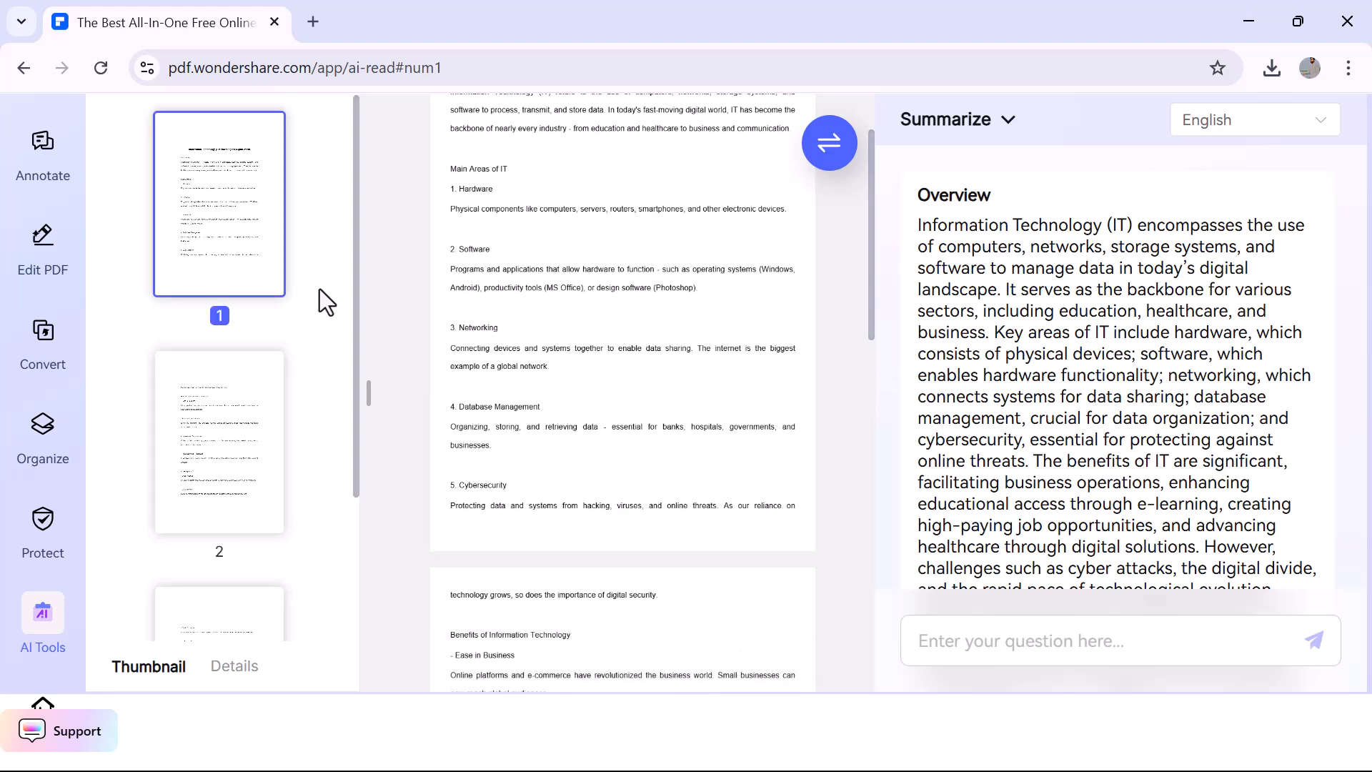
click(41, 153)
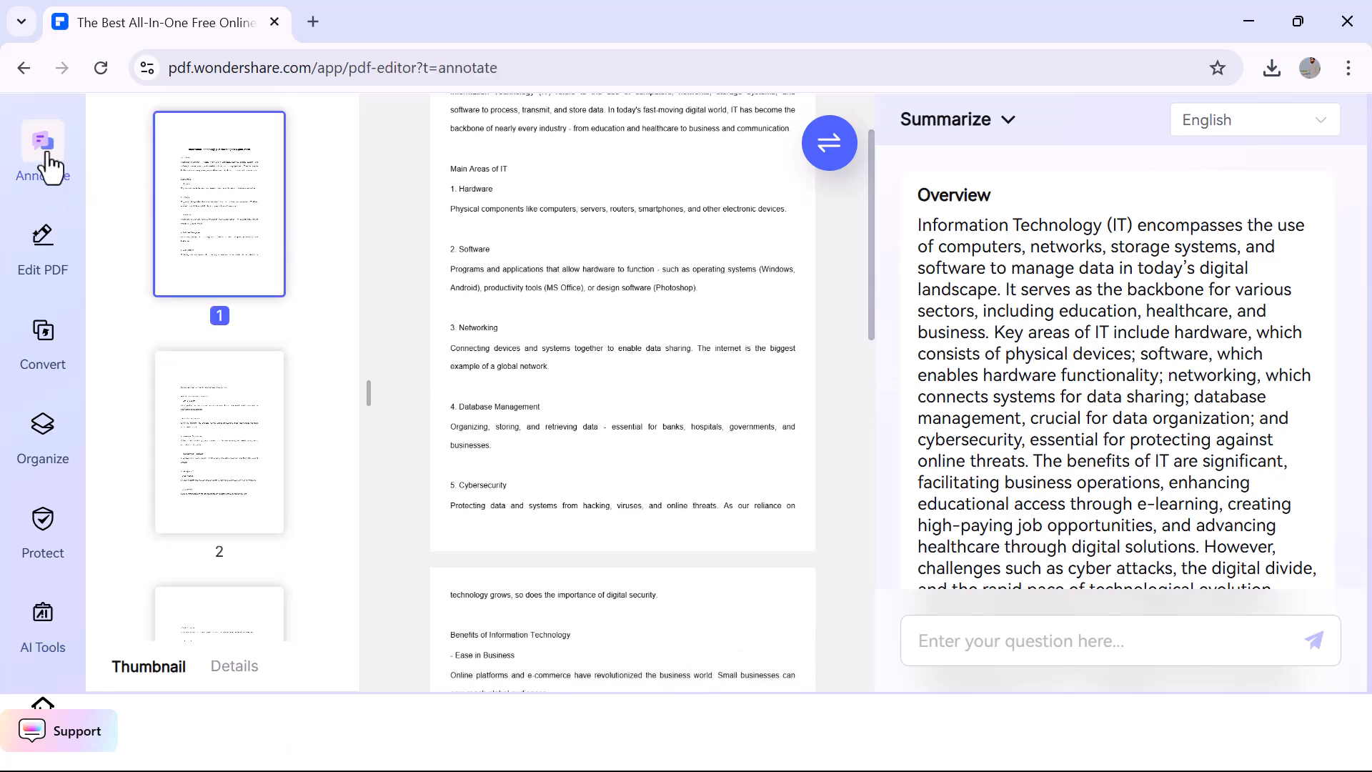